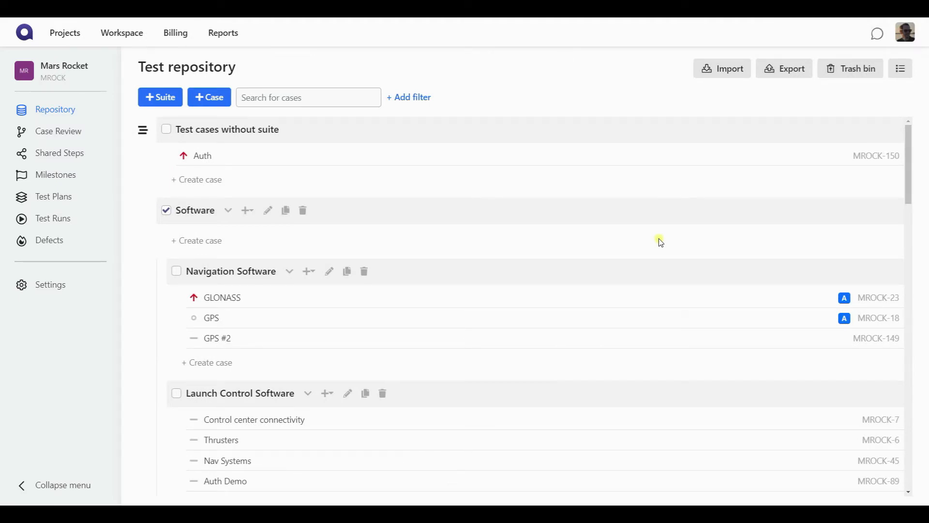
mouse_move(515, 255)
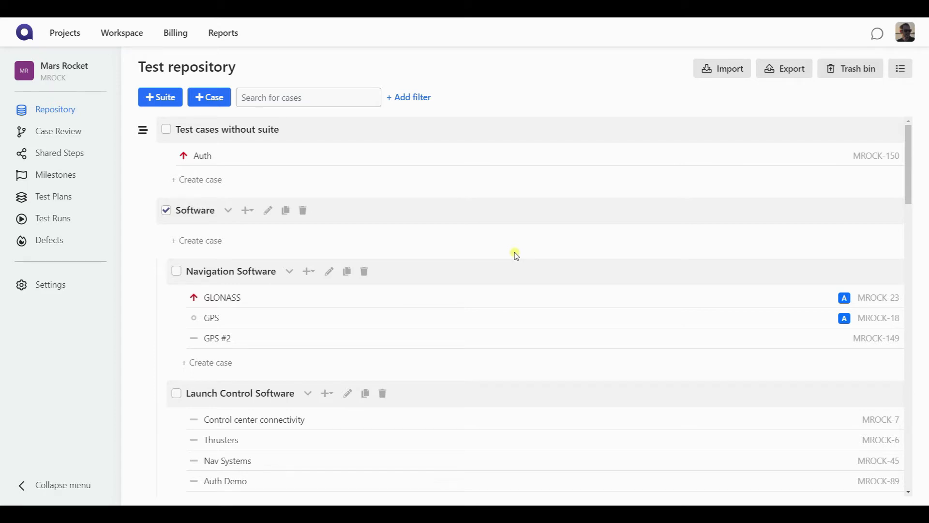
- Tick the GLONASS and GPS test cases in the Navigation Software suite
left_click(176, 317)
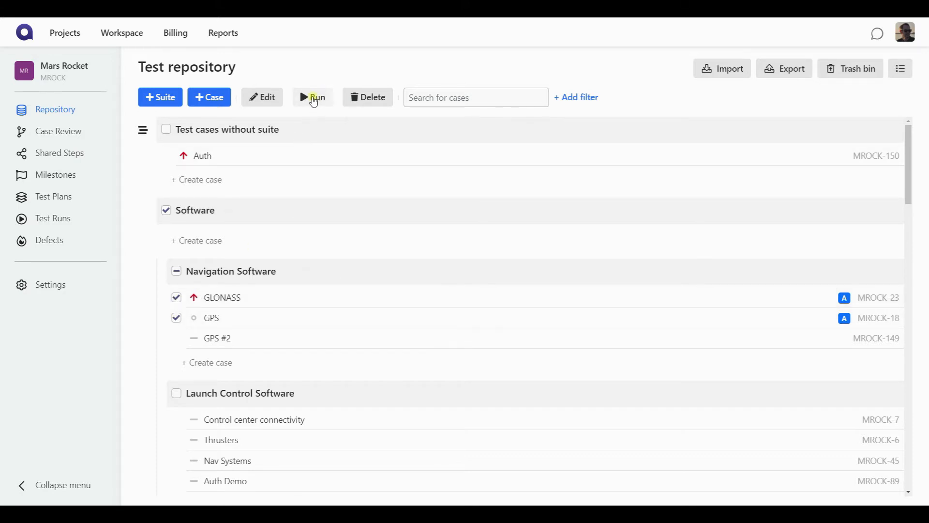
- Launch 'Express run 2021/03/17' for the two selected cases with no environment set
left_click(313, 97)
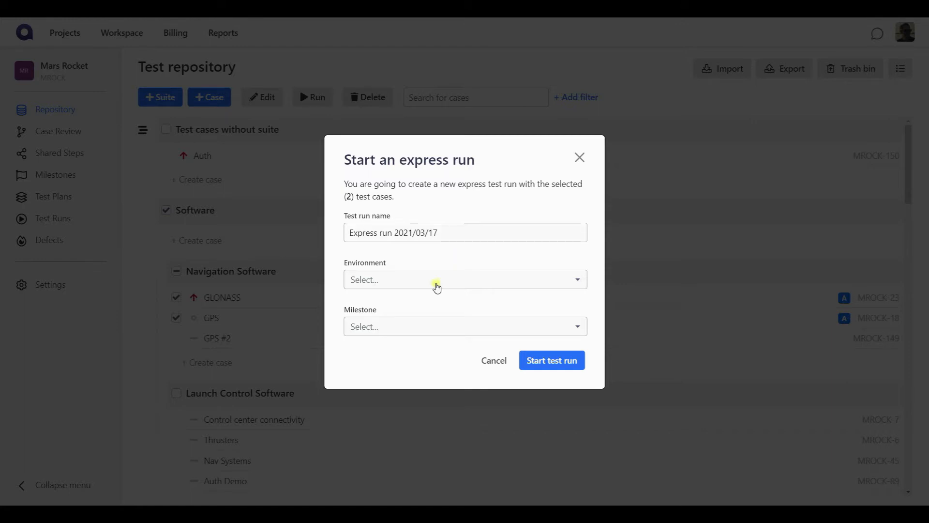
left_click(464, 280)
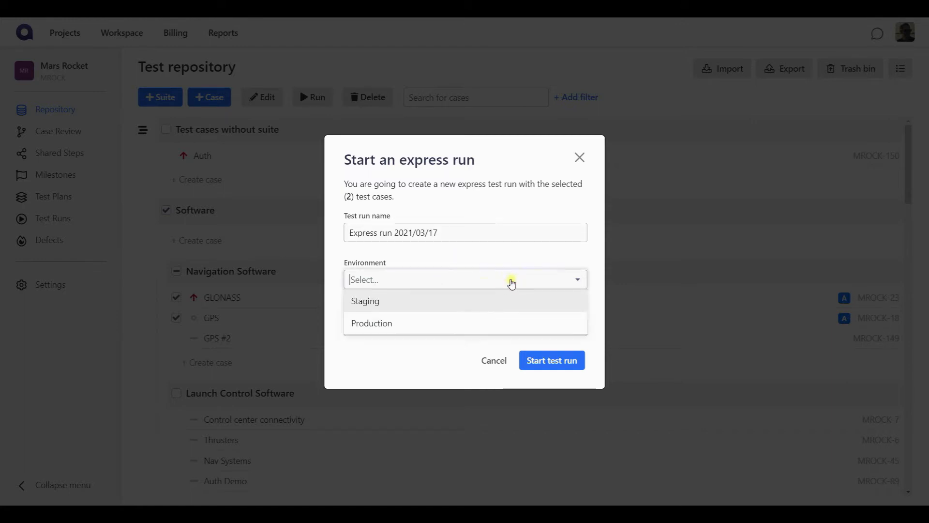
mouse_move(494, 269)
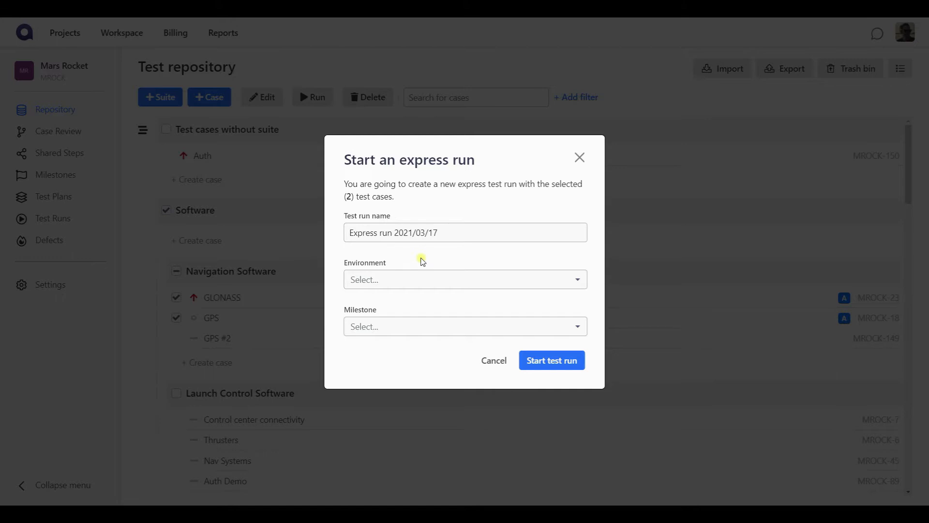
left_click(551, 359)
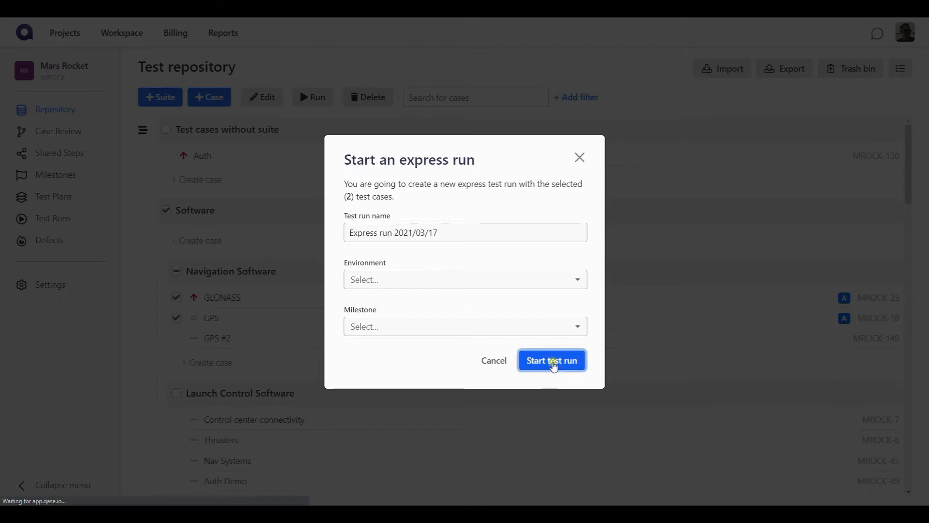
- Submit the express run and review GLONASS and GPS at 0% completion
left_click(551, 360)
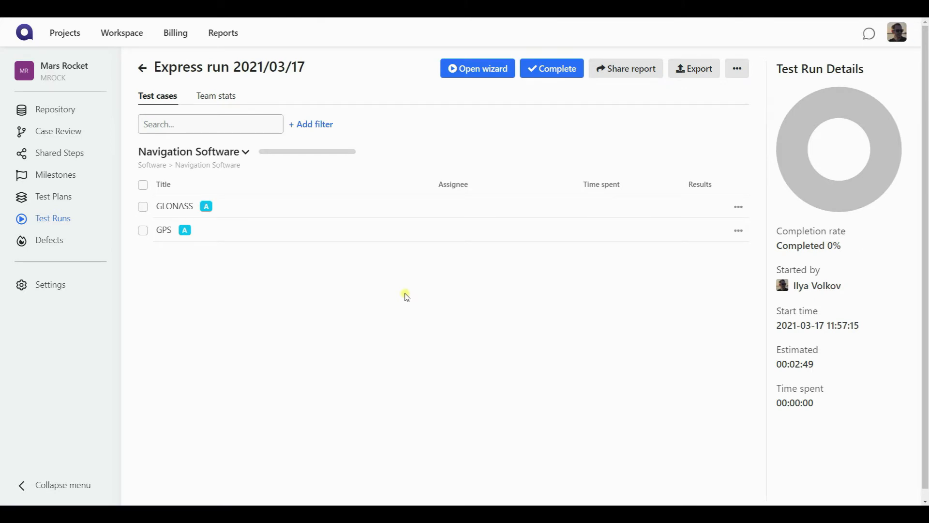
mouse_move(208, 271)
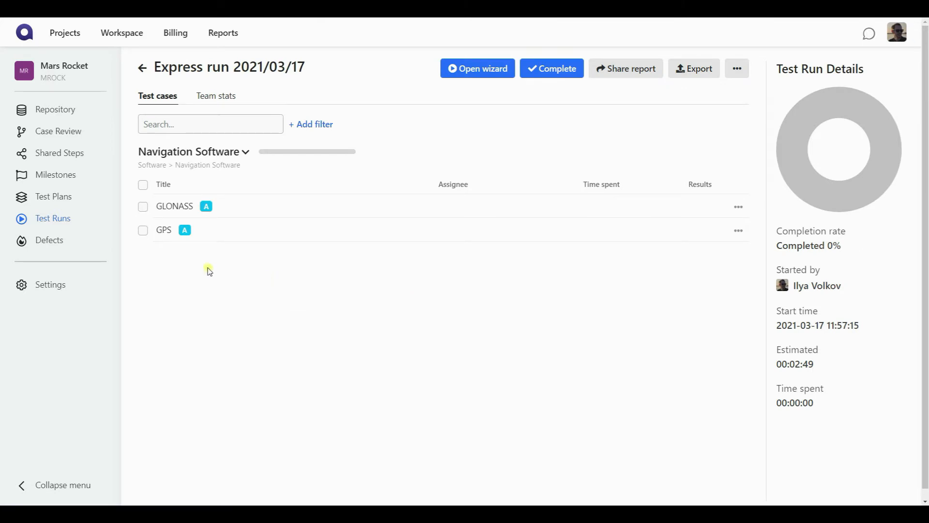
mouse_move(53, 218)
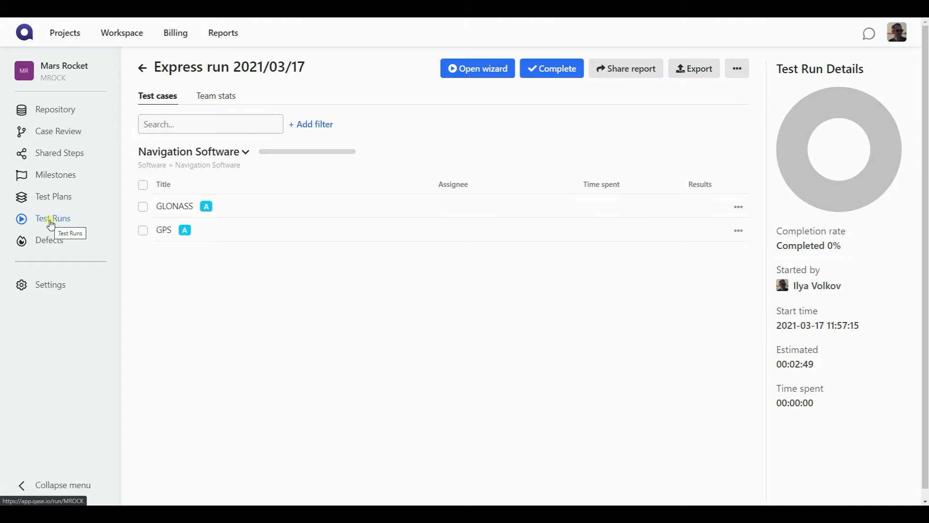
- Filter the test runs list by Completed, then Aborted, then back to Active
left_click(52, 218)
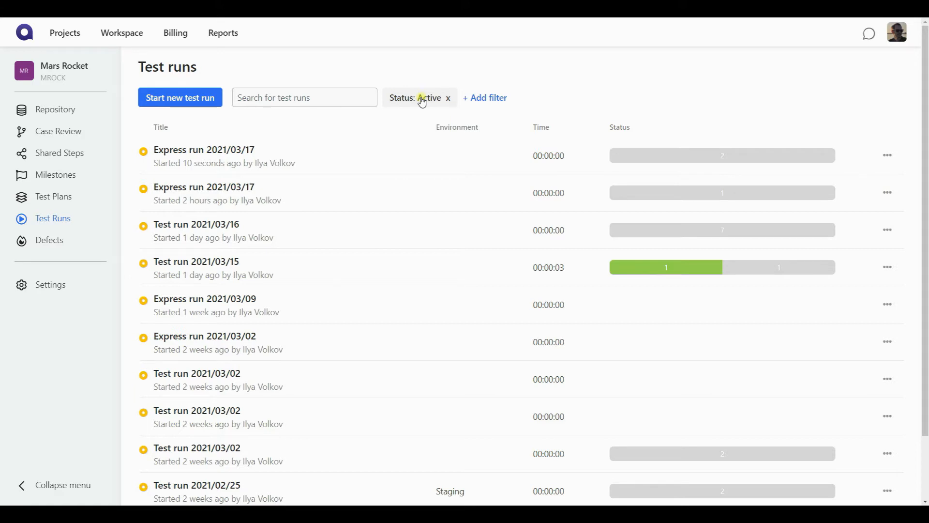
left_click(419, 98)
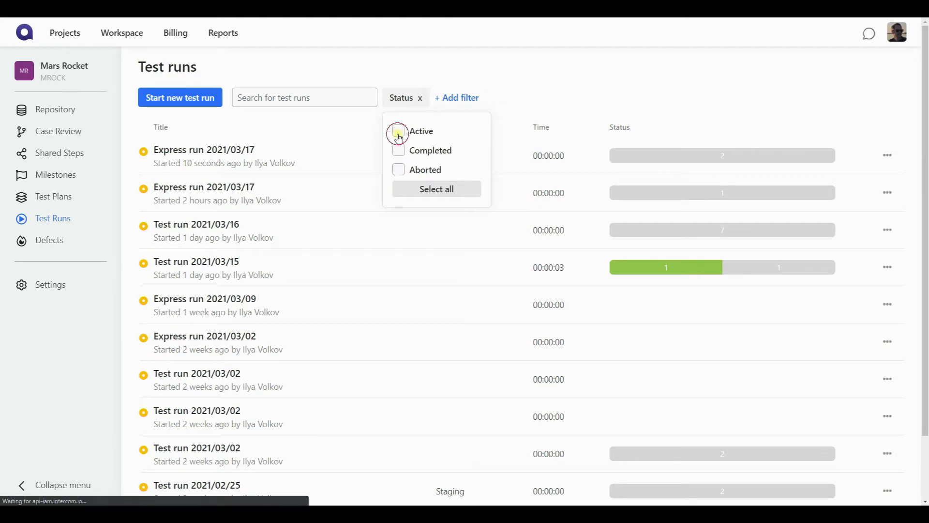
left_click(398, 150)
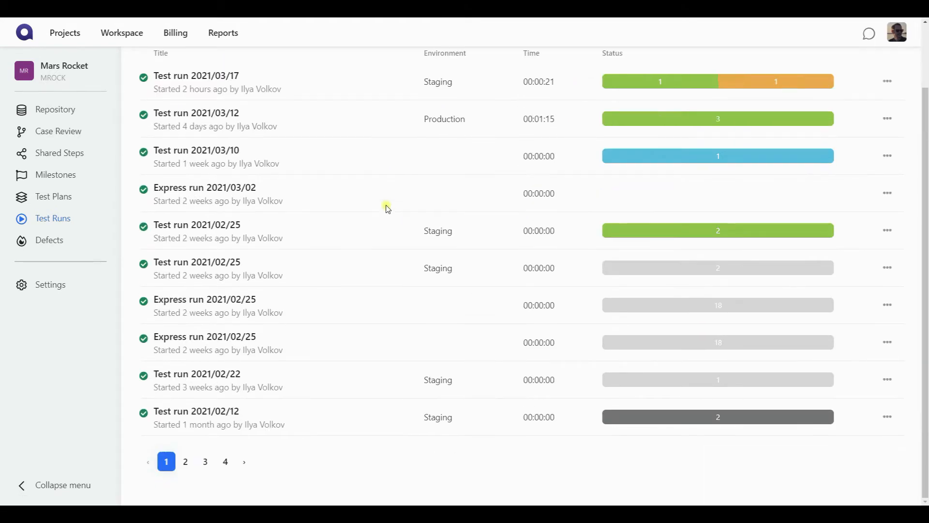
left_click(424, 98)
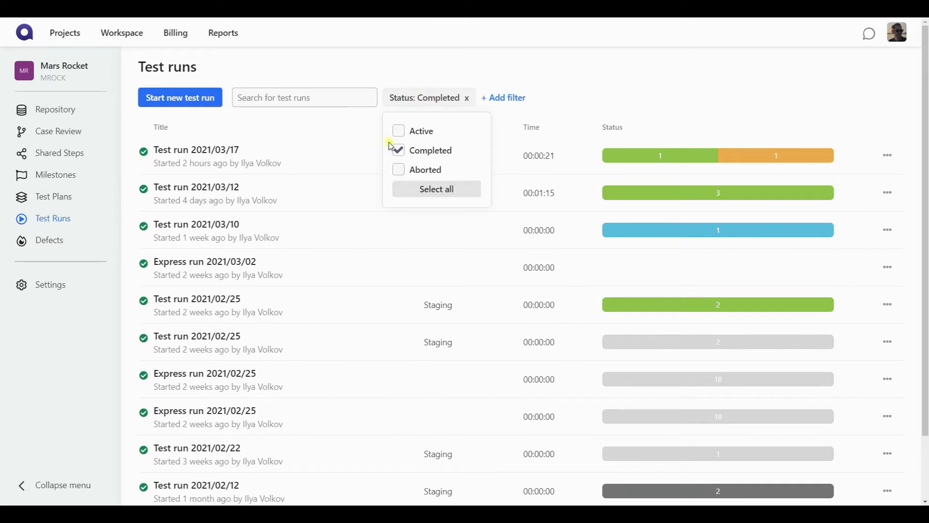
left_click(424, 169)
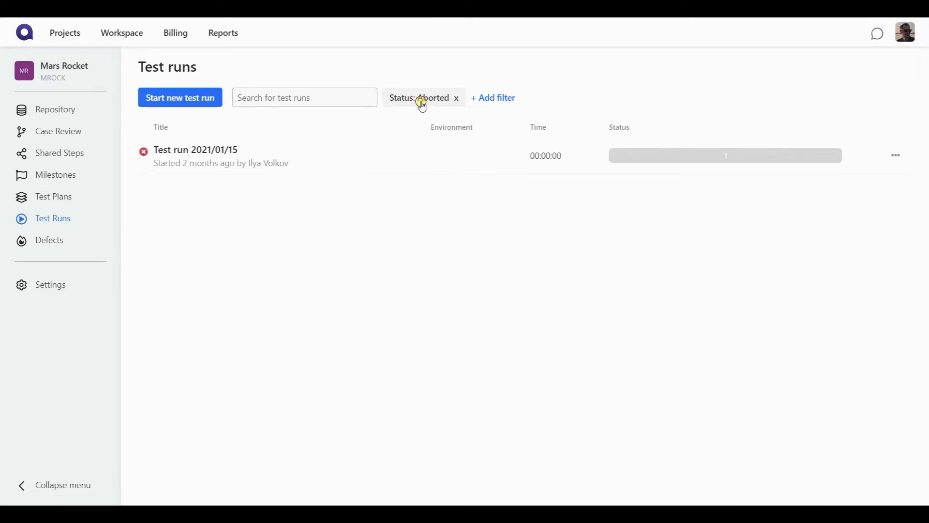
left_click(421, 97)
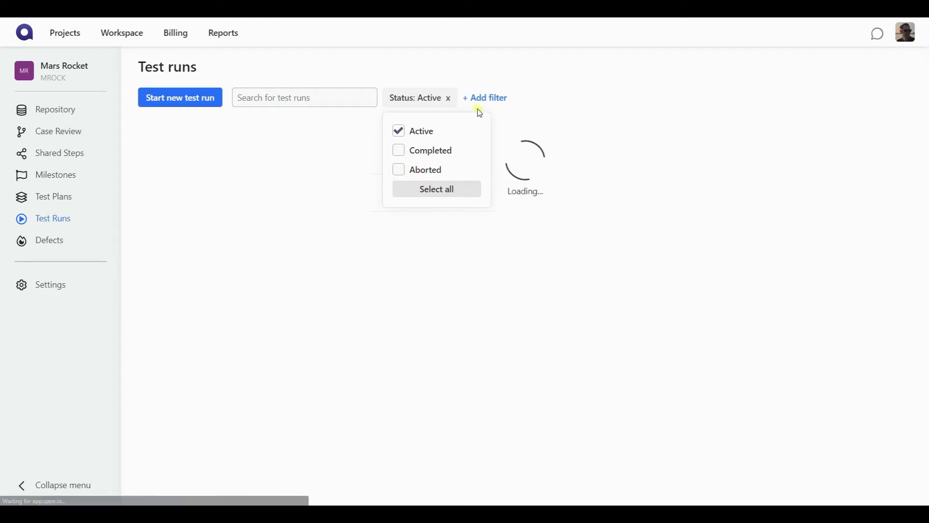
left_click(485, 98)
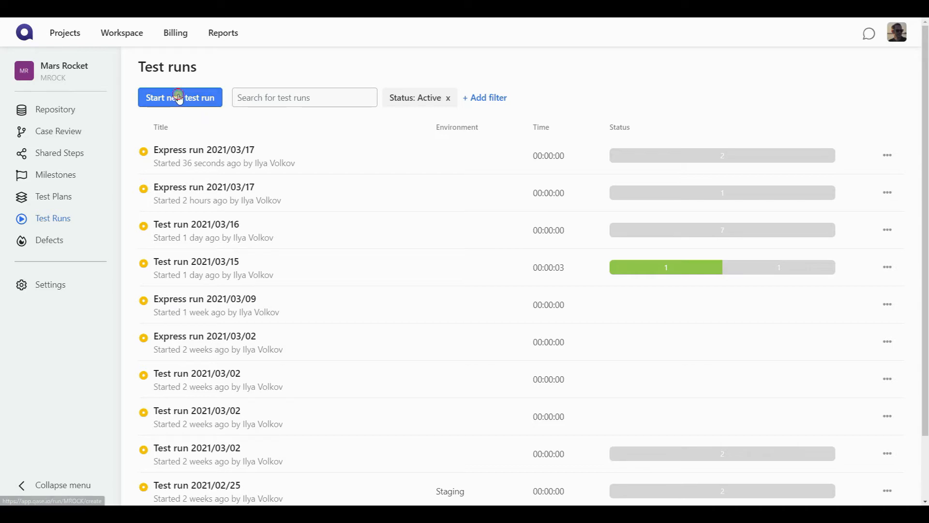
- Create 'Test run 2021/03/17' from the Navigation Regression plan, browsing milestones and assignees
left_click(179, 97)
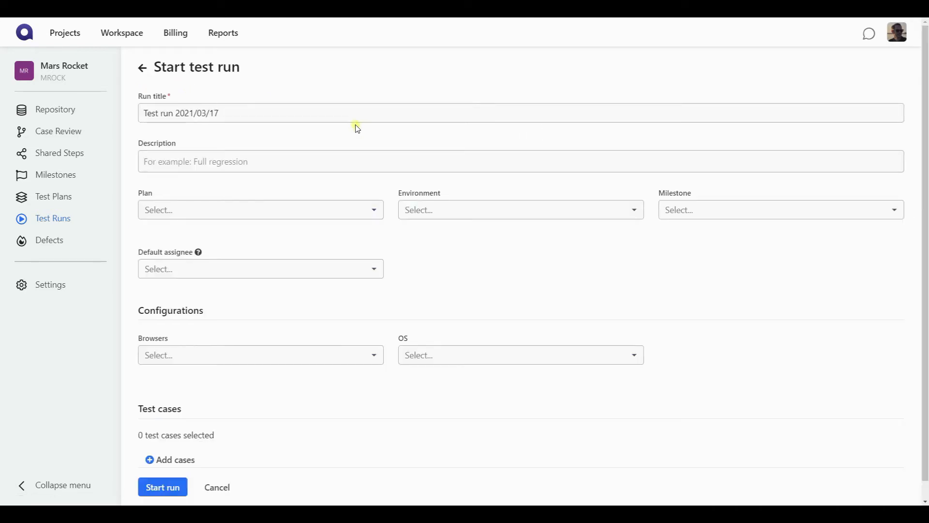
mouse_move(400, 137)
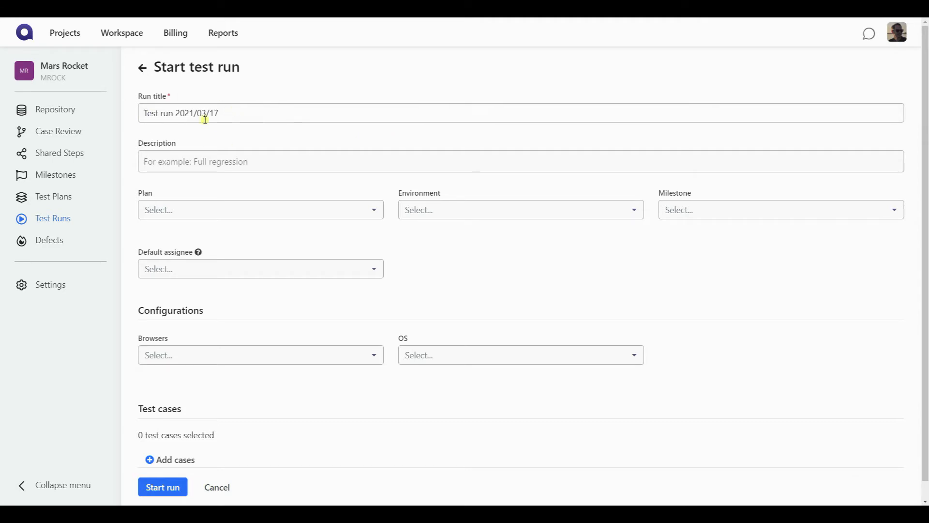
mouse_move(230, 115)
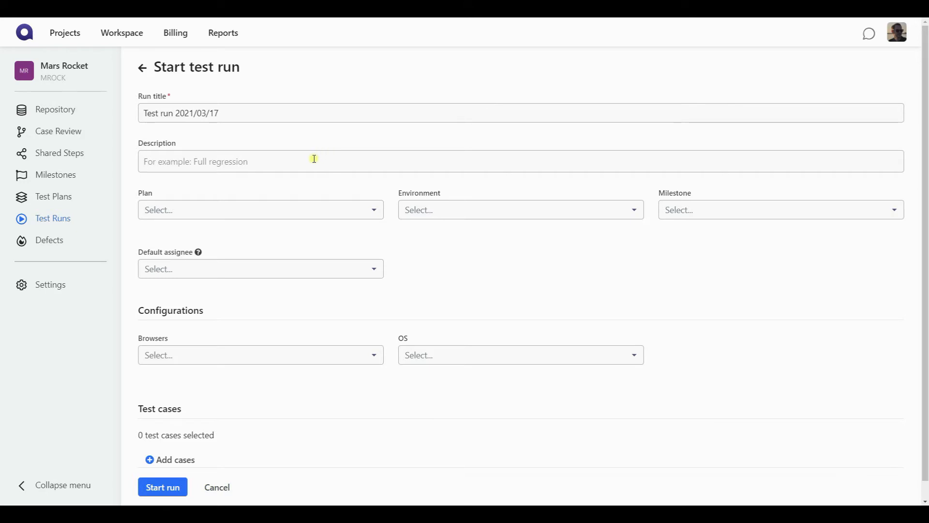
left_click(780, 209)
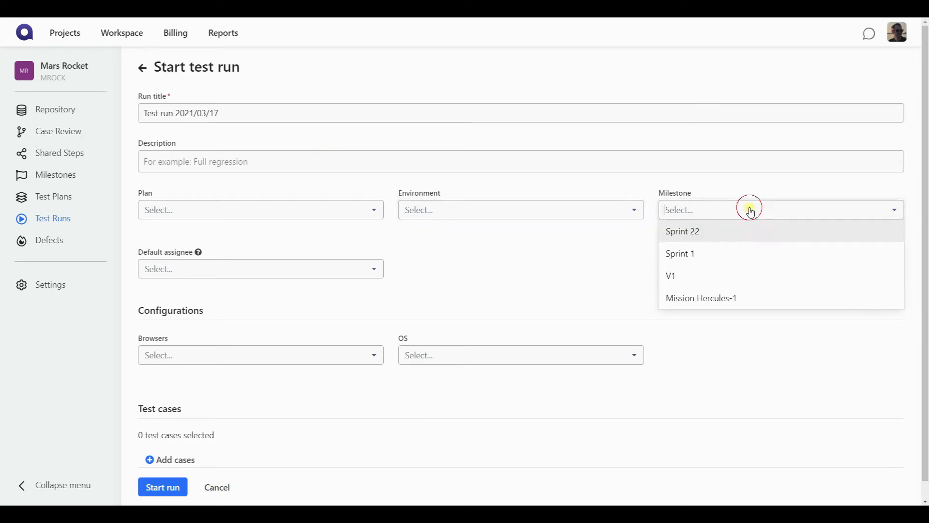
left_click(260, 210)
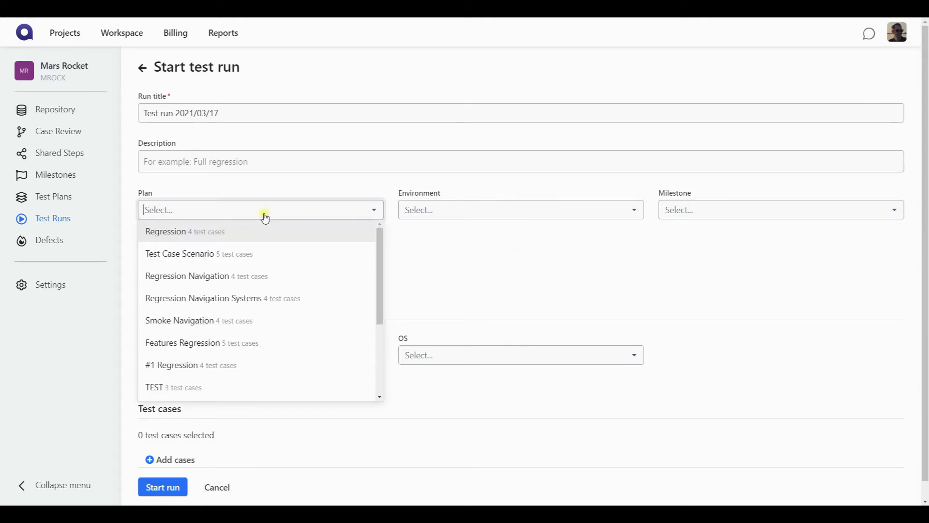
scroll("down", 3)
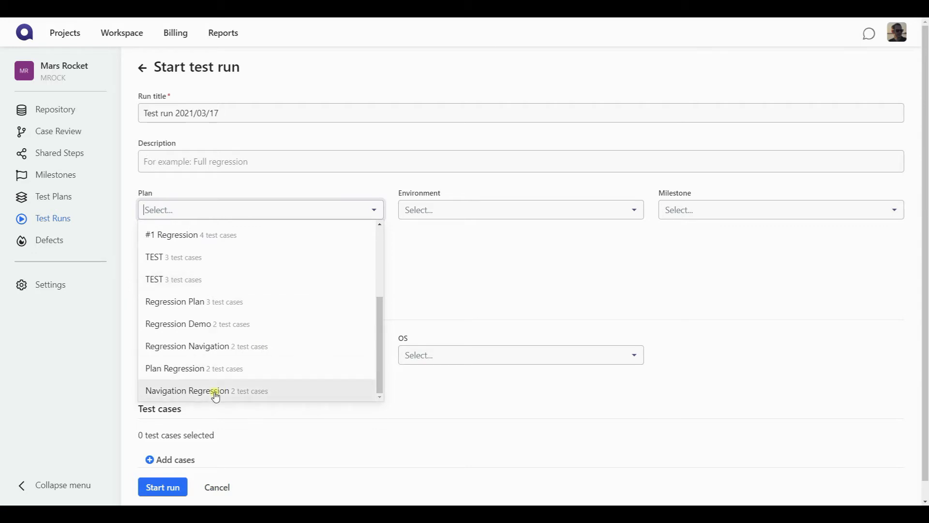
left_click(206, 391)
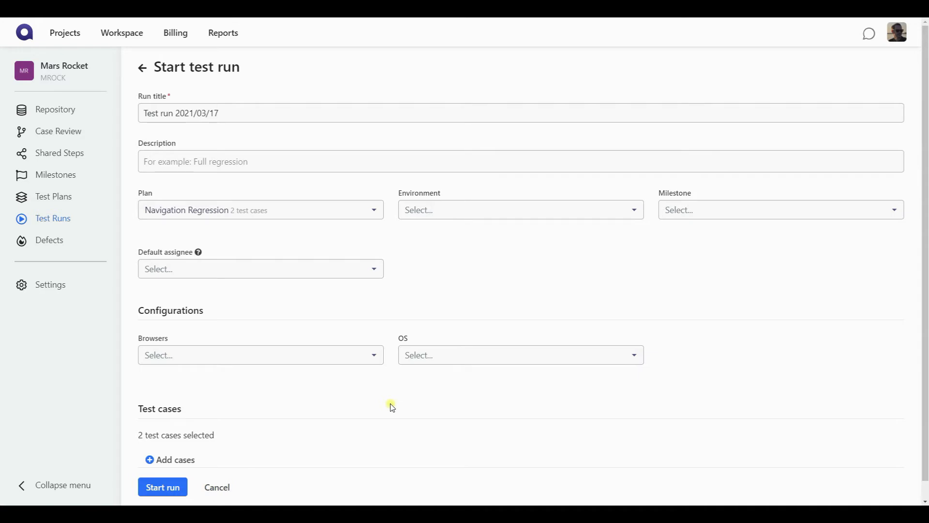
left_click(259, 269)
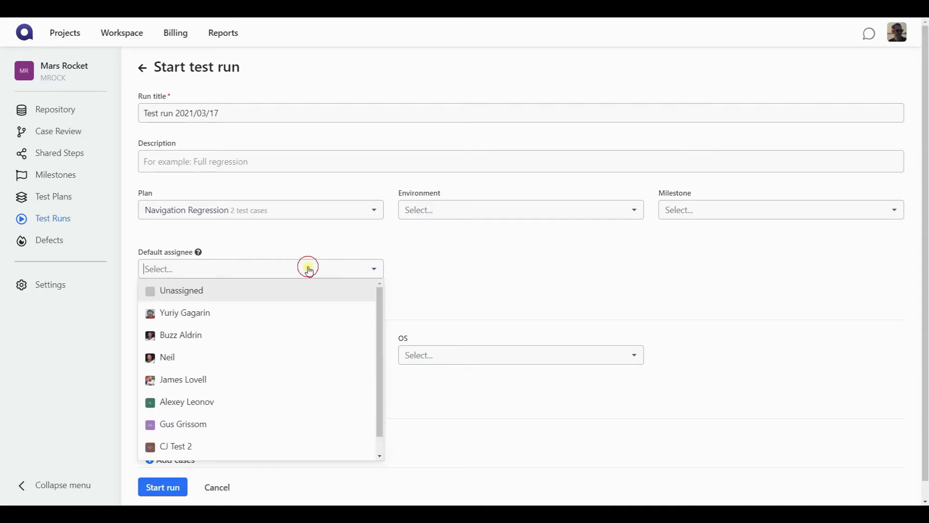
scroll("down", 3)
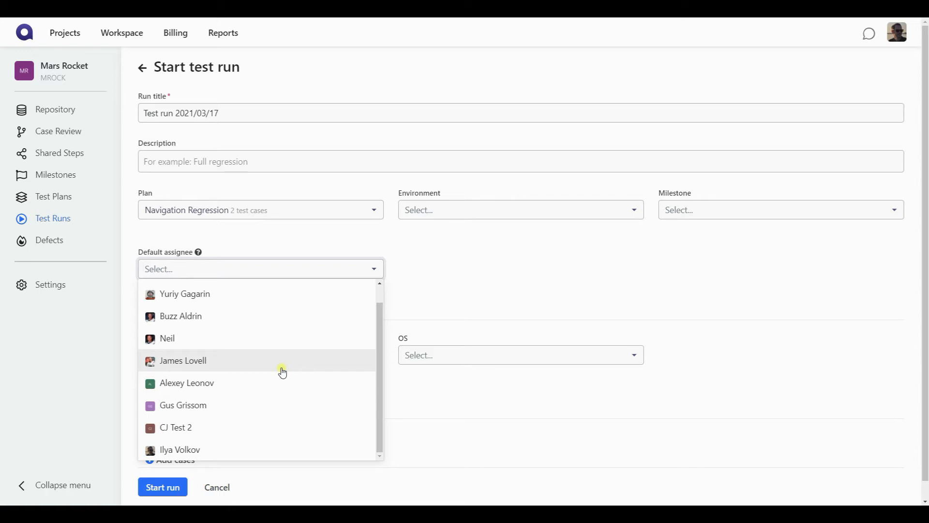
mouse_move(265, 398)
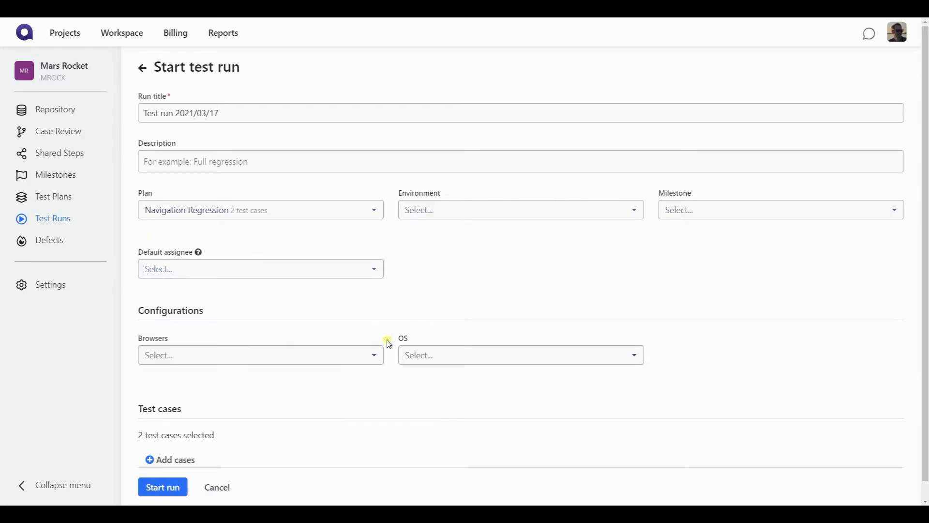
- Set the run's configurations to Chrome browser and Linux OS
scroll("down", 3)
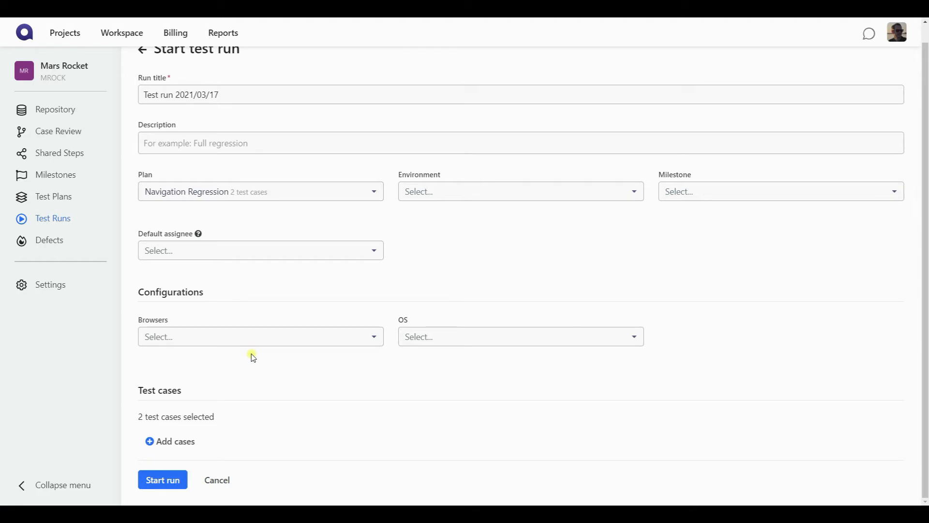
mouse_move(343, 344)
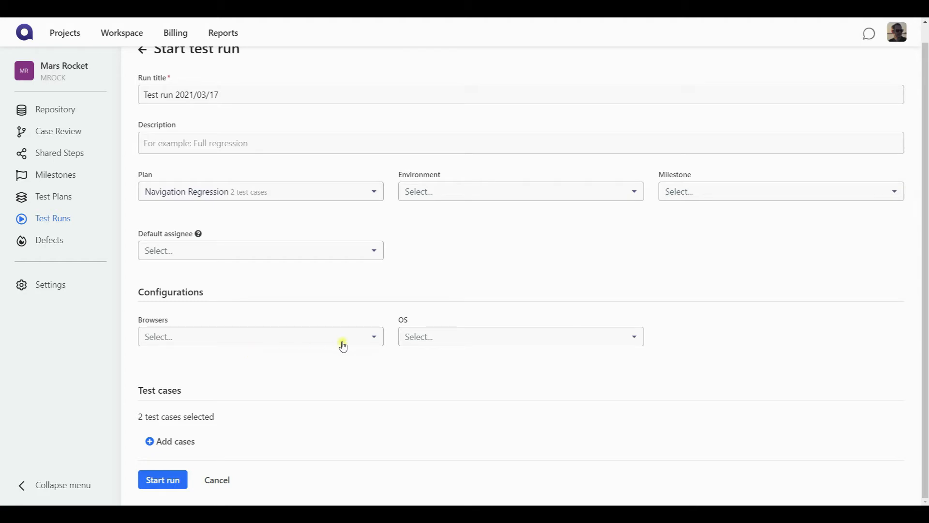
left_click(259, 336)
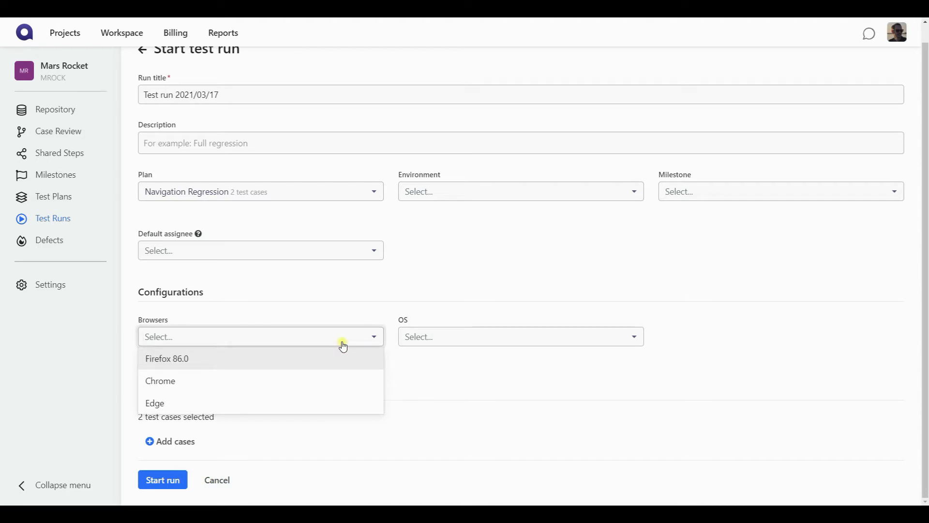
left_click(160, 381)
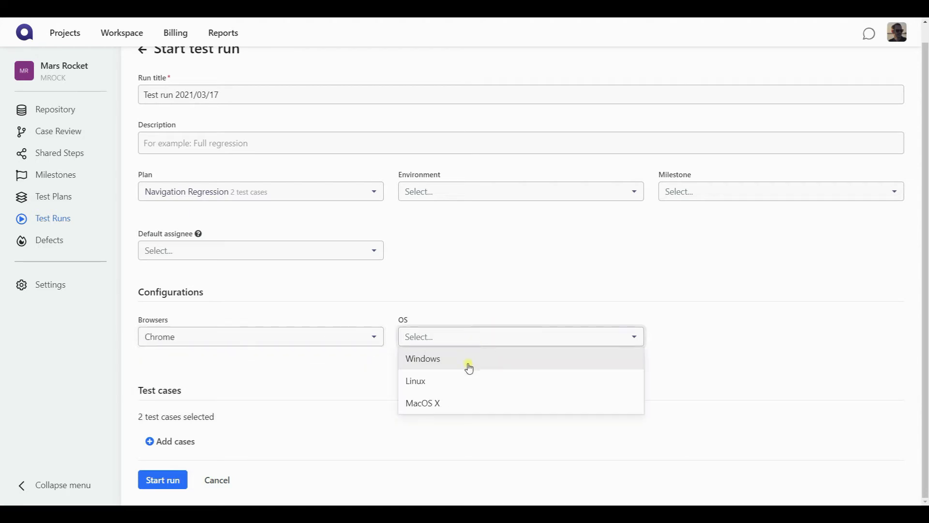
left_click(415, 381)
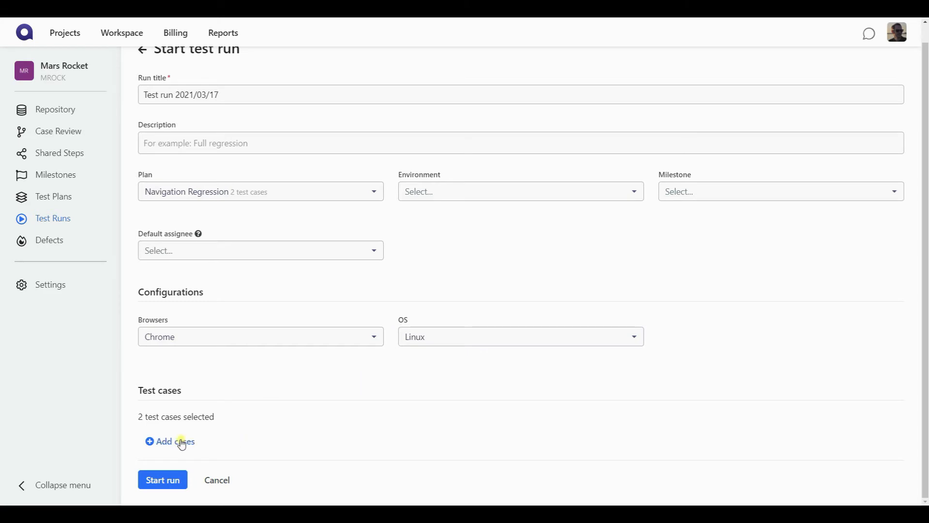
mouse_move(314, 327)
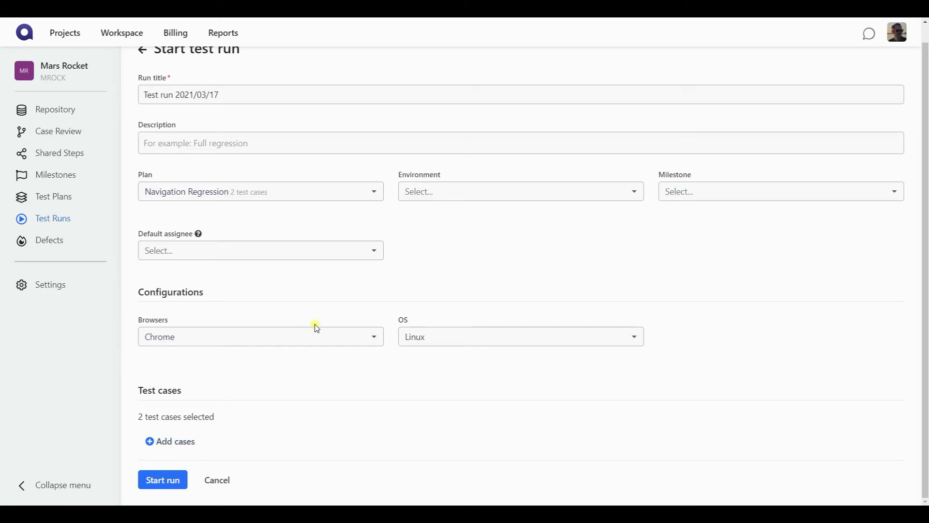
mouse_move(314, 433)
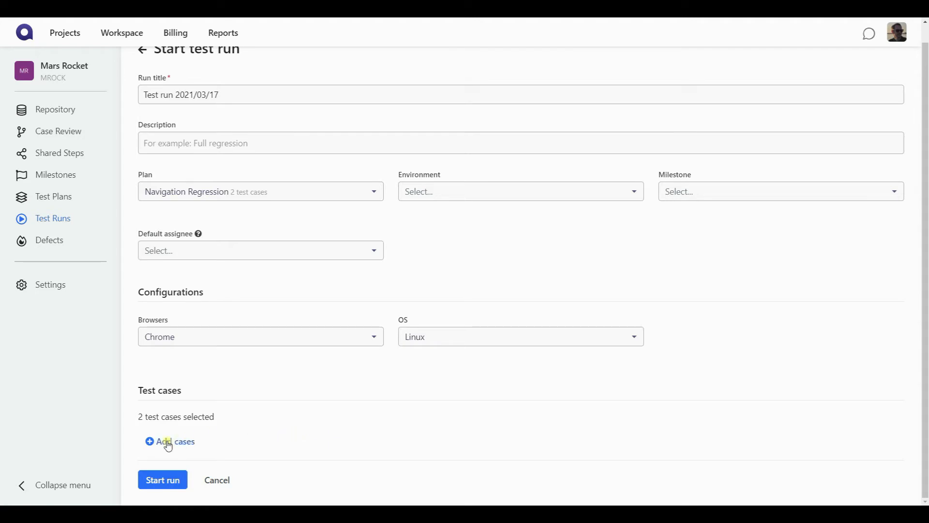
- Add the GPS case from Navigation Software, bringing the selection to four cases
left_click(175, 440)
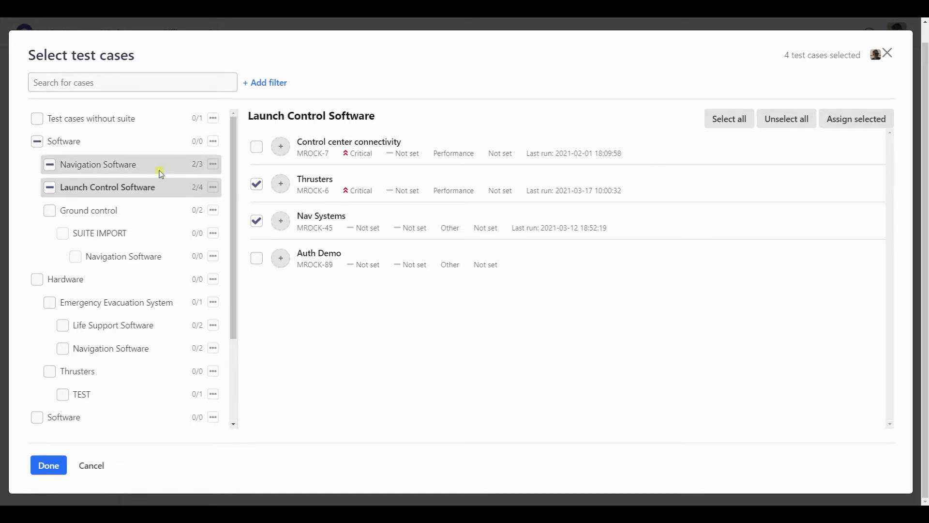
left_click(99, 164)
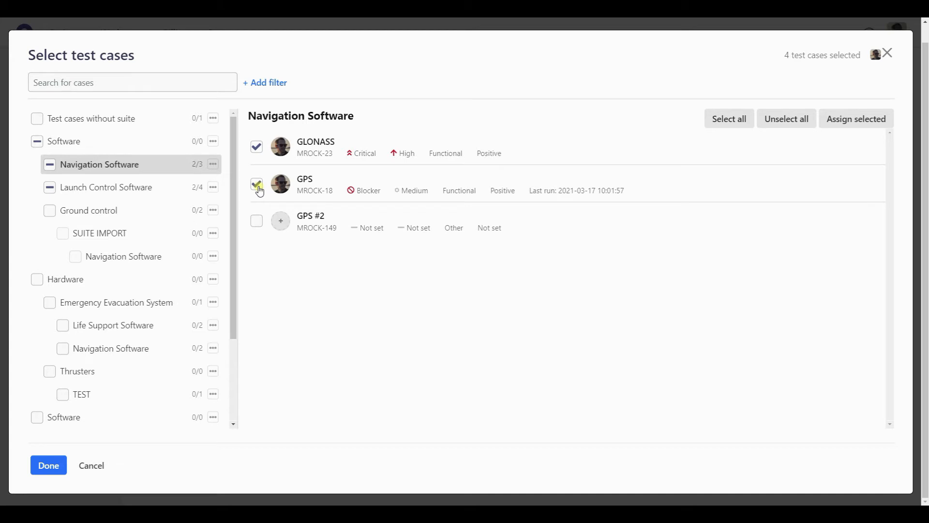
left_click(256, 184)
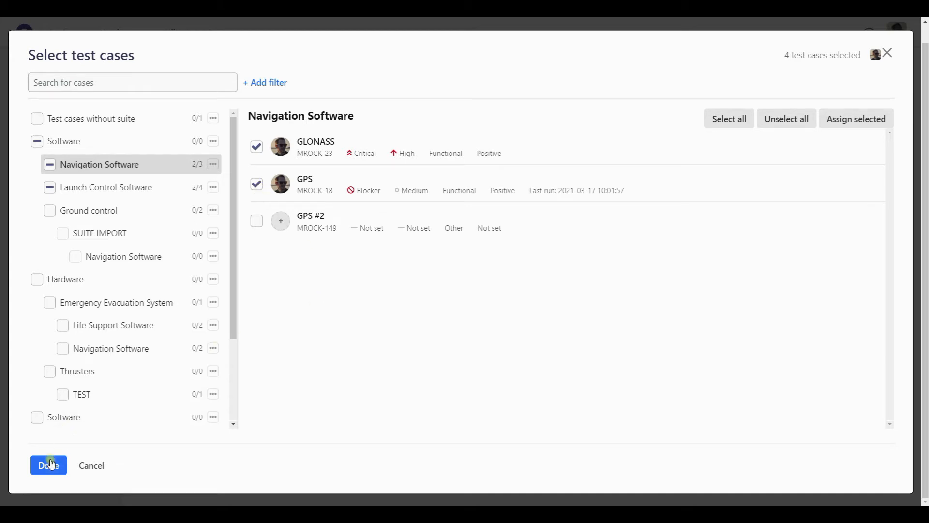
- Confirm the four selected test cases in the case picker
left_click(48, 465)
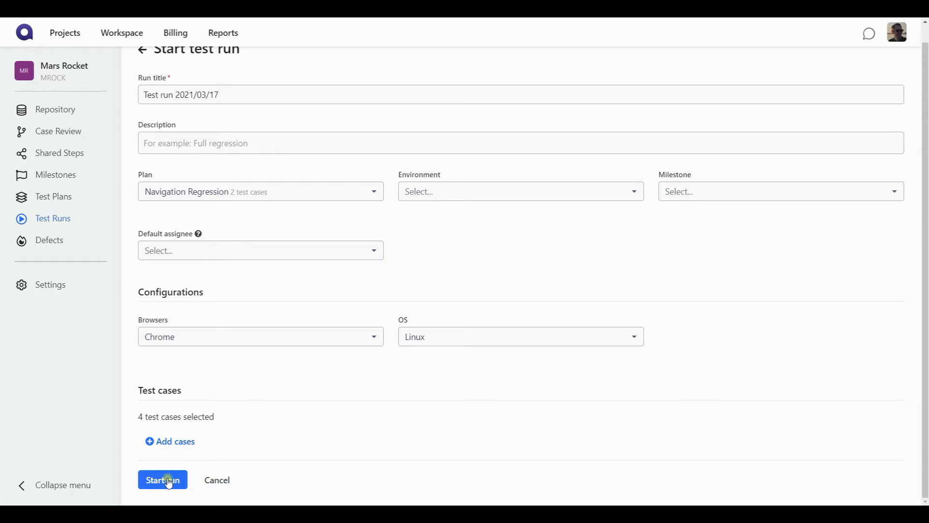
- Start Test run 2021/03/17 and open its actions menu in the runs list
left_click(163, 480)
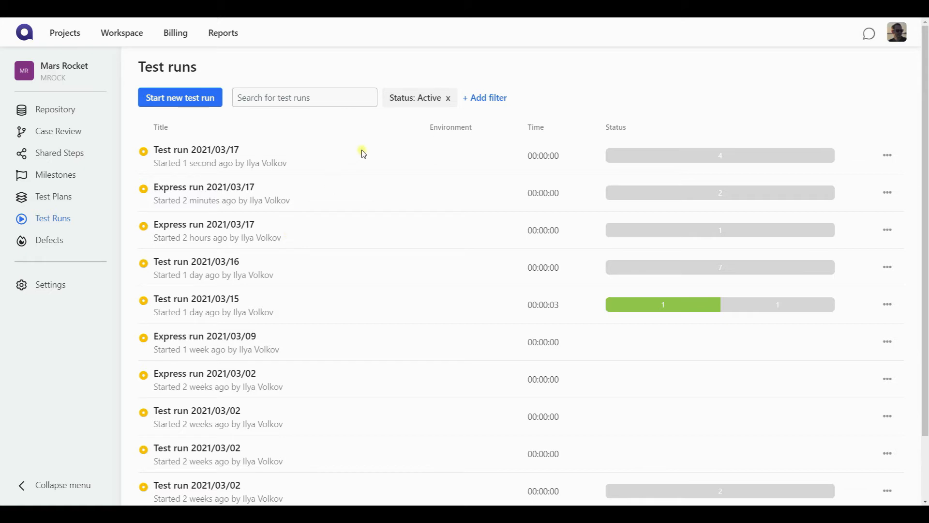
mouse_move(322, 157)
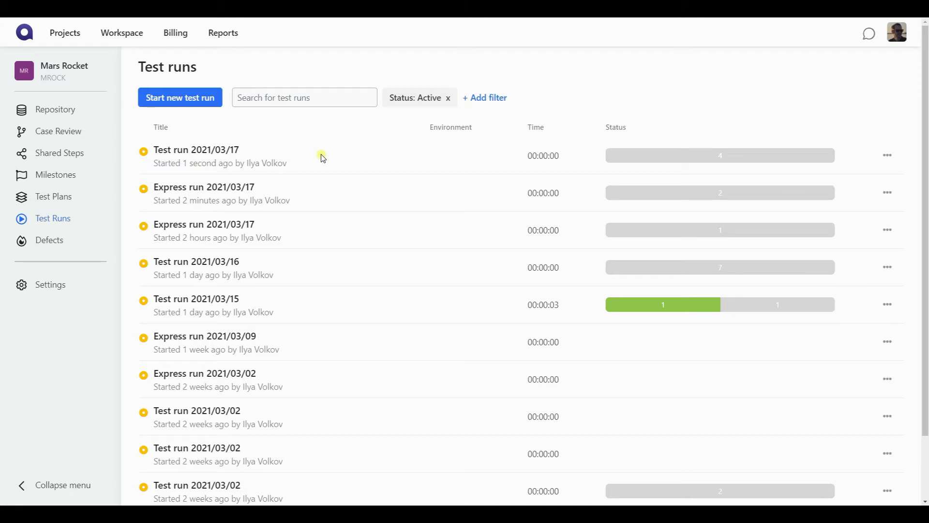
mouse_move(467, 147)
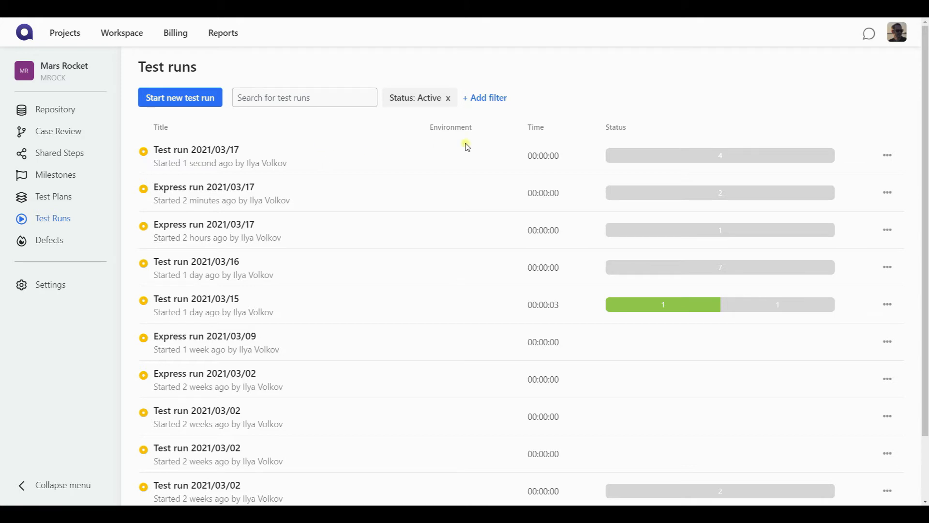
mouse_move(560, 164)
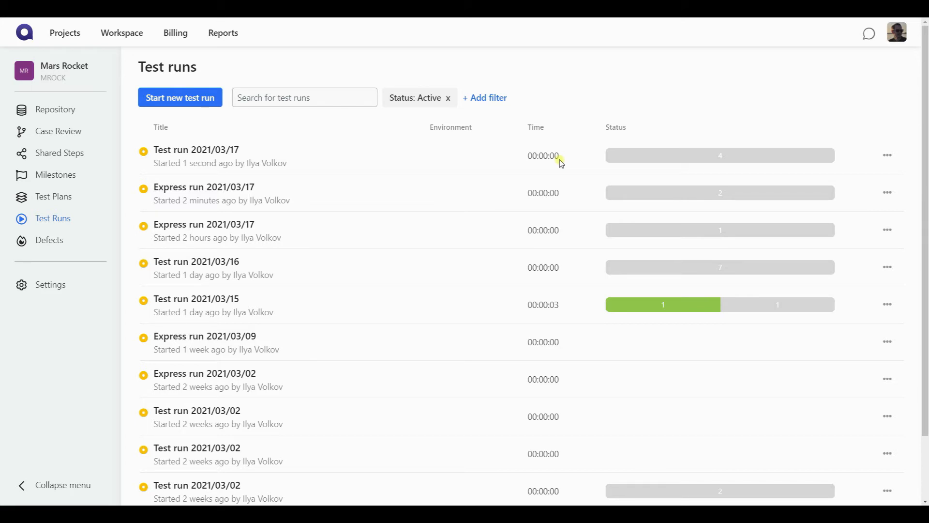
mouse_move(696, 159)
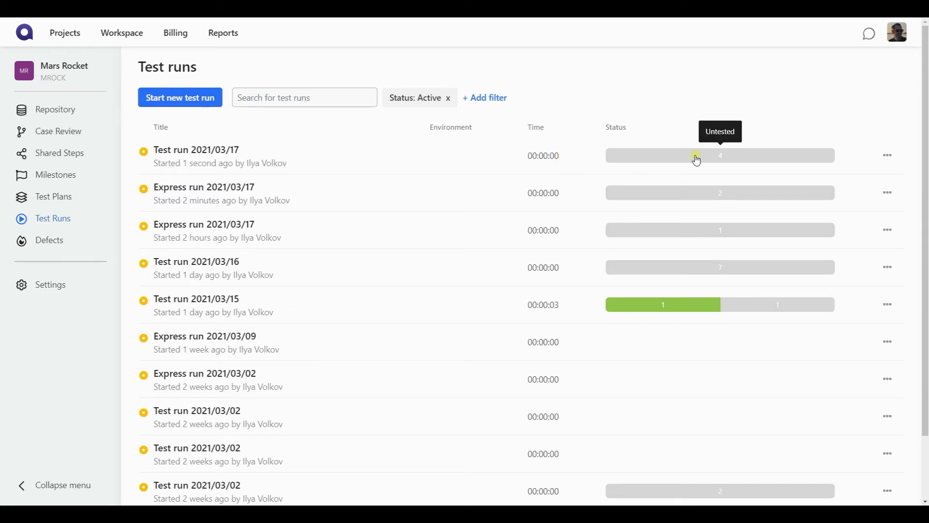
mouse_move(887, 156)
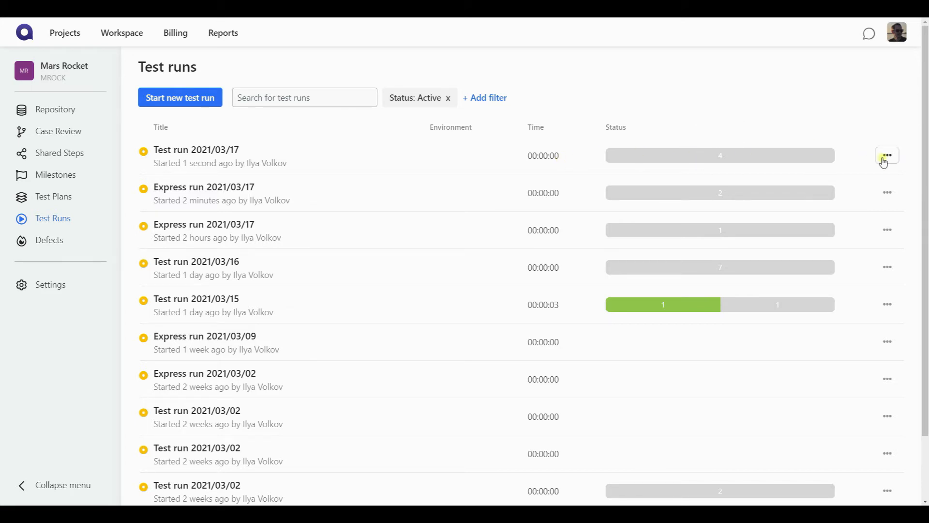
left_click(887, 155)
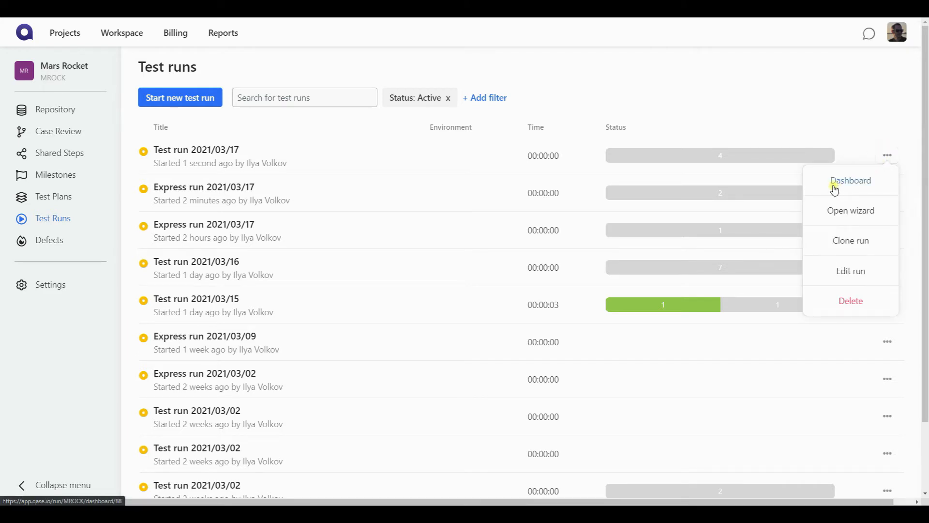
mouse_move(850, 210)
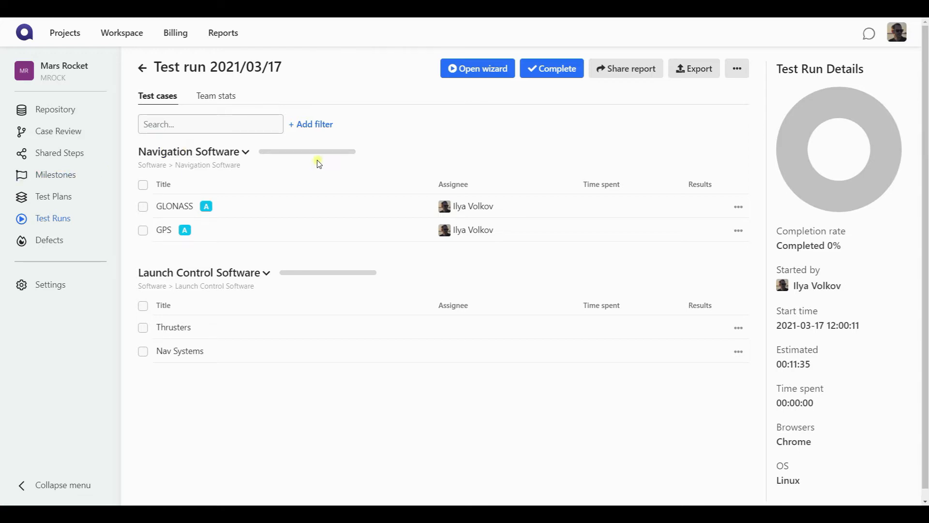
mouse_move(420, 165)
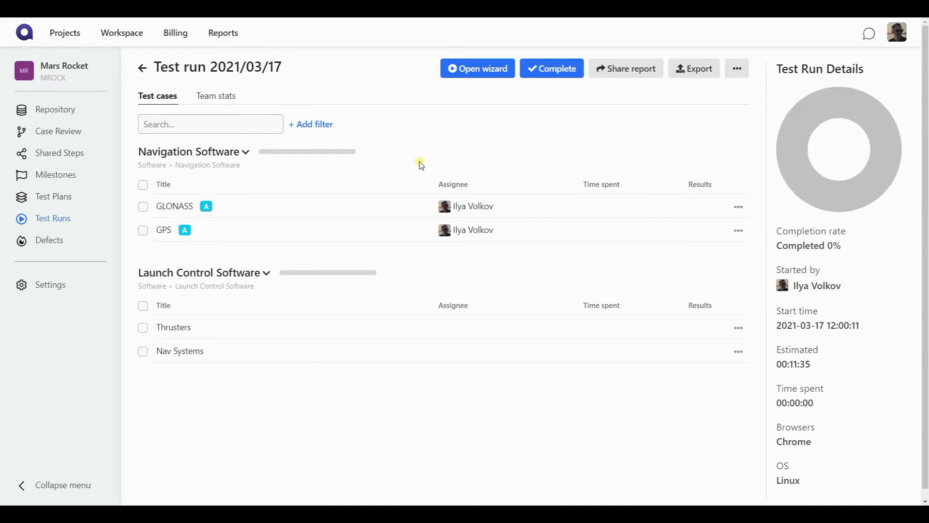
mouse_move(263, 202)
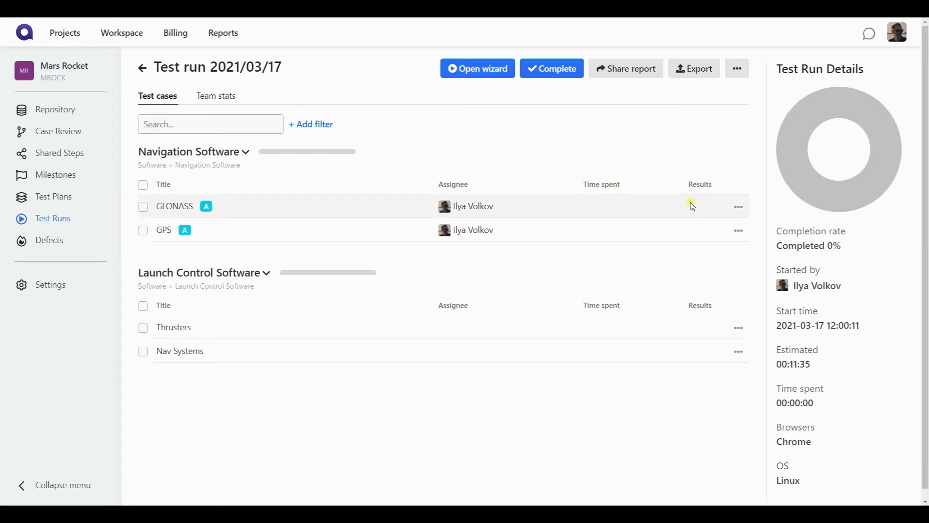
mouse_move(699, 207)
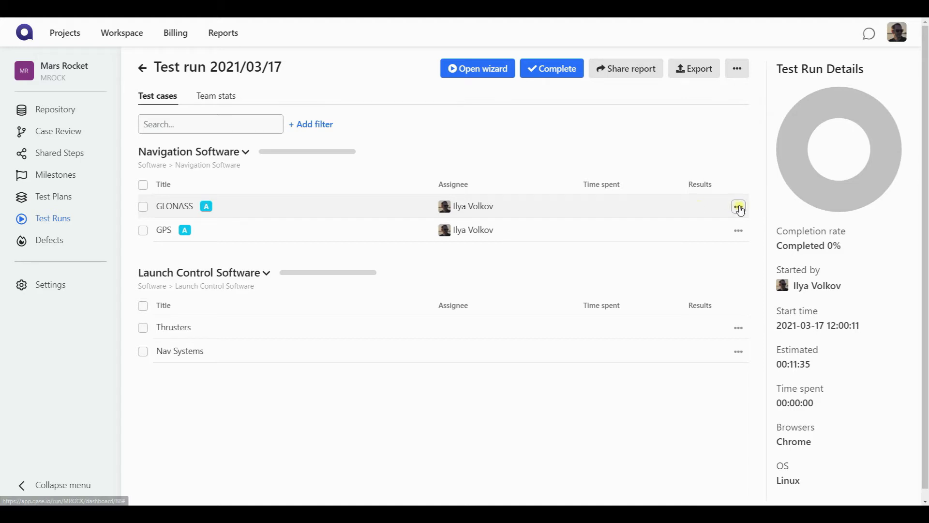
left_click(738, 207)
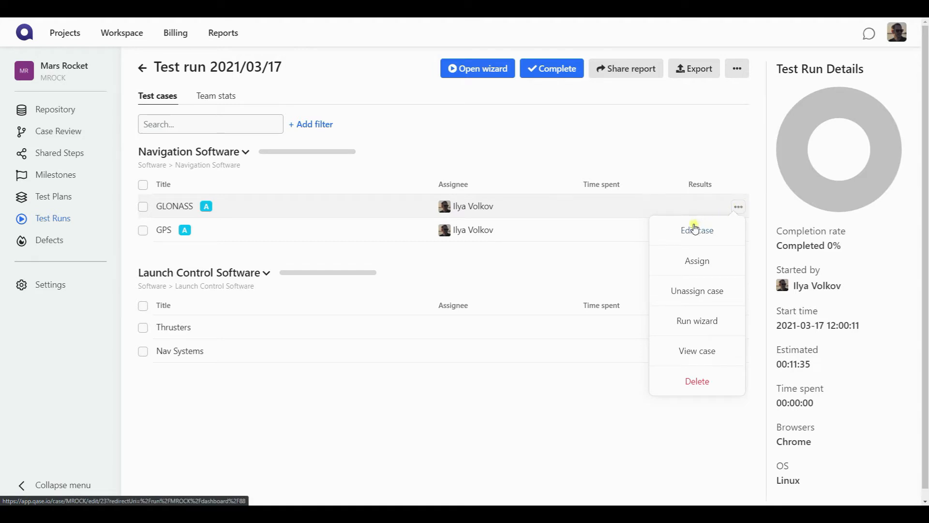
mouse_move(693, 264)
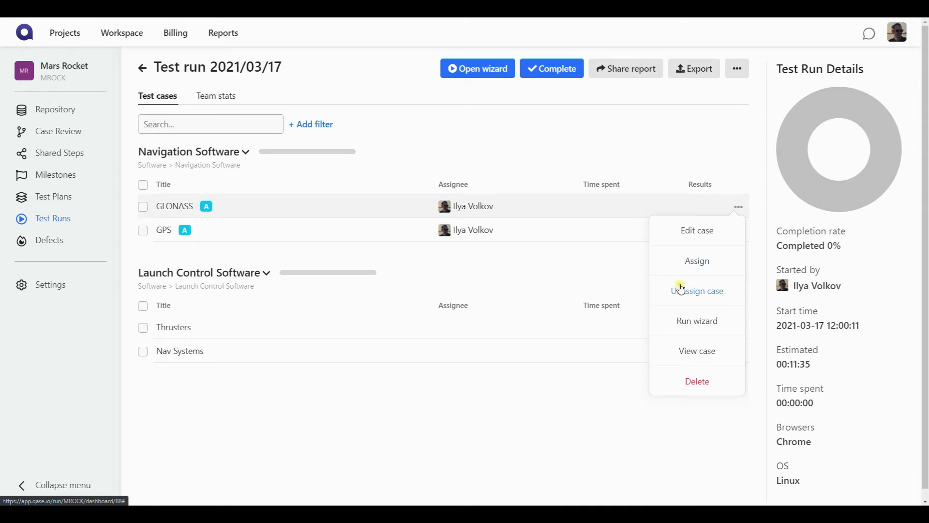
mouse_move(697, 321)
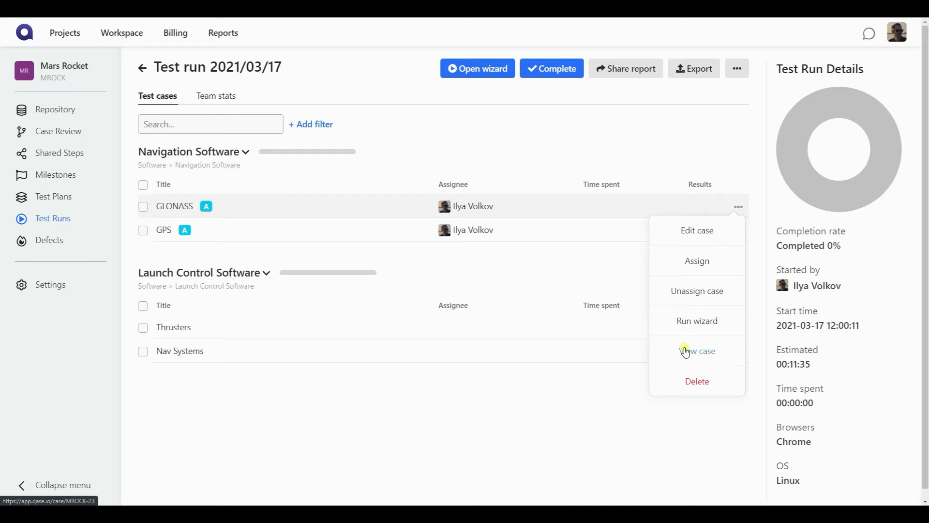
left_click(732, 173)
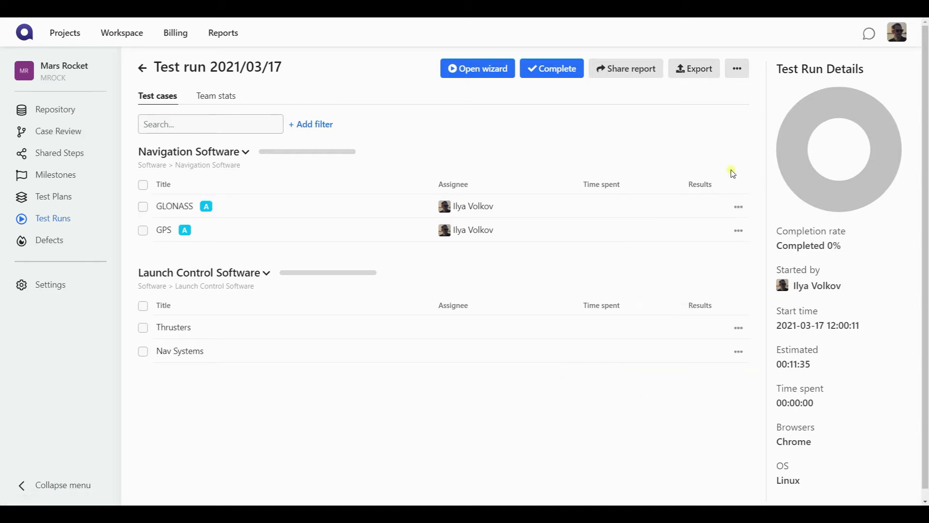
mouse_move(897, 295)
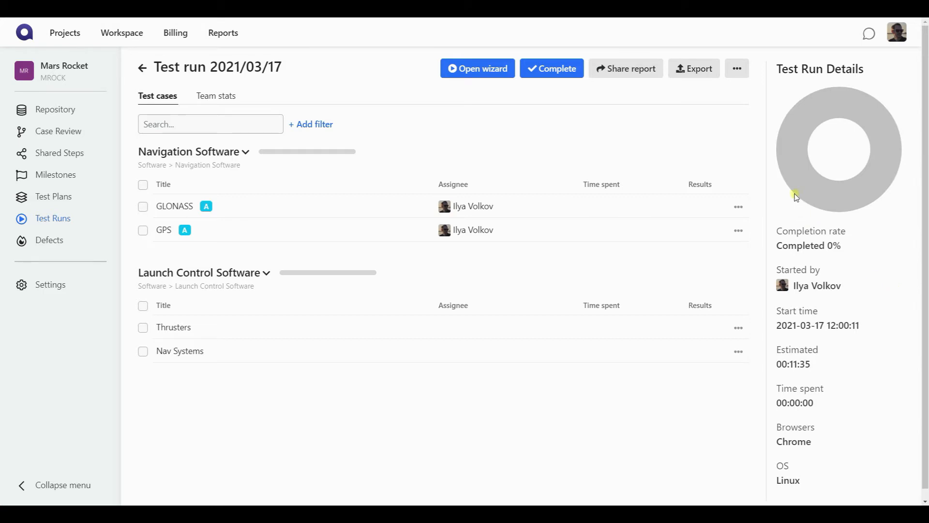
mouse_move(834, 211)
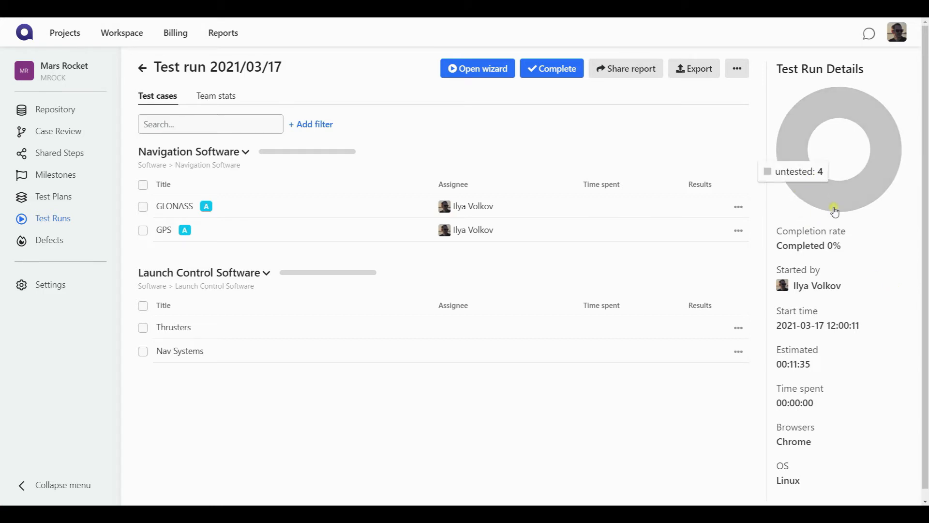
mouse_move(872, 280)
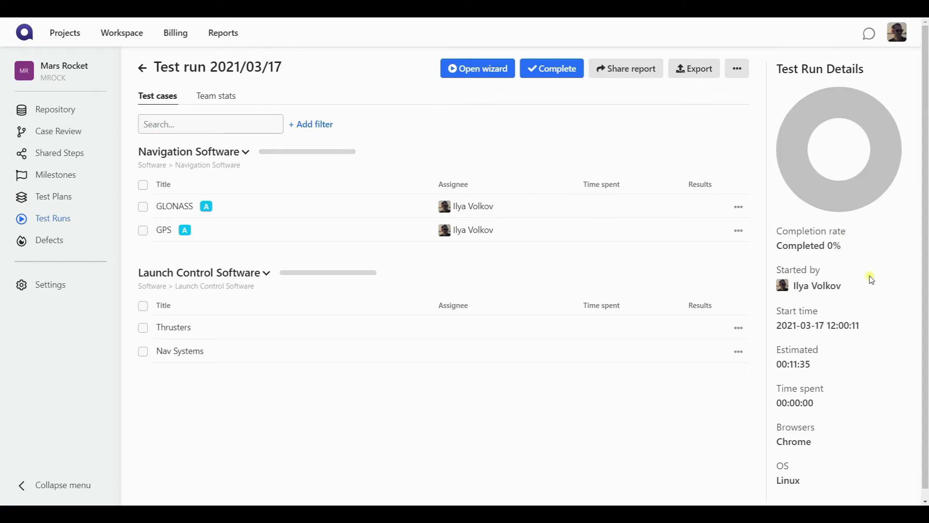
mouse_move(826, 364)
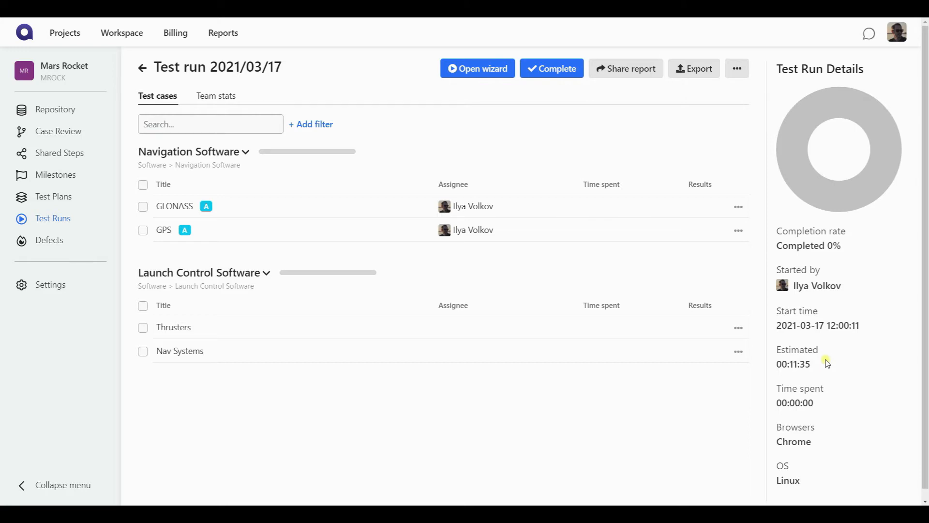
mouse_move(773, 359)
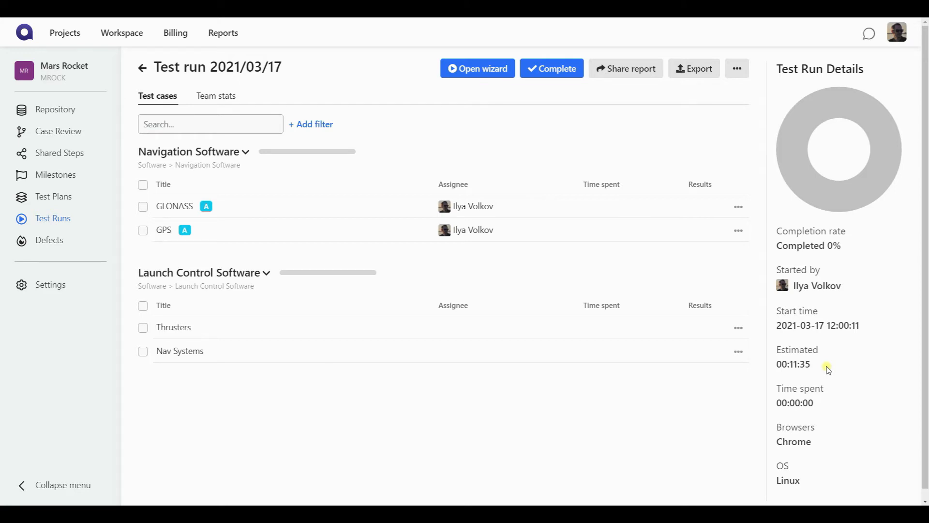
mouse_move(797, 407)
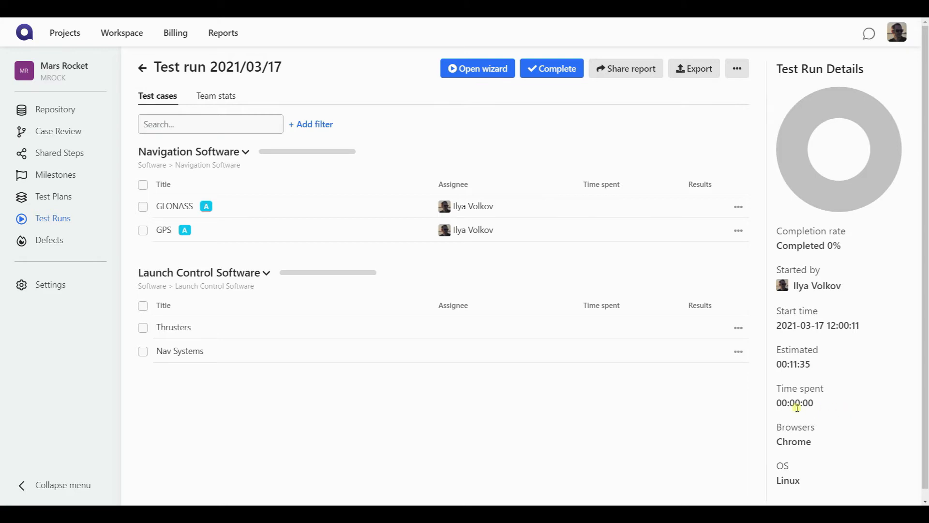
mouse_move(773, 397)
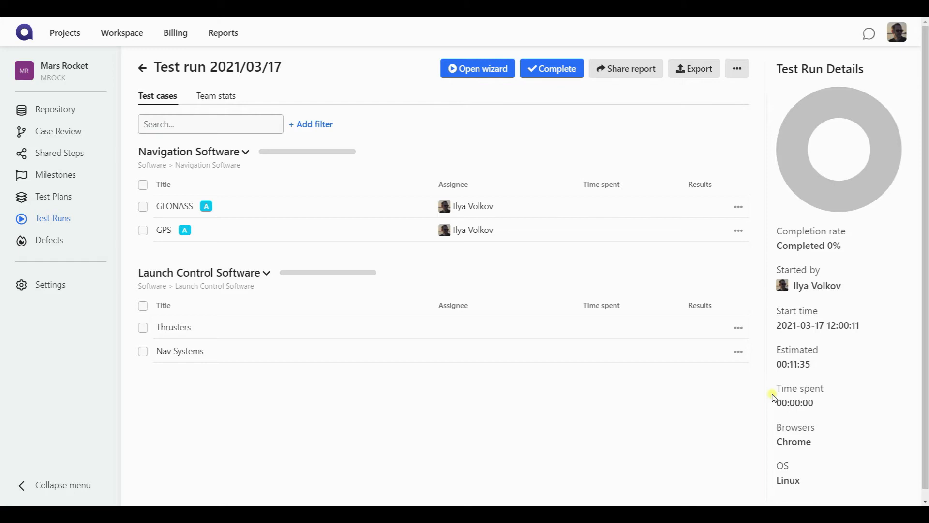
mouse_move(815, 465)
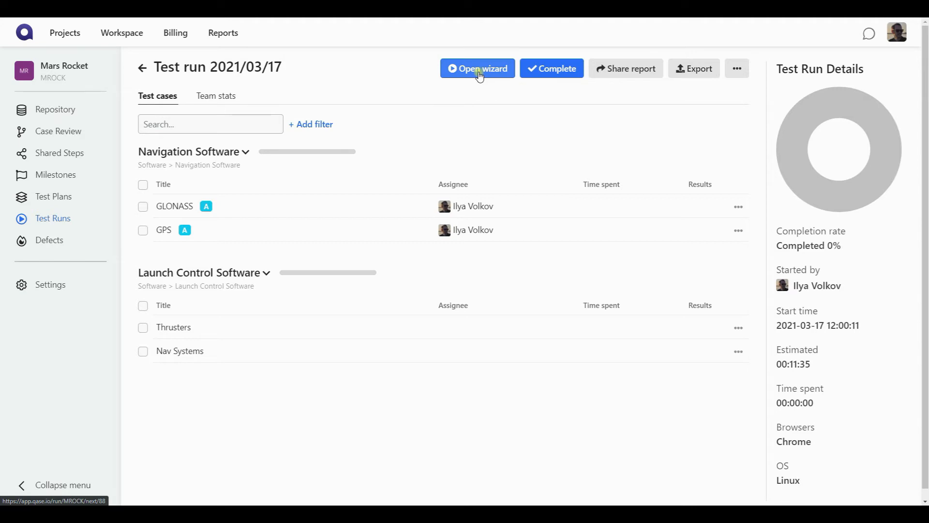
mouse_move(435, 115)
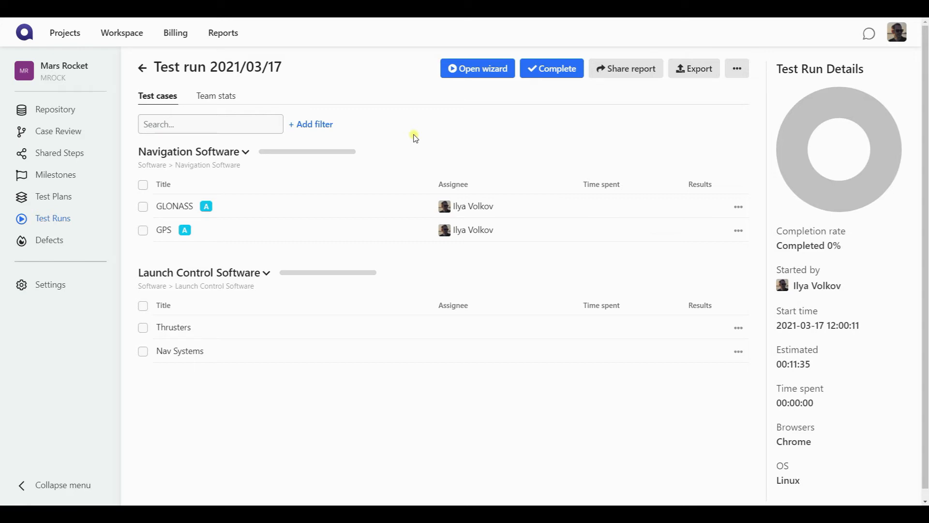
mouse_move(260, 214)
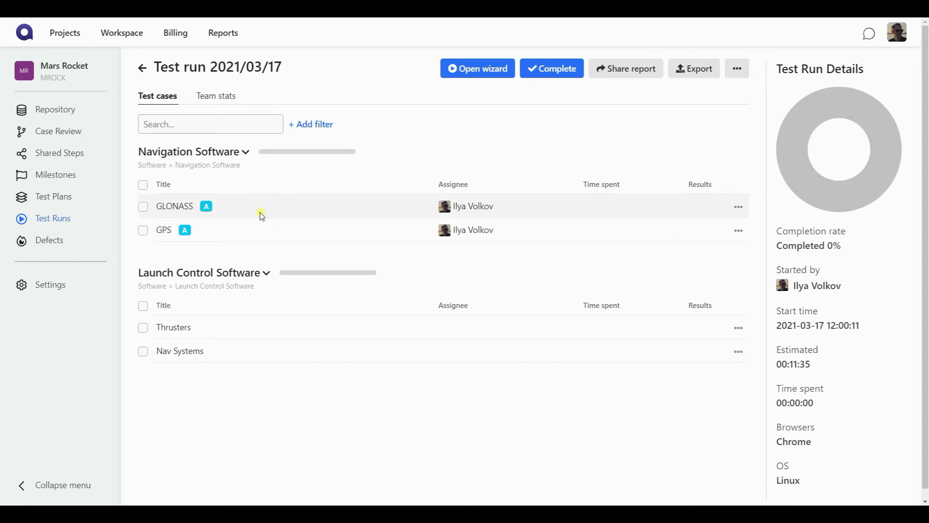
mouse_move(121, 280)
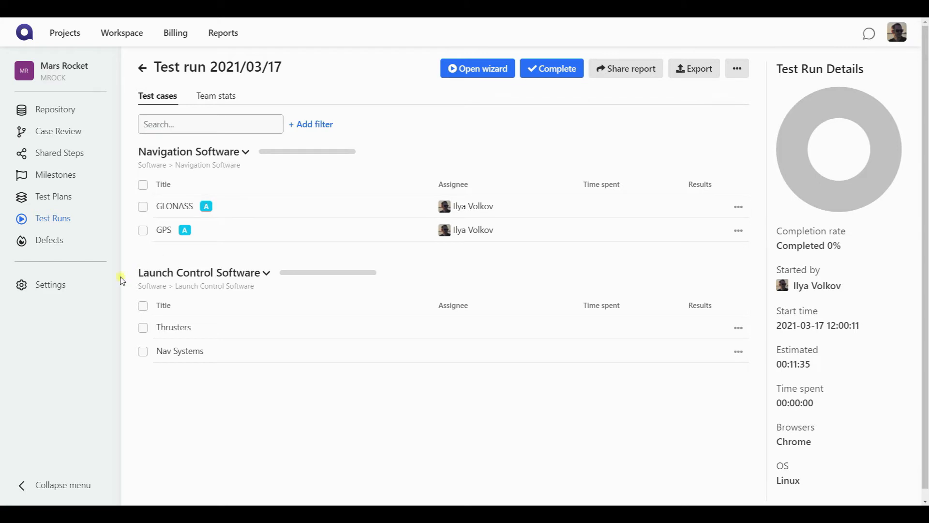
- Review the Mars Rocket test run settings such as Fast pass and Auto complete
left_click(50, 284)
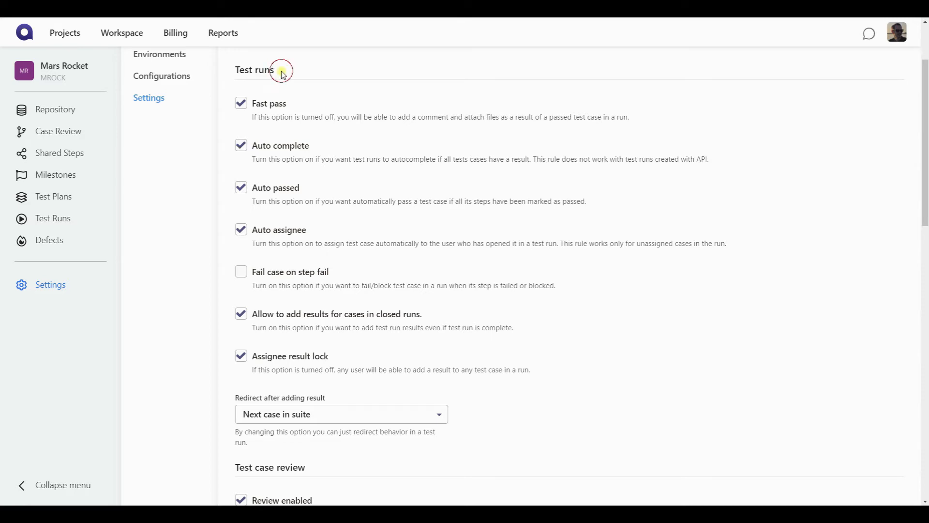
mouse_move(225, 146)
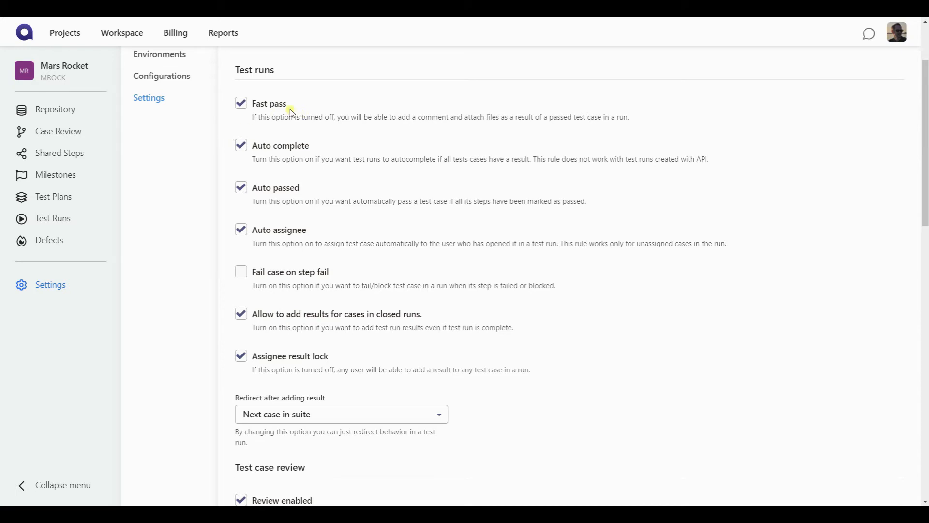
mouse_move(387, 106)
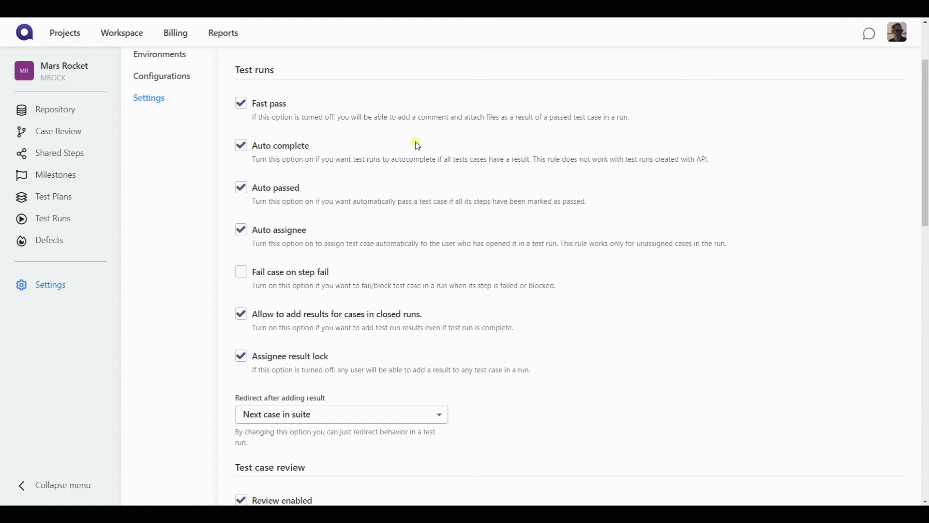
mouse_move(243, 204)
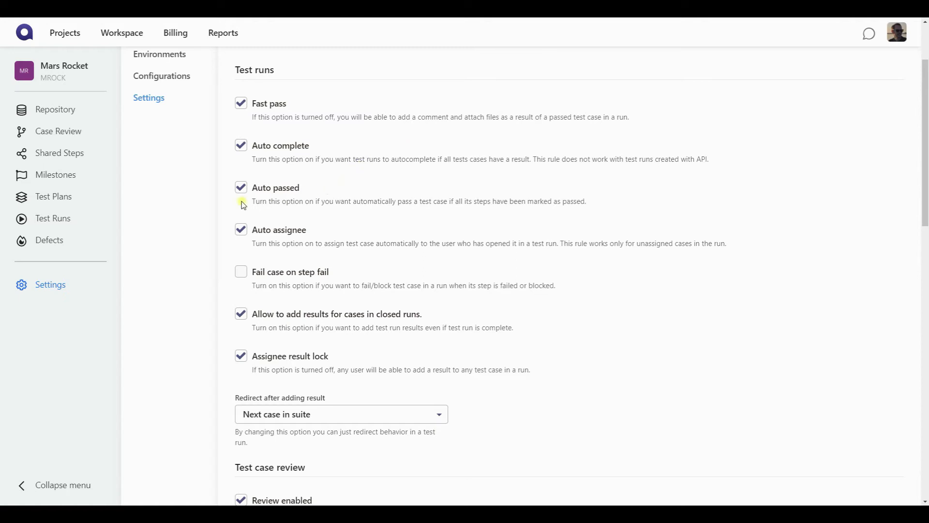
mouse_move(316, 185)
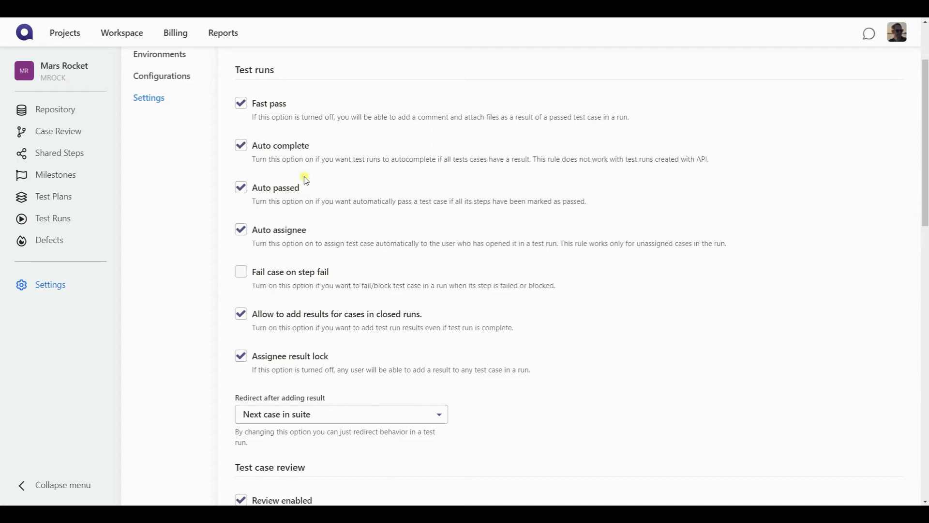
mouse_move(325, 231)
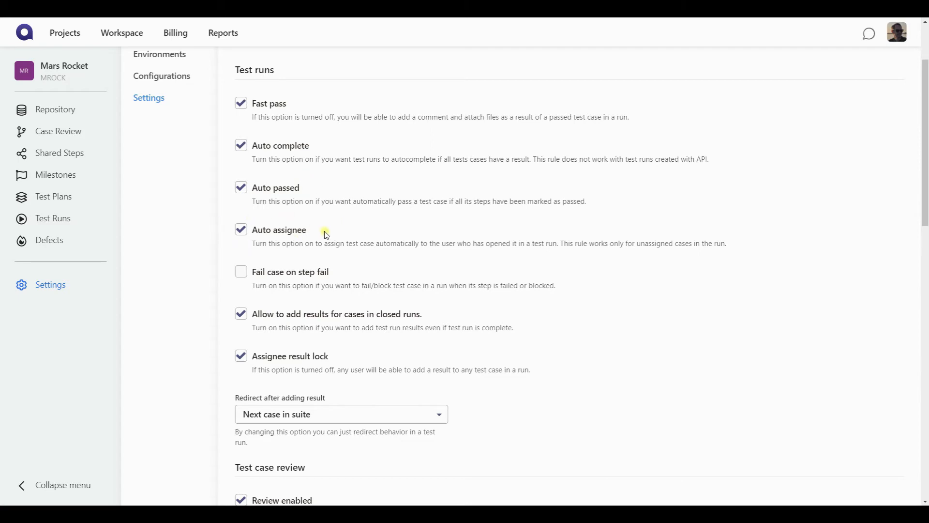
mouse_move(361, 233)
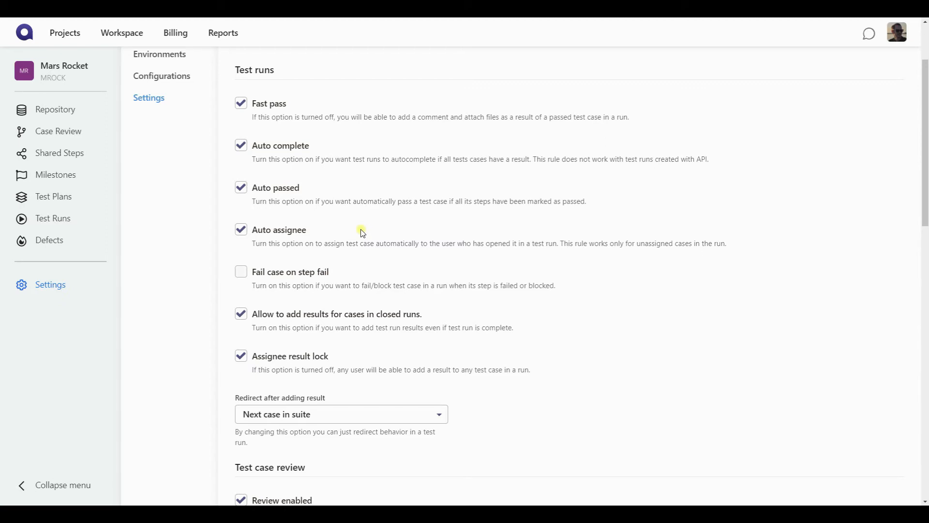
scroll("down", 3)
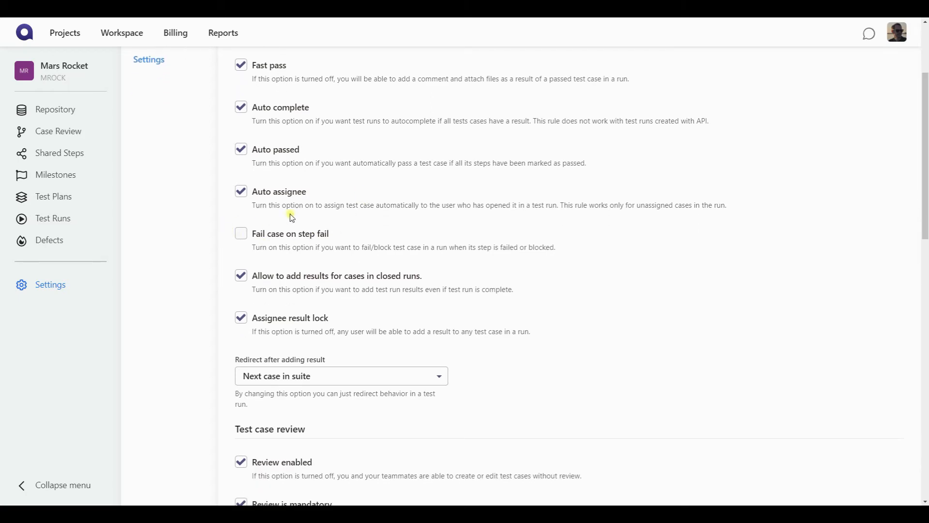
mouse_move(367, 242)
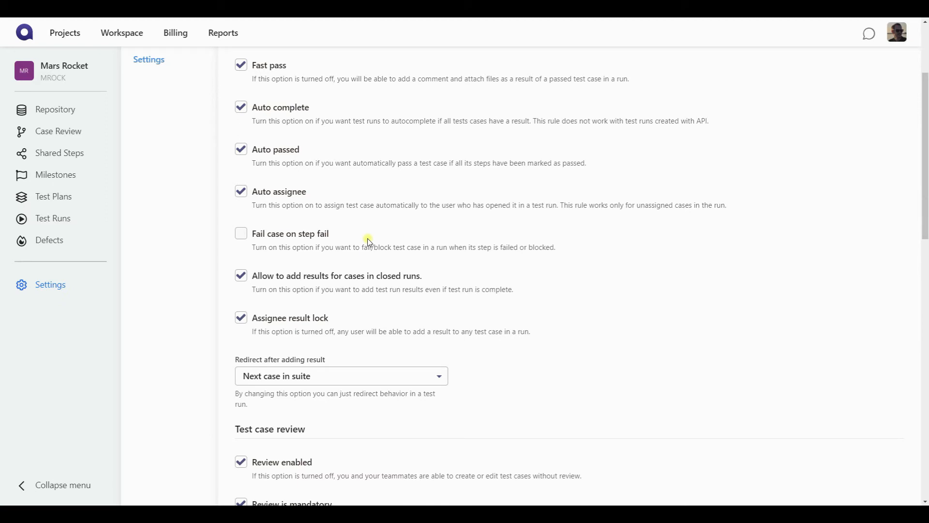
mouse_move(357, 221)
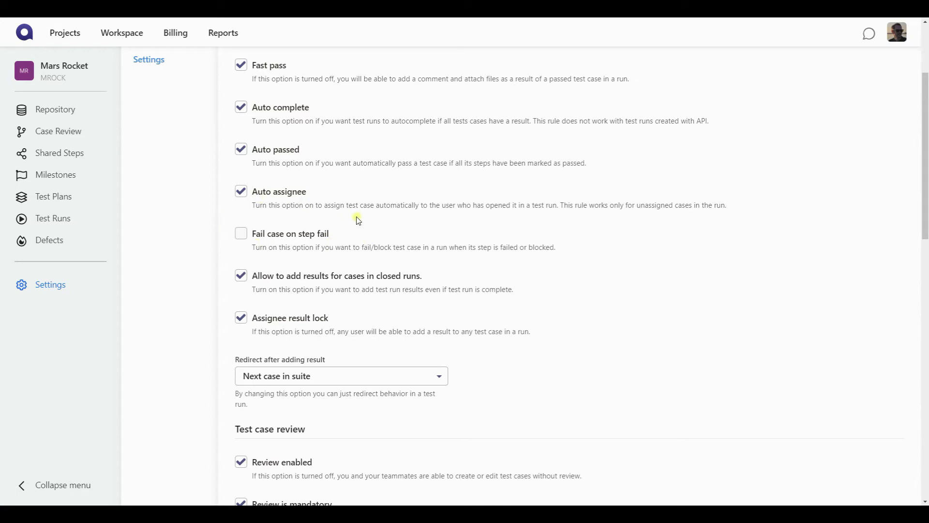
mouse_move(360, 240)
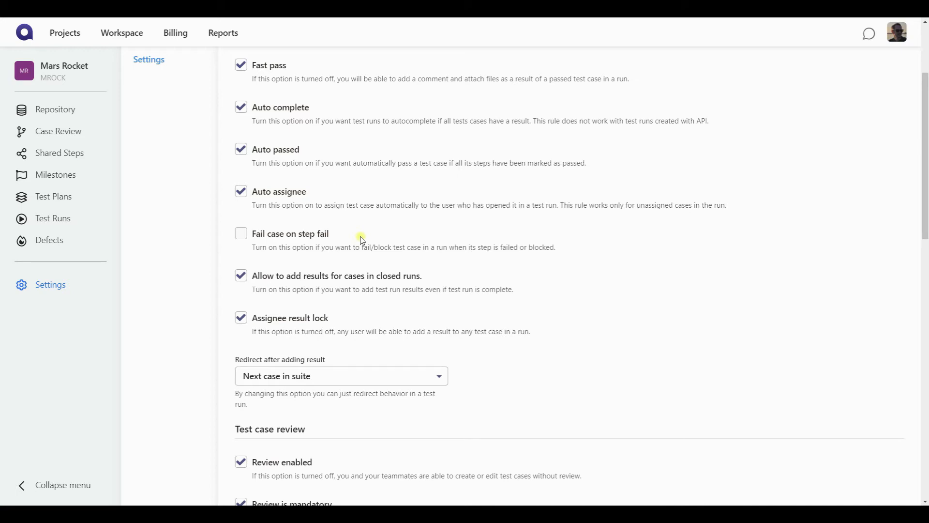
scroll("down", 3)
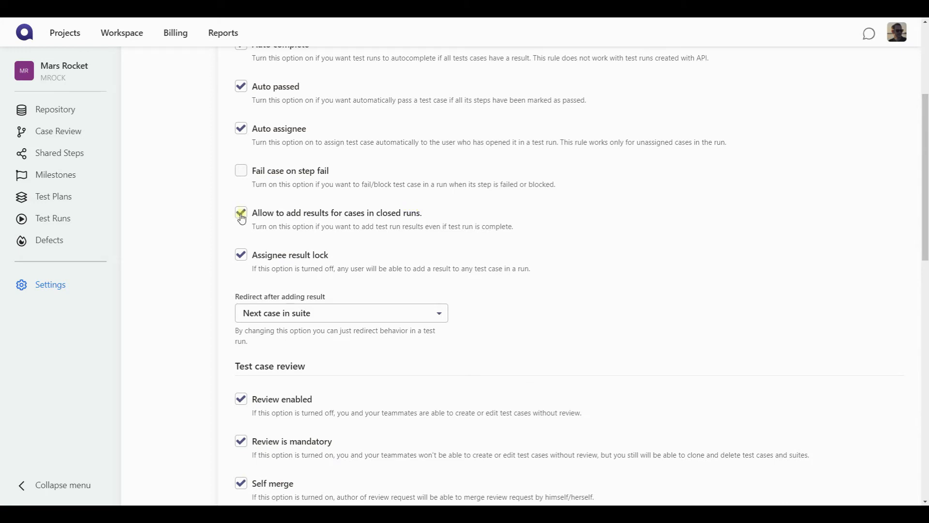
left_click(241, 212)
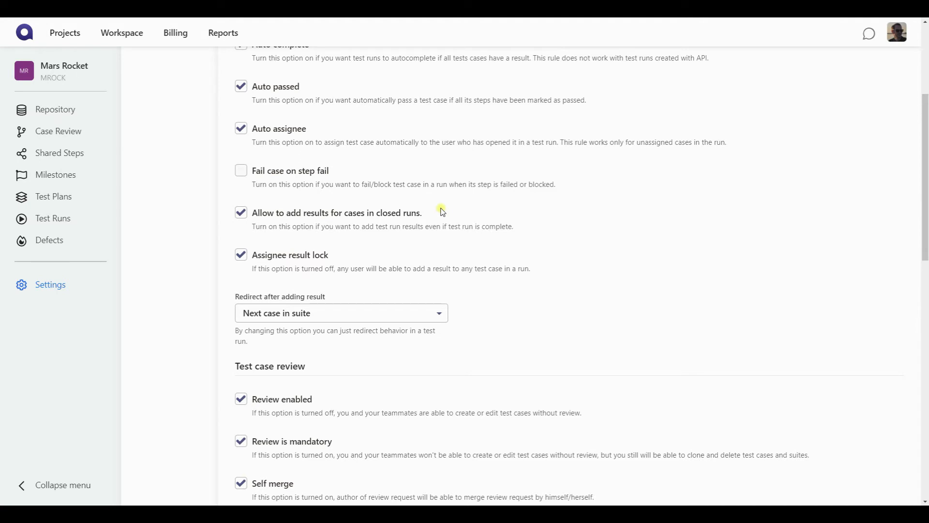
mouse_move(382, 255)
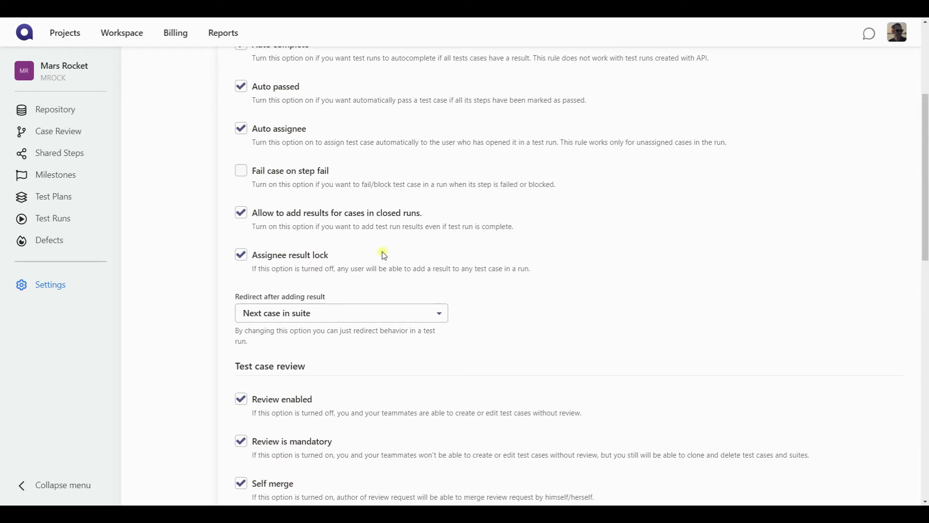
mouse_move(340, 240)
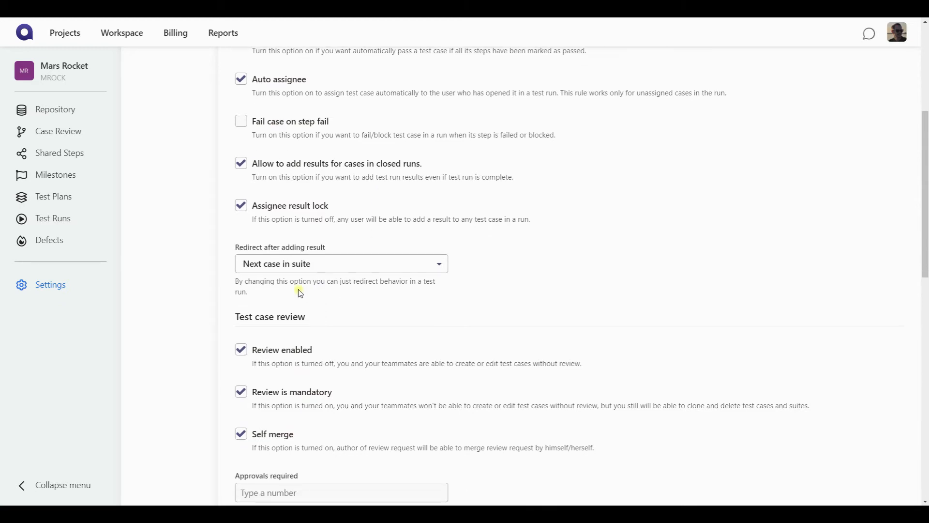
- Keep 'Next case in suite' as the post-result redirect and return to Test Runs
left_click(341, 264)
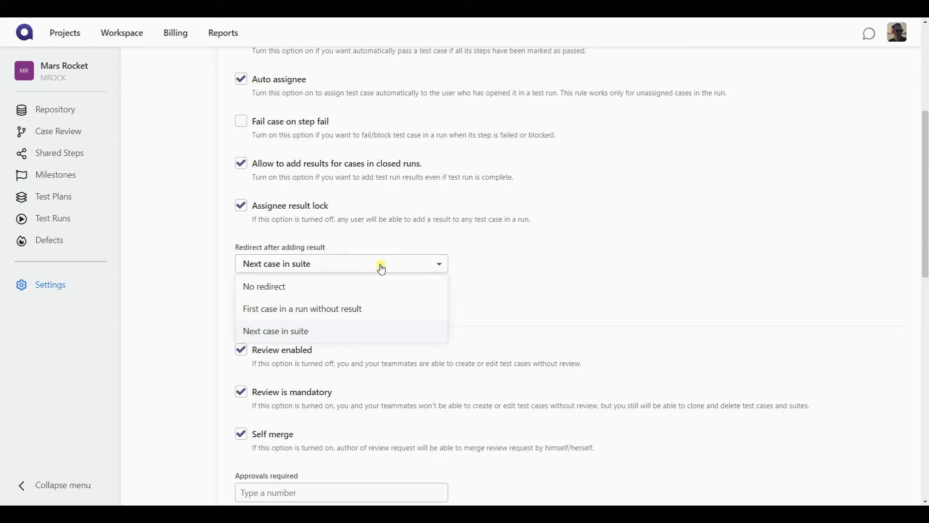
mouse_move(304, 290)
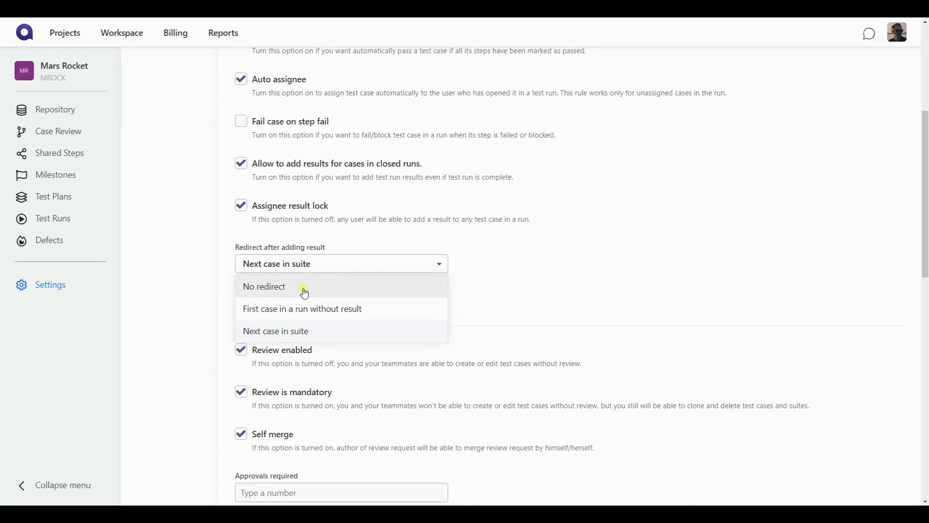
mouse_move(340, 314)
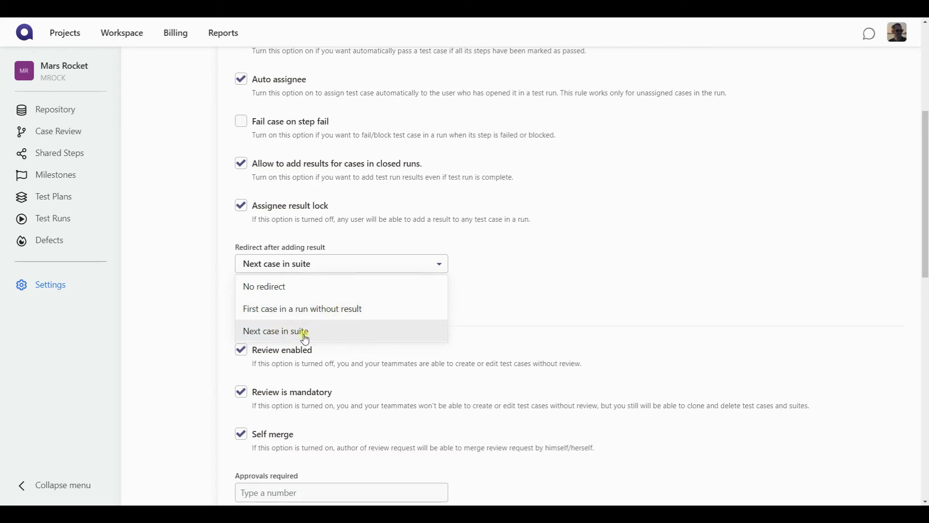
left_click(275, 331)
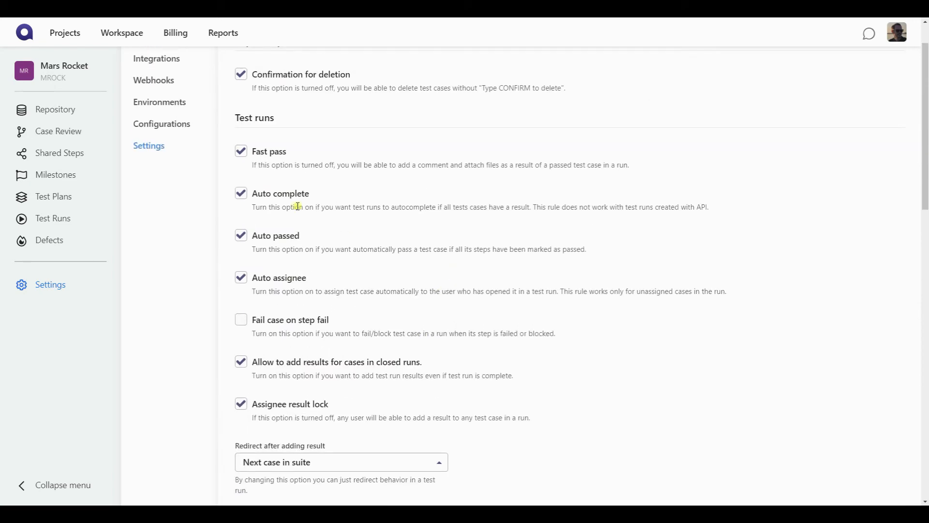
mouse_move(52, 220)
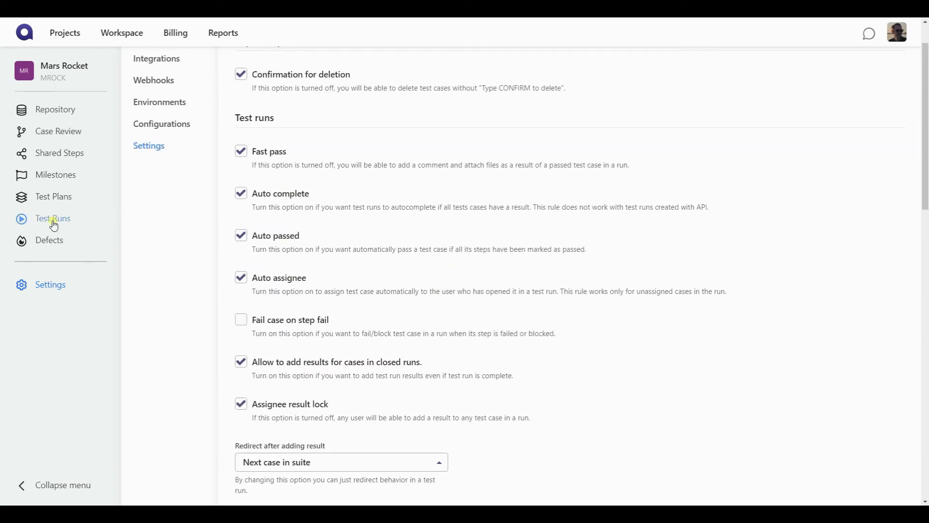
left_click(52, 218)
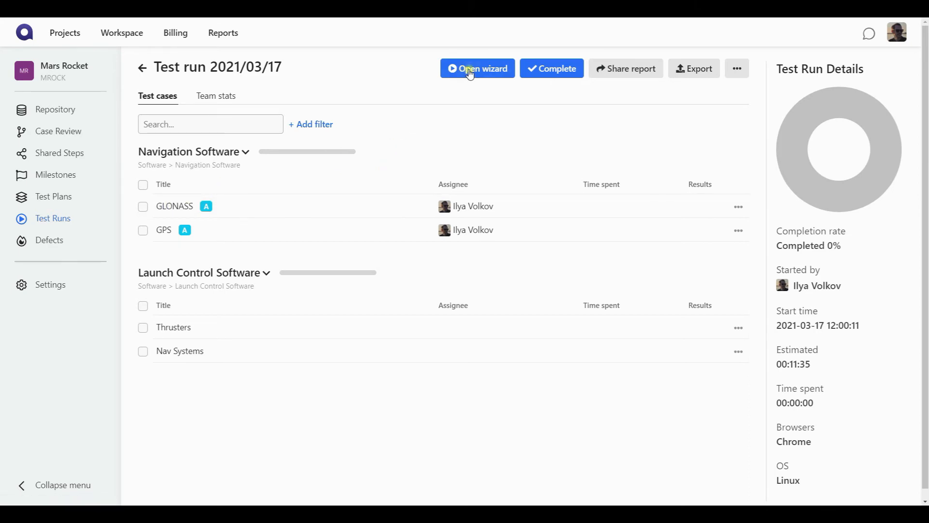
- Open the run wizard on GLONASS and scroll to its steps to reproduce
left_click(478, 69)
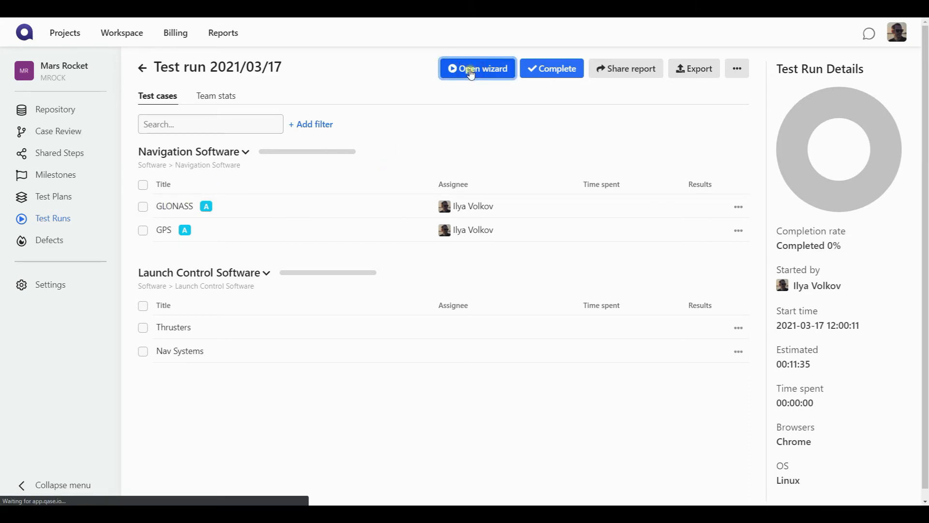
left_click(476, 68)
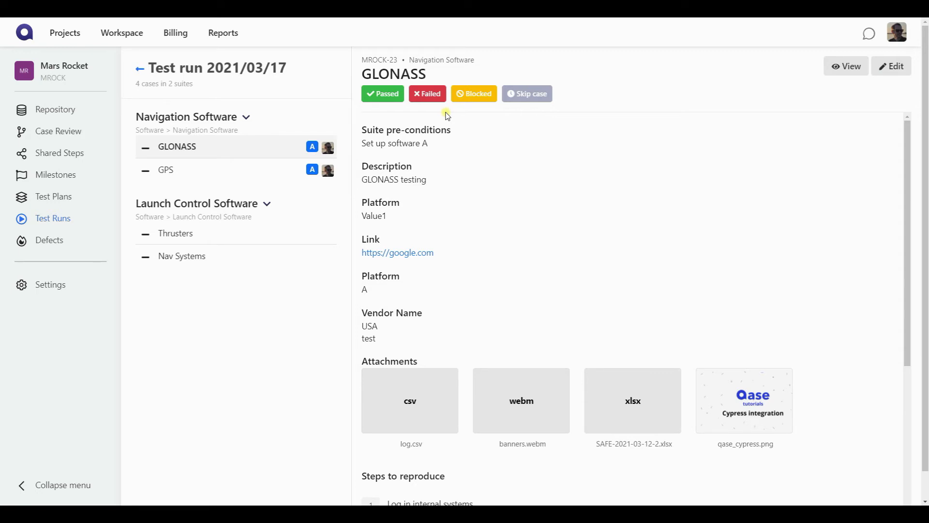
scroll("down", 3)
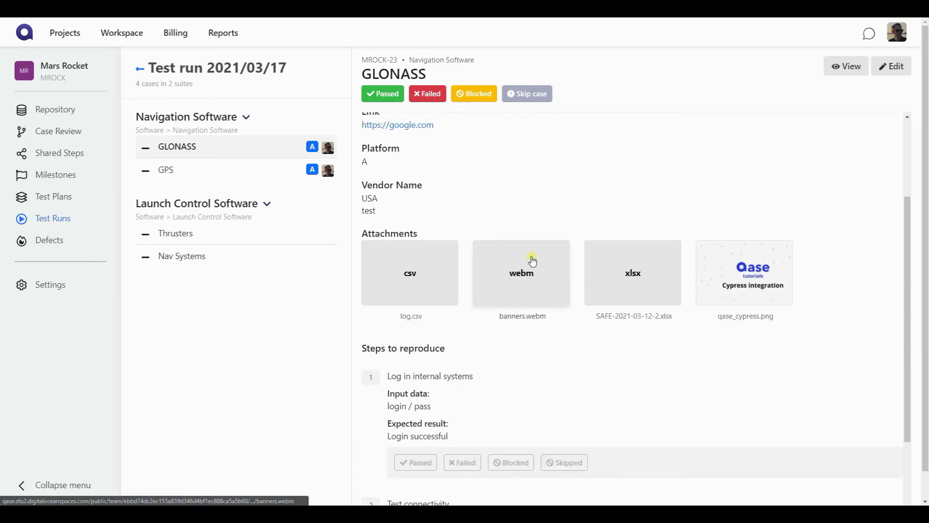
scroll("down", 3)
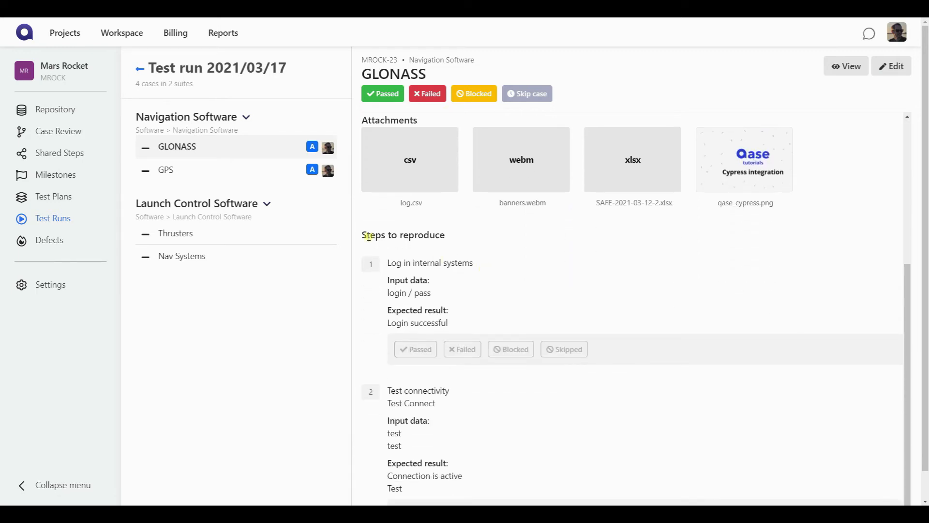
mouse_move(557, 248)
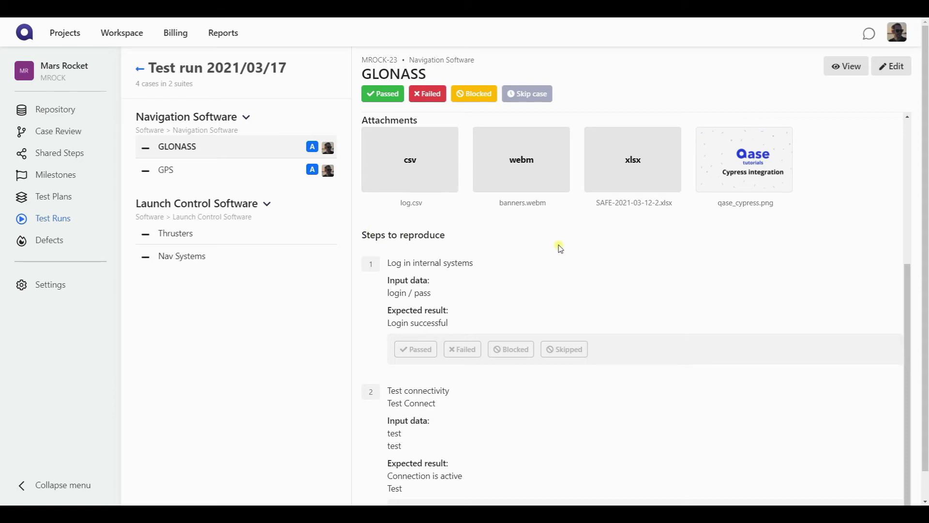
scroll("down", 3)
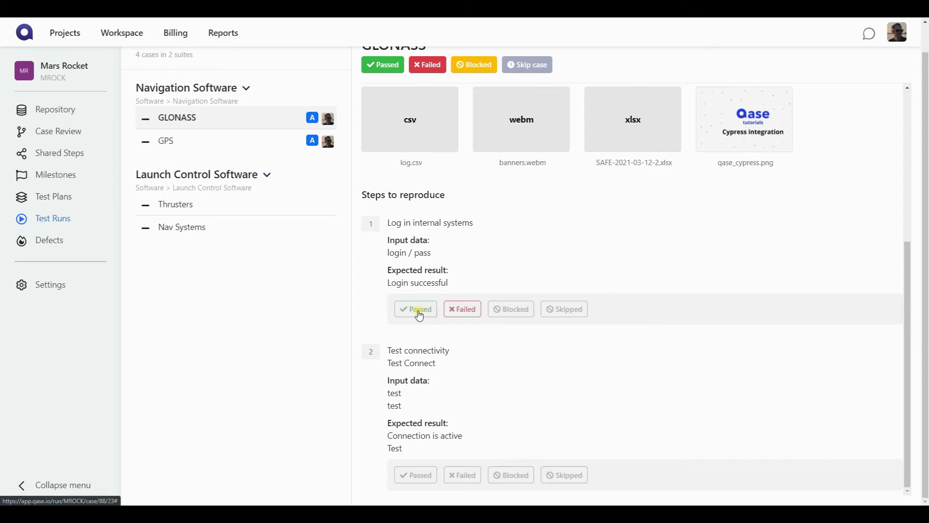
- Mark the GLONASS login step Passed and scroll further down its steps
left_click(415, 308)
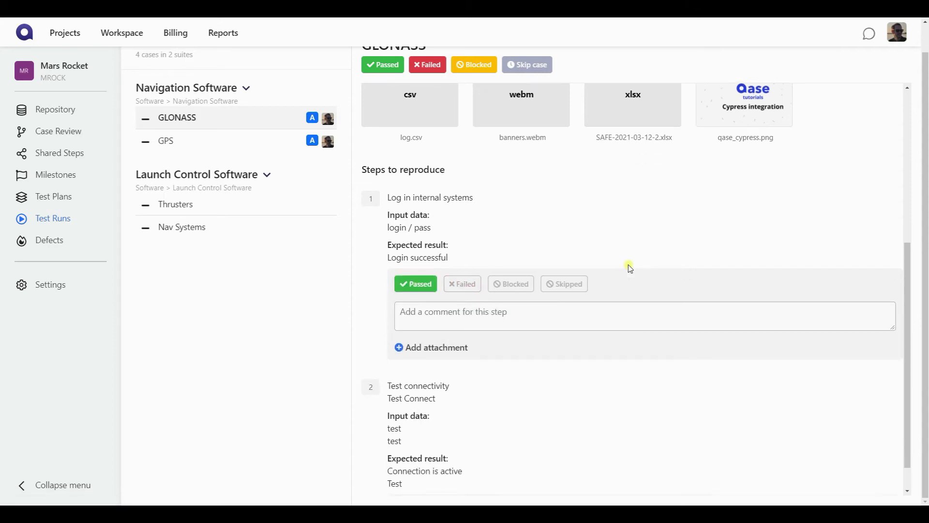
scroll("down", 3)
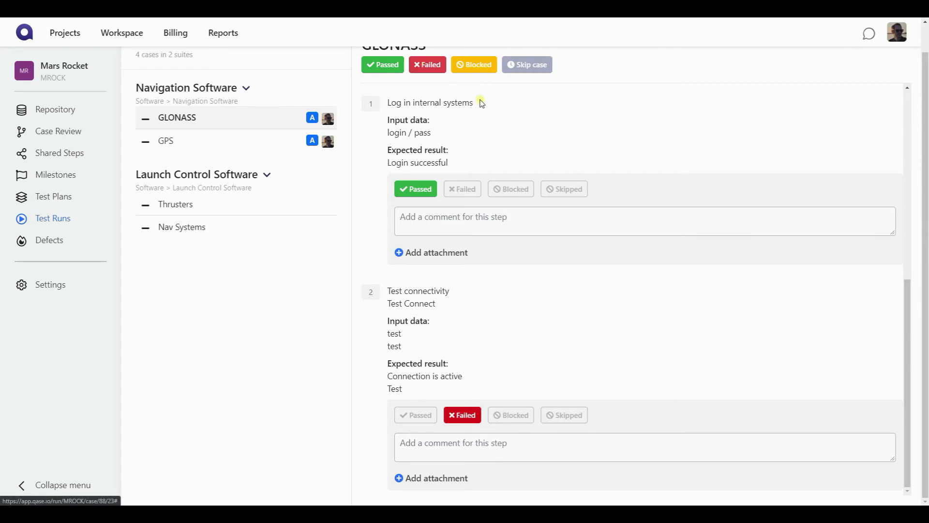
mouse_move(584, 314)
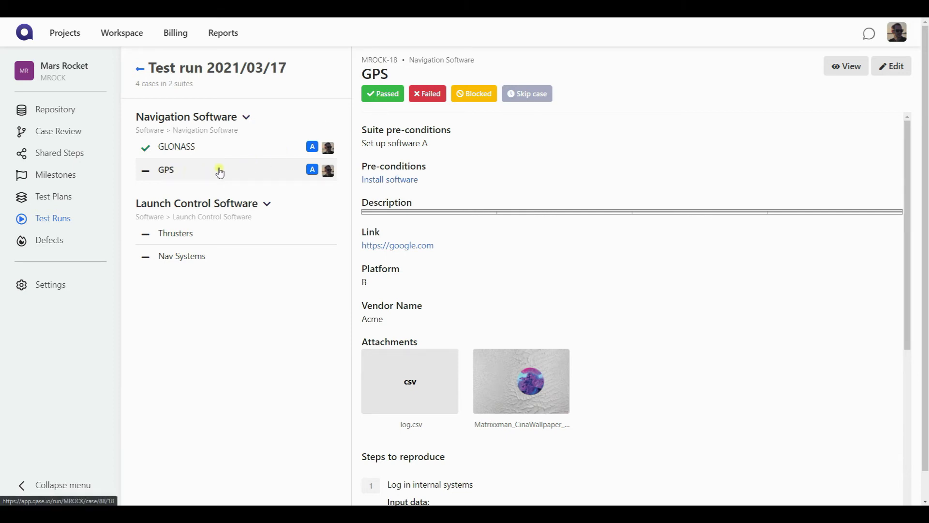
mouse_move(474, 151)
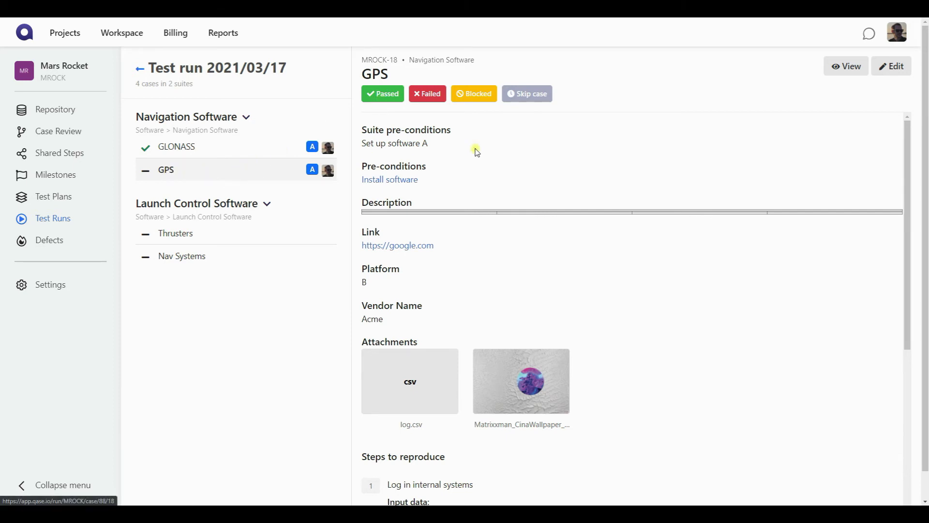
mouse_move(630, 284)
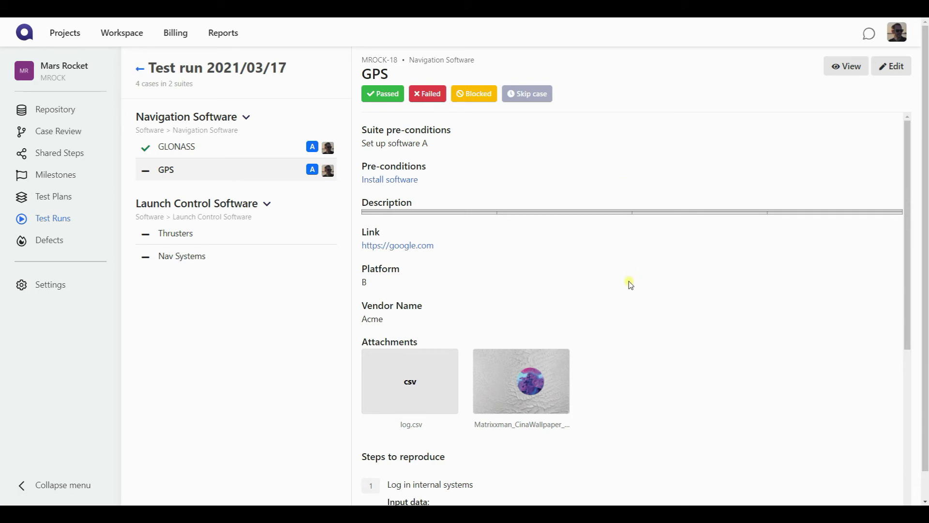
- Mark GPS login and connectivity steps Passed, step 3 Failed, and start typing a comment
scroll("down", 3)
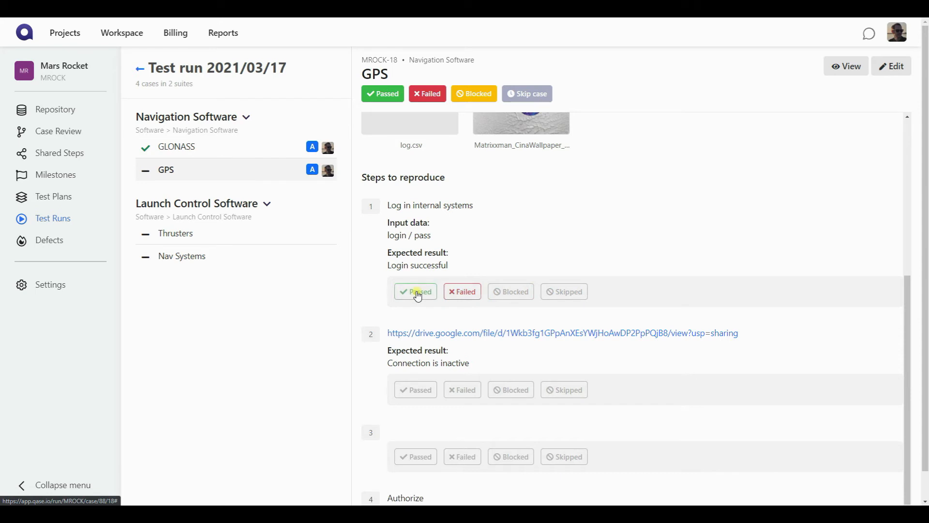
left_click(415, 291)
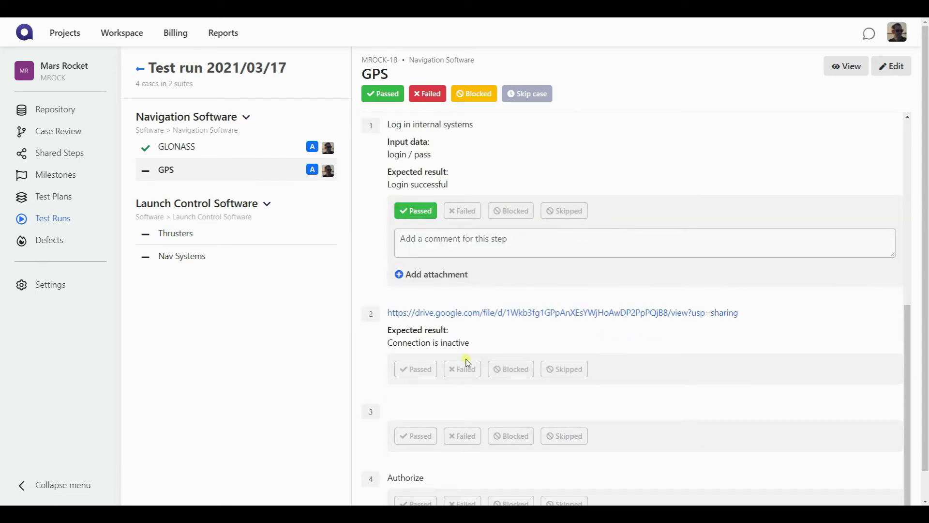
left_click(415, 369)
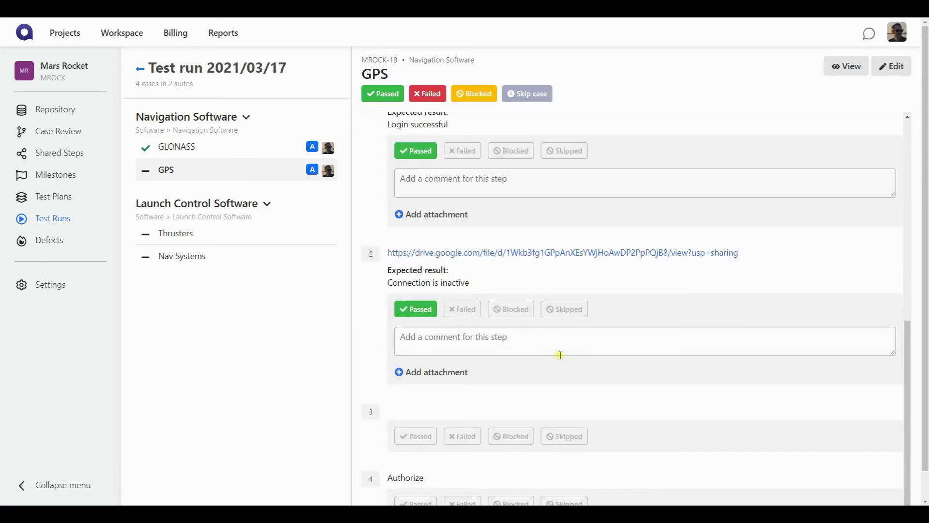
left_click(462, 375)
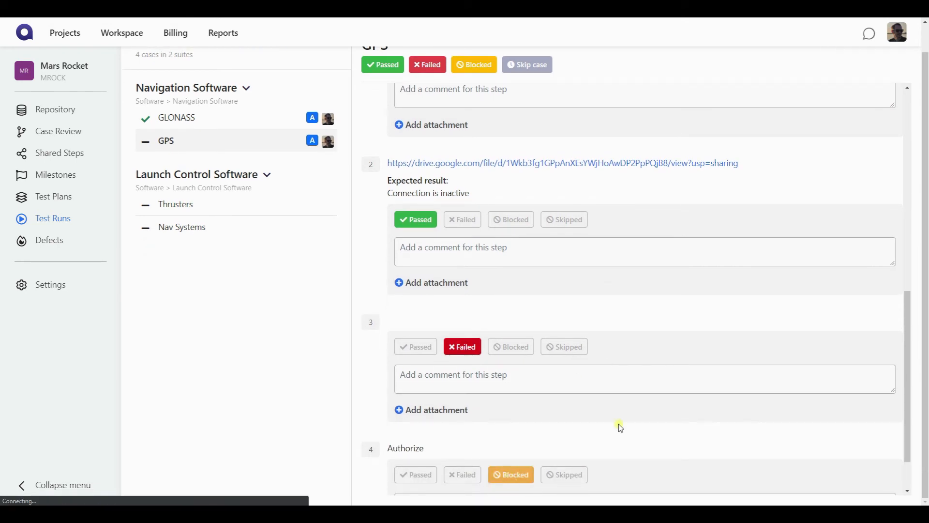
scroll("down", 3)
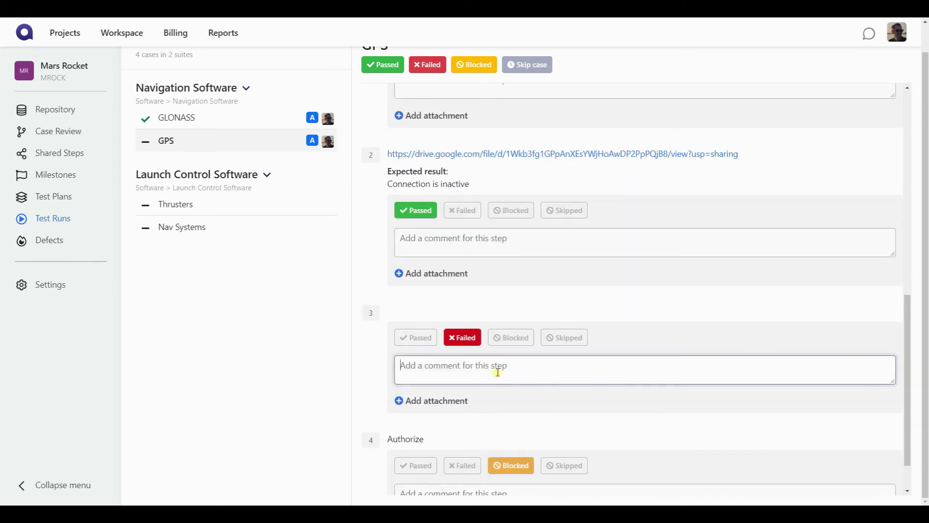
type("Someth")
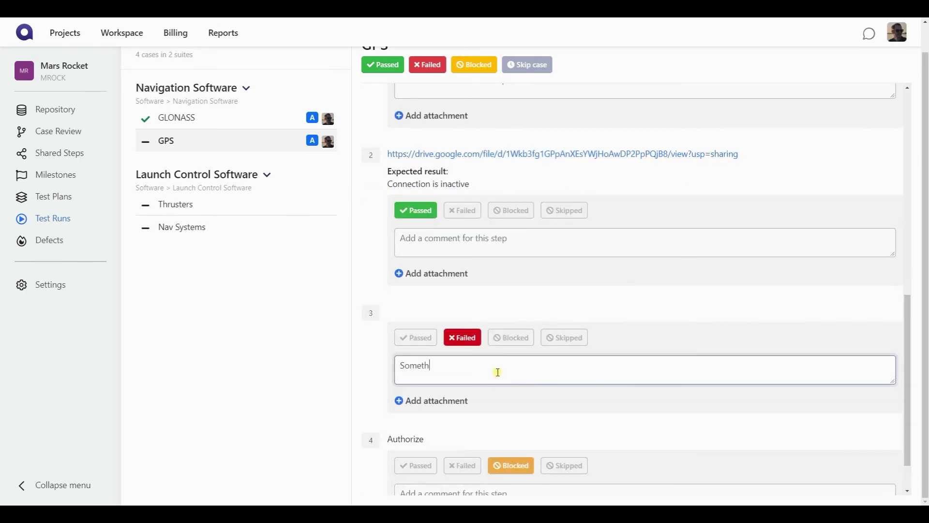
type("ing w")
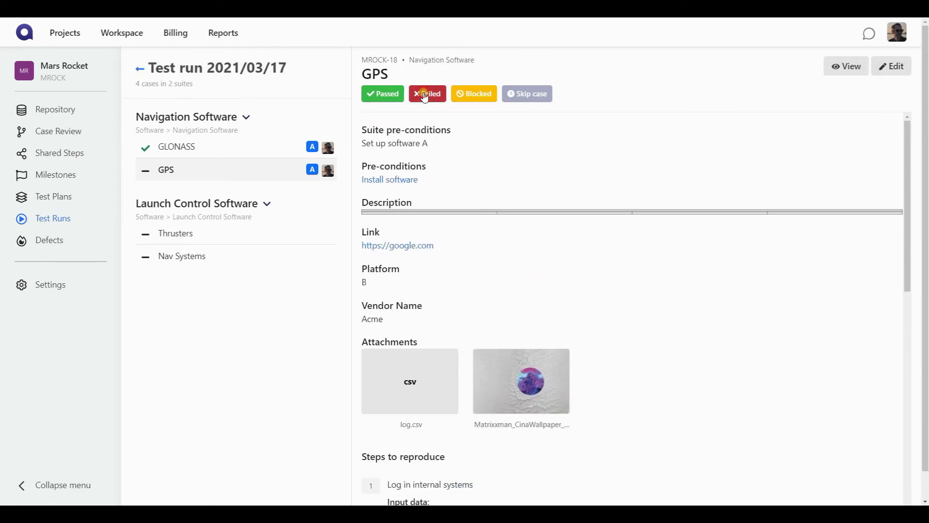
- Submit a Failed GPS result commented 'Component does not work' with 00:10:00 spent
left_click(427, 94)
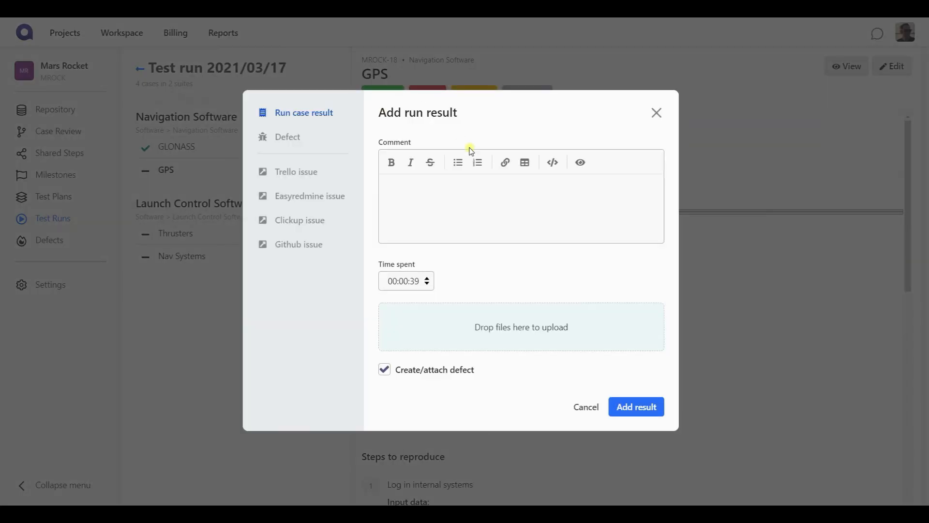
mouse_move(444, 307)
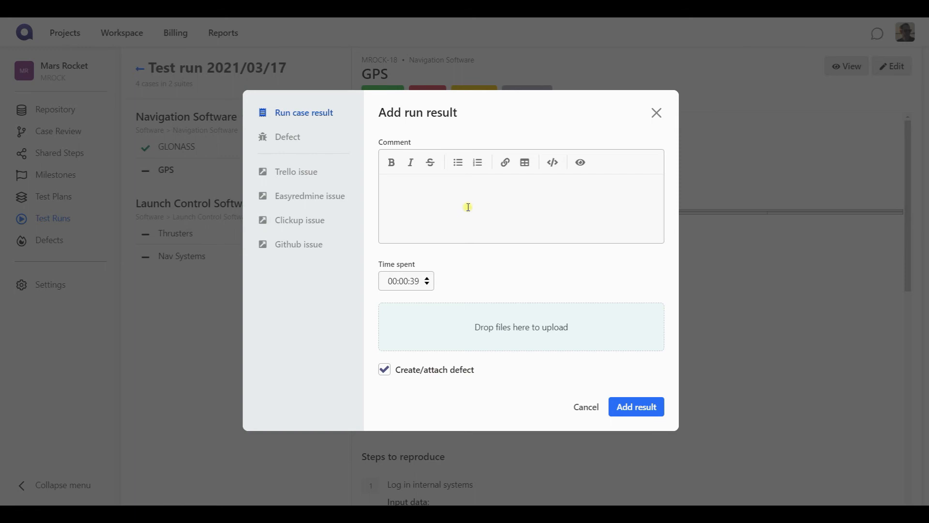
type("Component does not work")
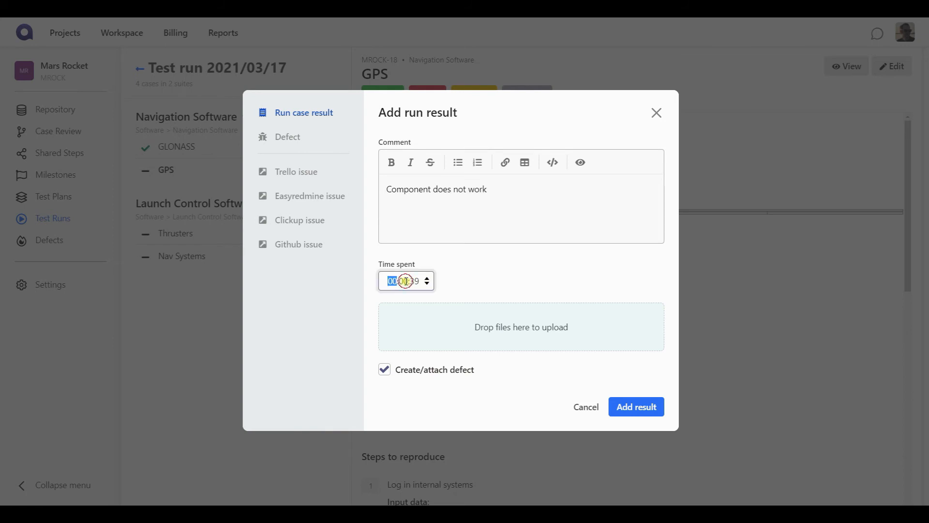
left_click(403, 281)
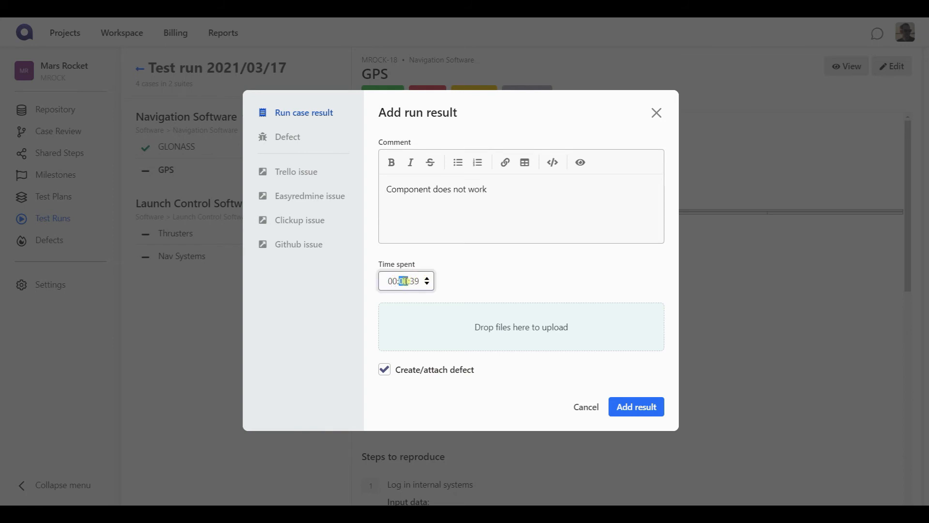
type("10")
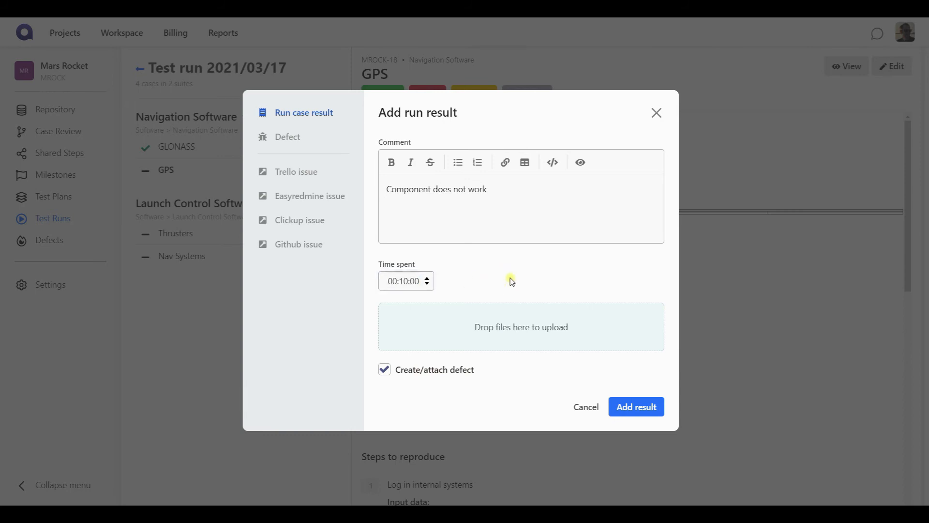
left_click(404, 281)
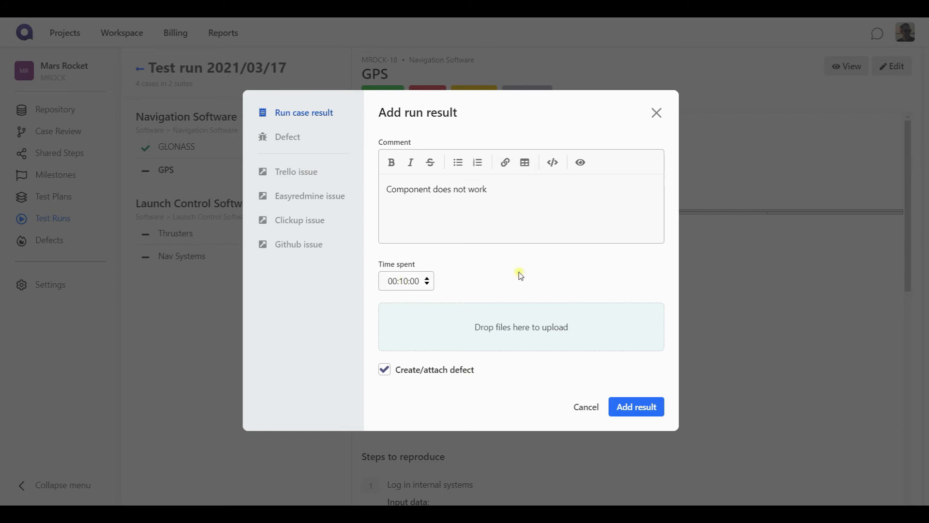
mouse_move(494, 323)
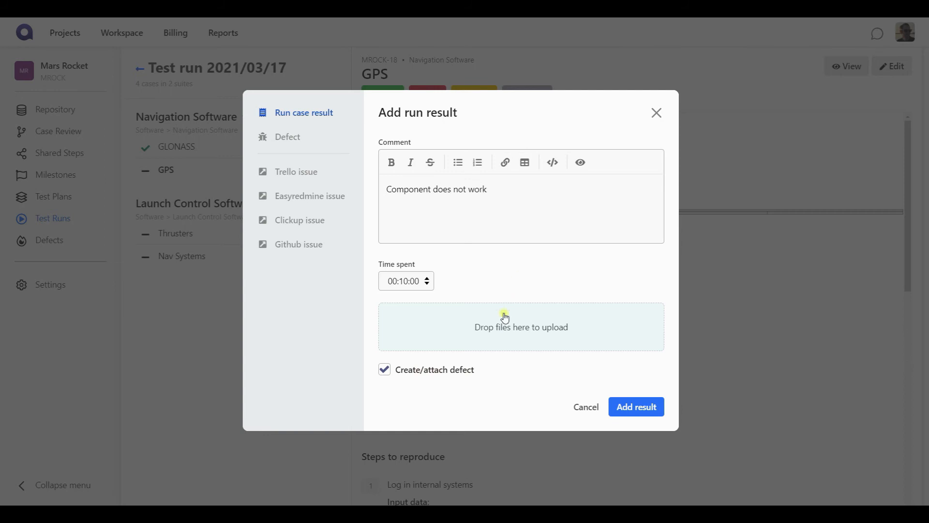
mouse_move(410, 393)
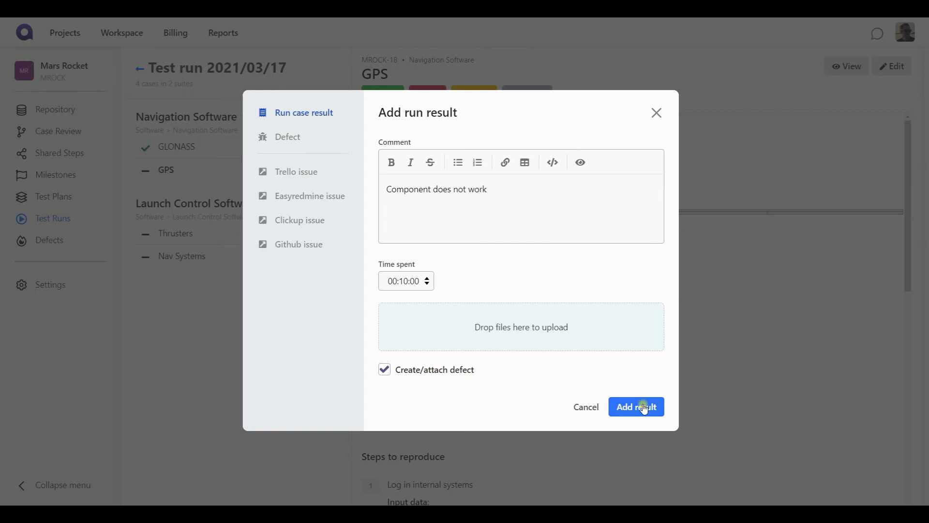
left_click(636, 407)
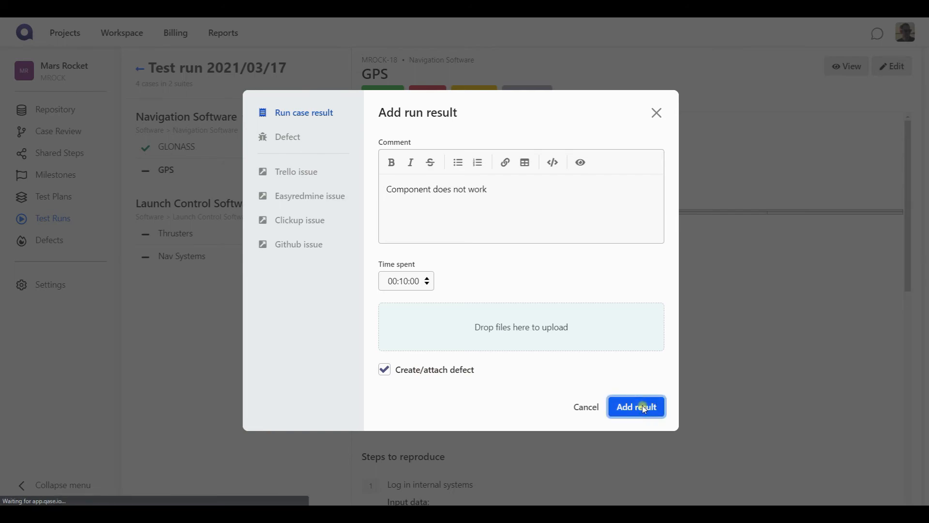
- Mark Thrusters Passed and Nav Systems Blocked, bringing the run to 100%
left_click(636, 407)
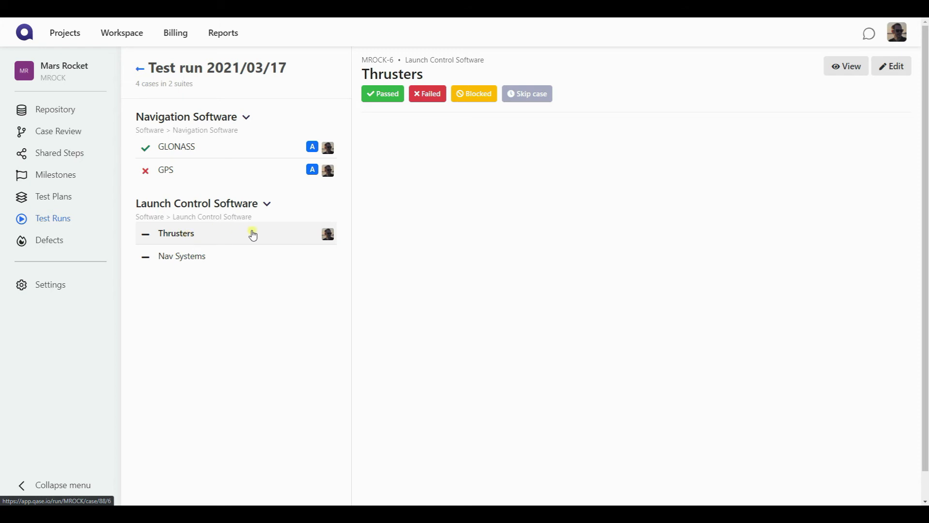
left_click(382, 93)
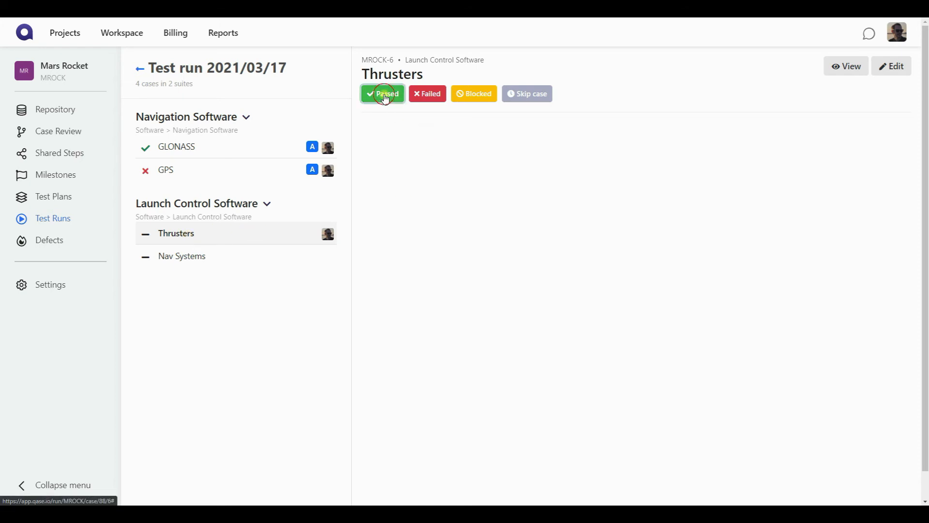
left_click(383, 94)
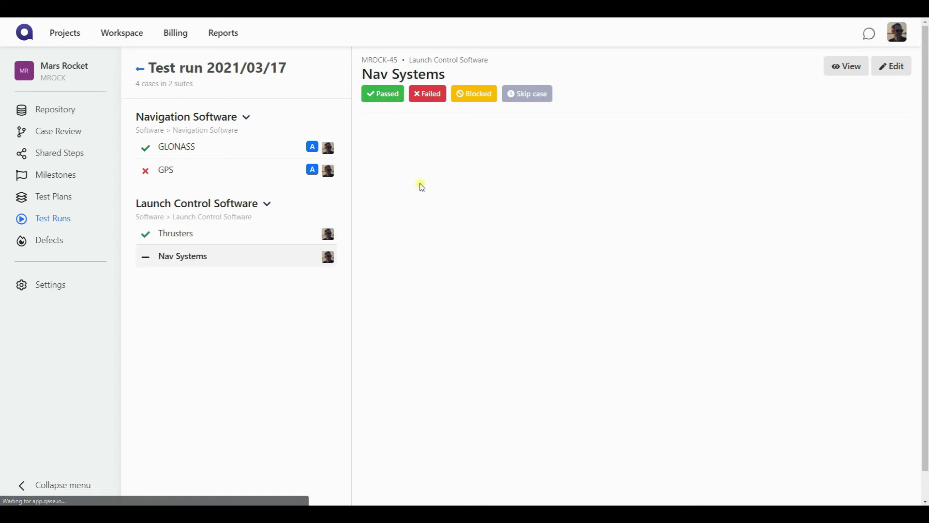
left_click(474, 93)
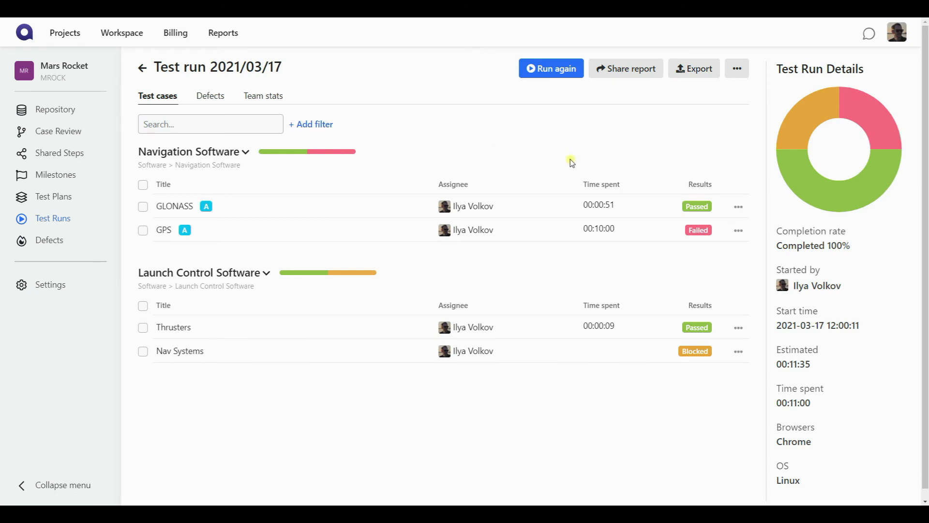
mouse_move(604, 288)
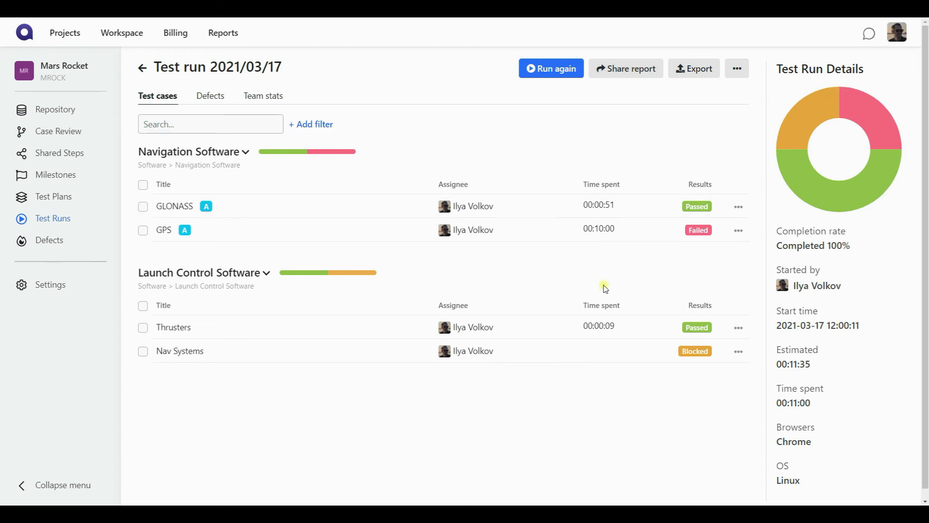
mouse_move(556, 283)
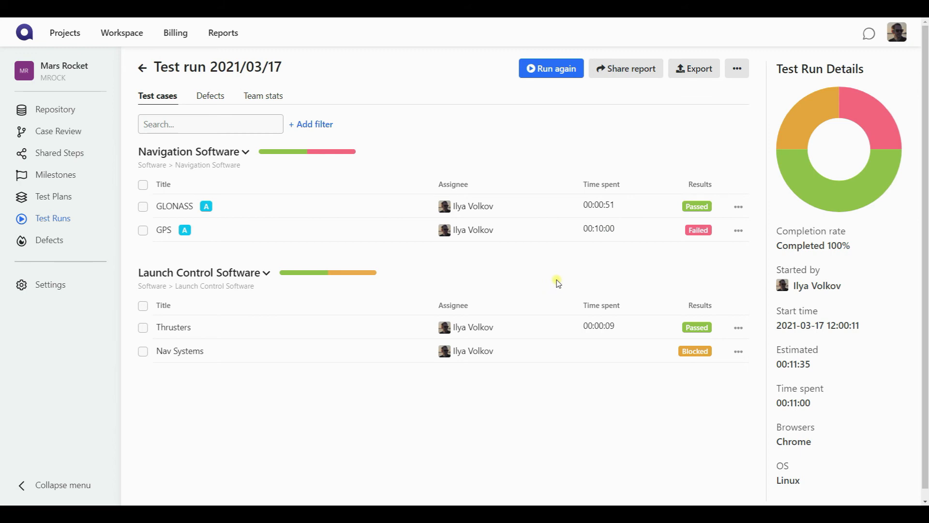
mouse_move(848, 185)
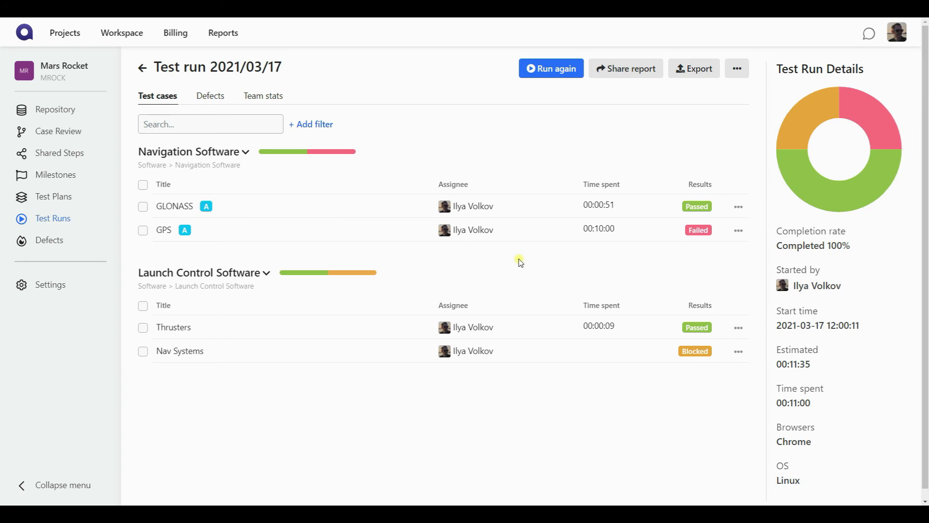
mouse_move(640, 264)
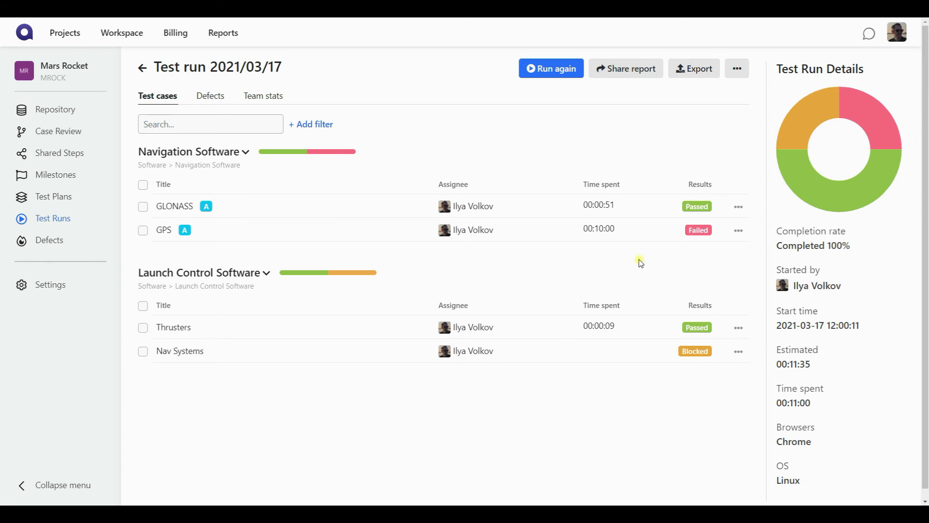
- View GLONASS's result, then GPS's: Failed, 00:10:00, defect D-65
left_click(175, 206)
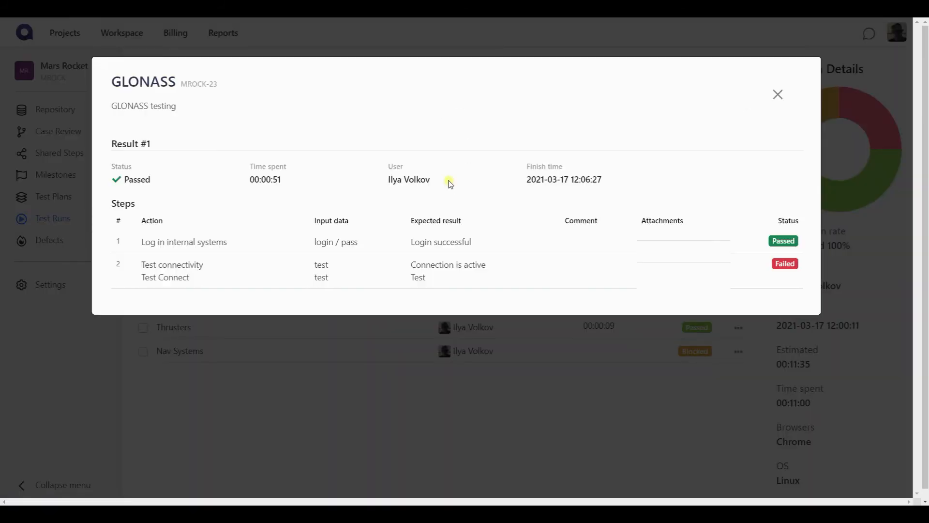
mouse_move(366, 232)
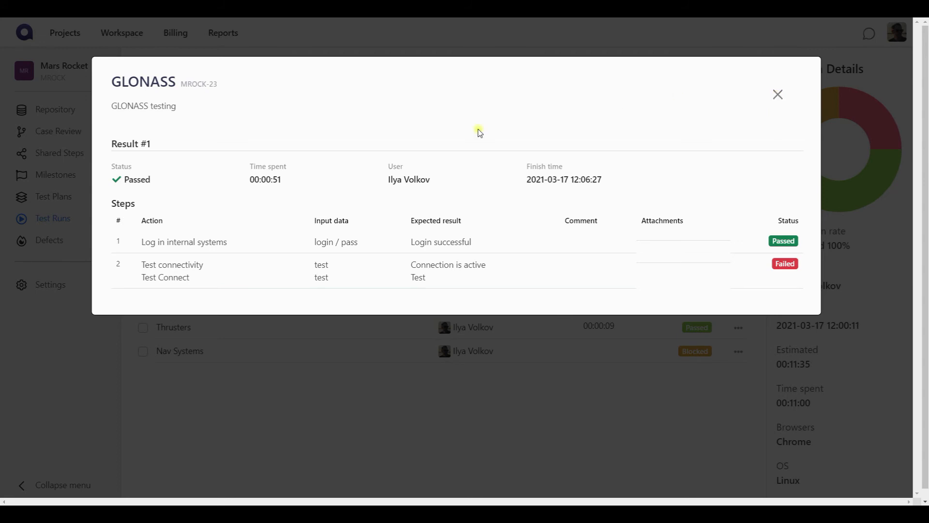
left_click(778, 95)
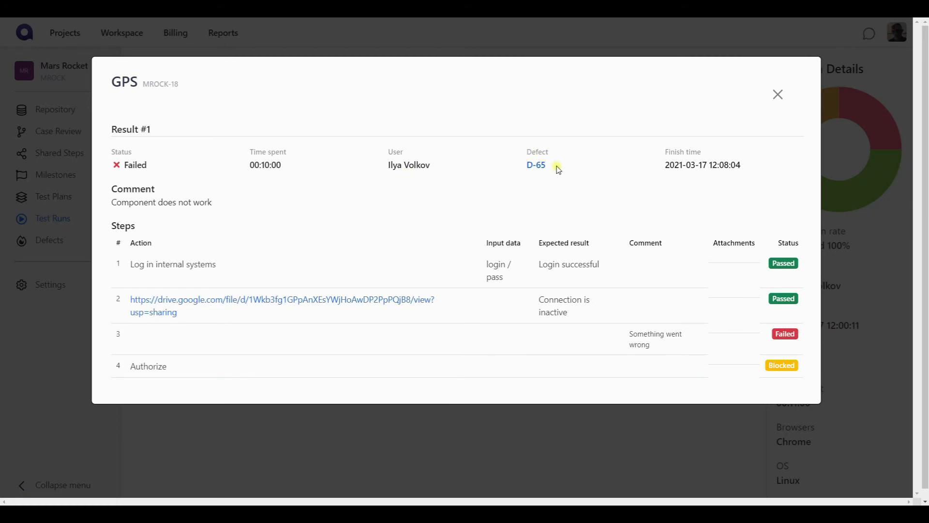
- Close the GPS result details and show the run's defects, listing open D-65
left_click(777, 95)
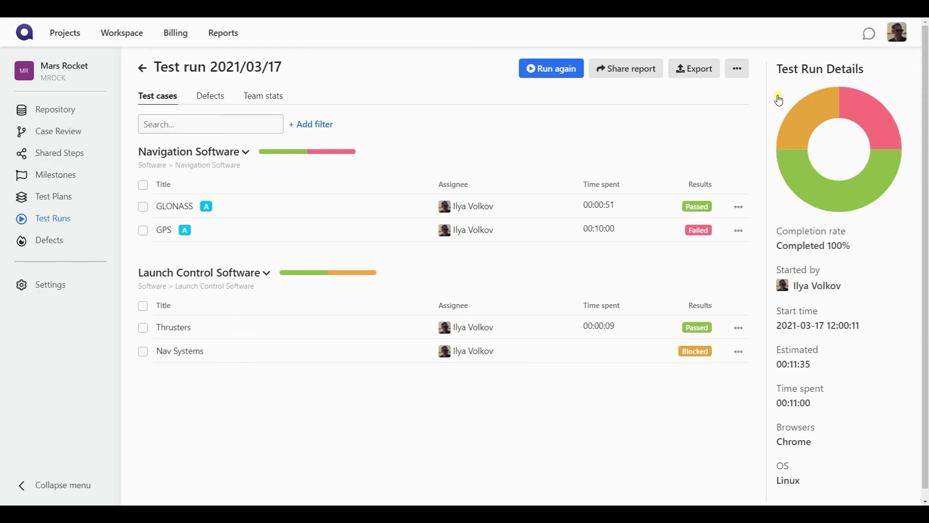
mouse_move(551, 150)
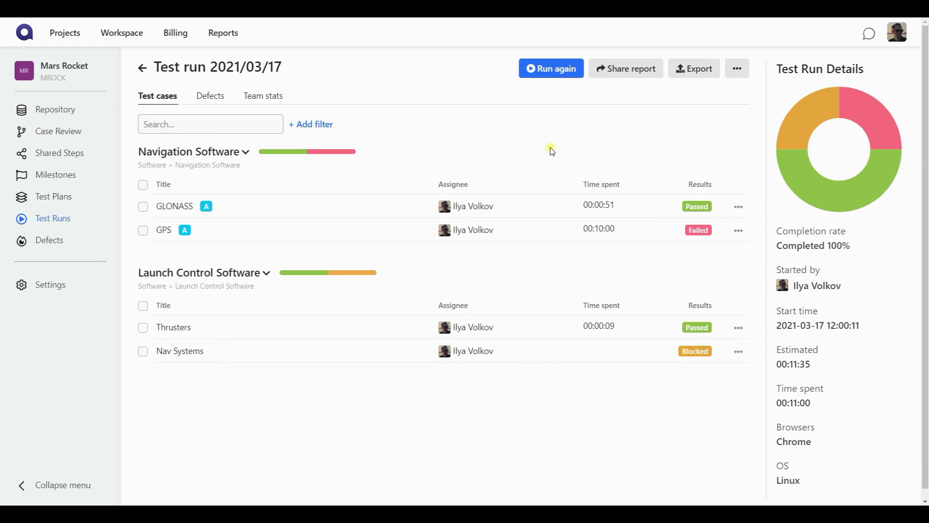
mouse_move(210, 95)
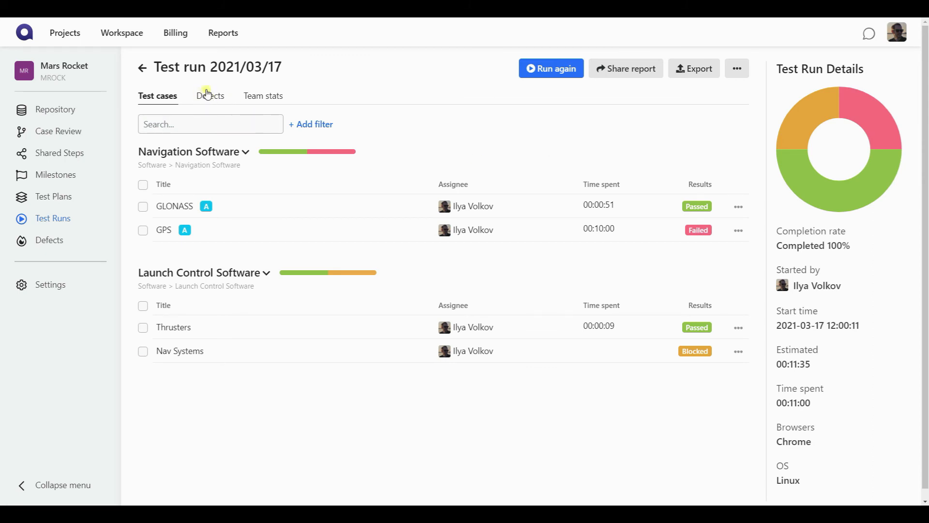
left_click(210, 96)
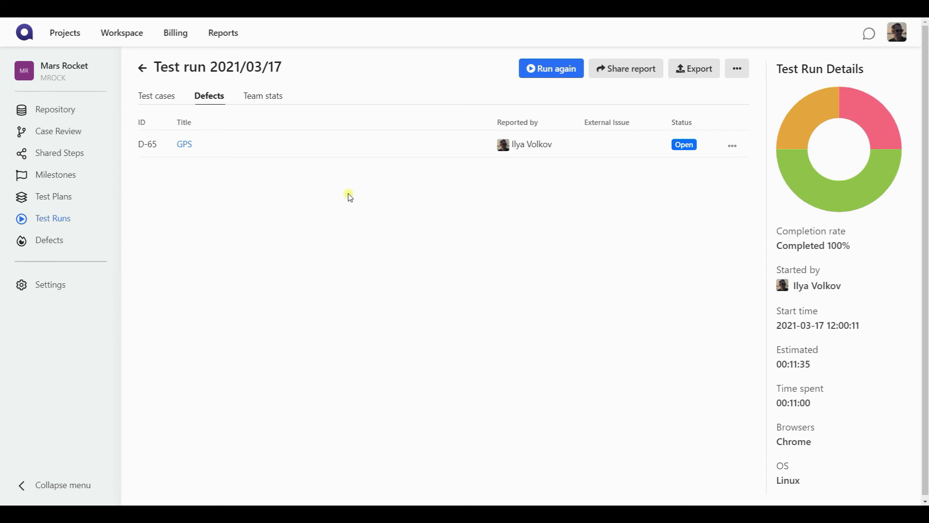
mouse_move(196, 163)
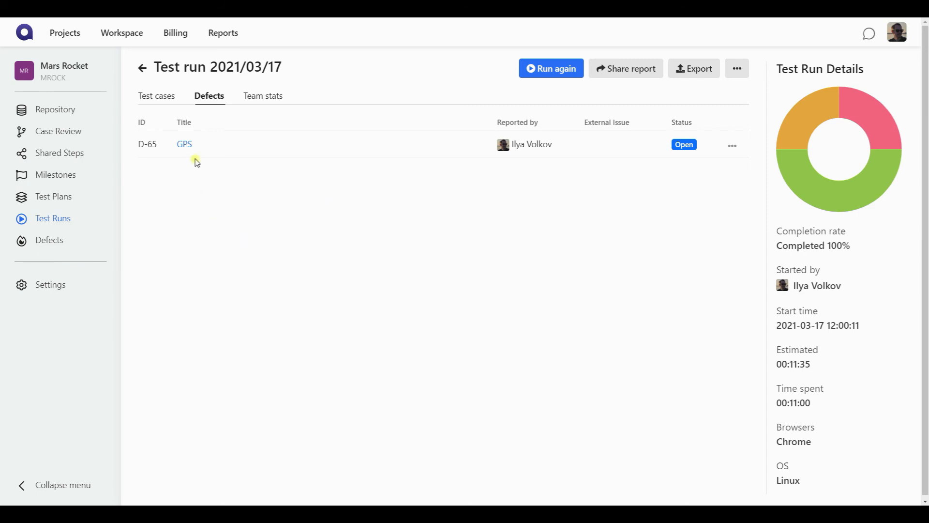
- Show Team stats: 00:11:00 spent, 2 passed, 1 failed, 1 blocked, 0 skipped
left_click(262, 95)
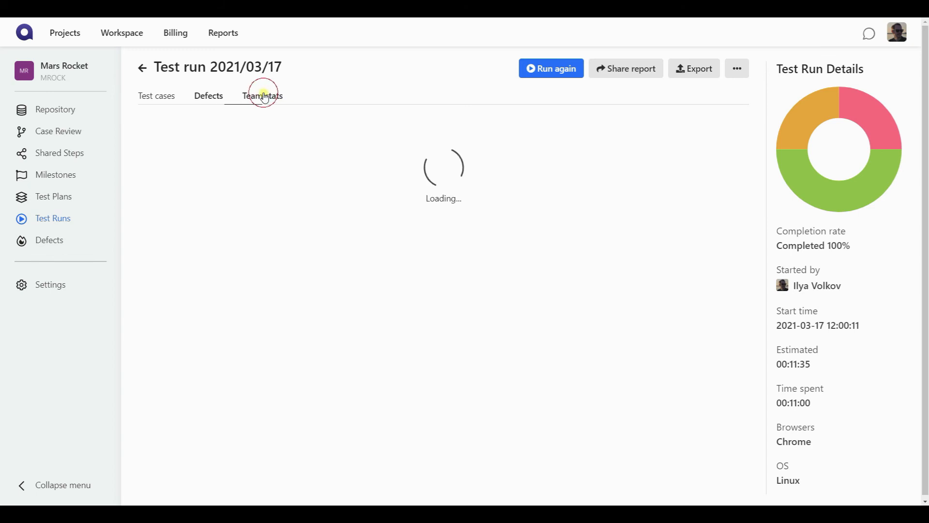
left_click(262, 96)
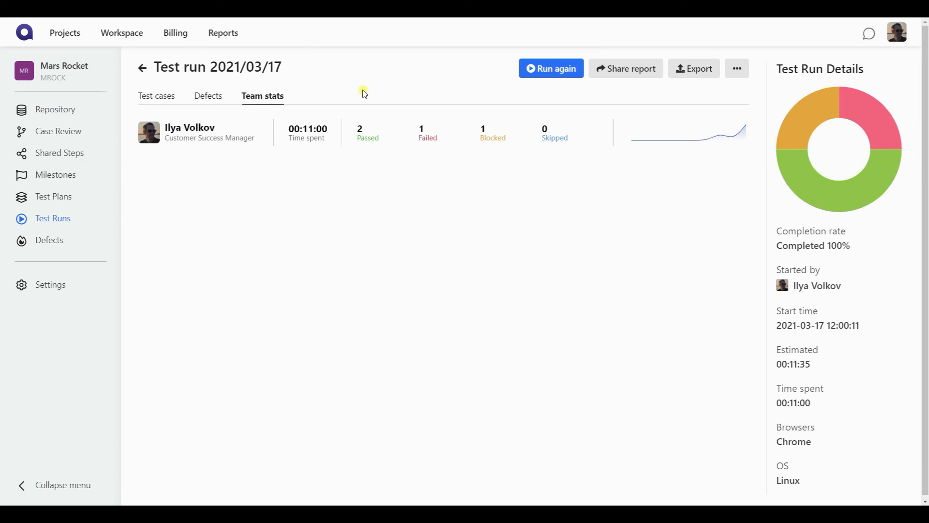
mouse_move(338, 167)
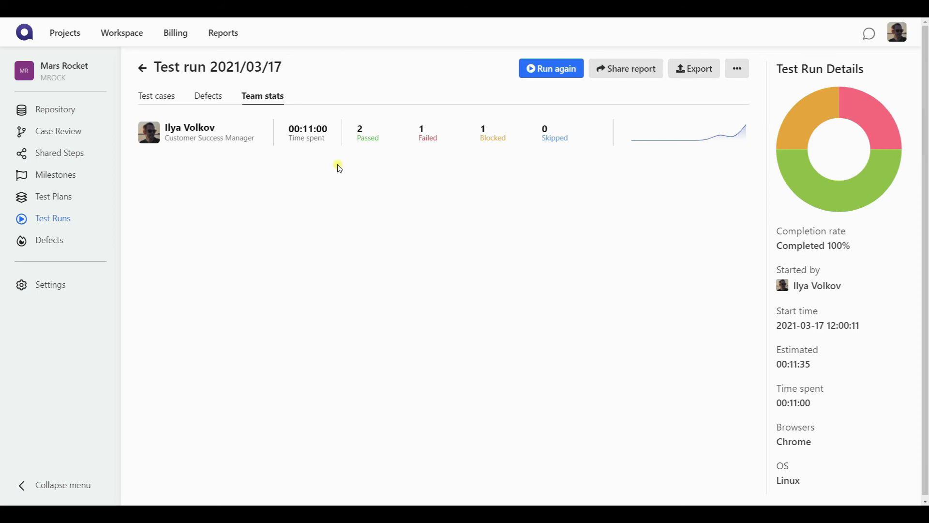
mouse_move(423, 163)
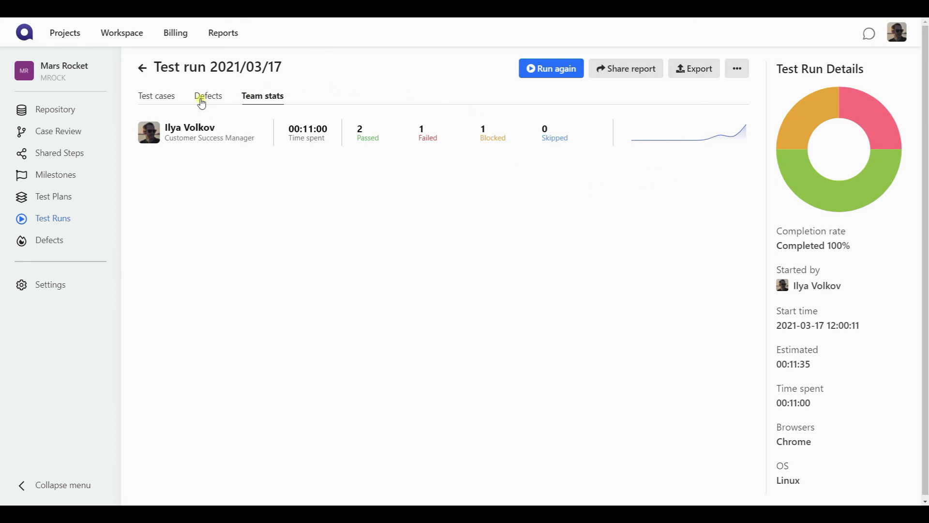
- Return to the Defects tab and open defect D-65's actions menu
left_click(209, 96)
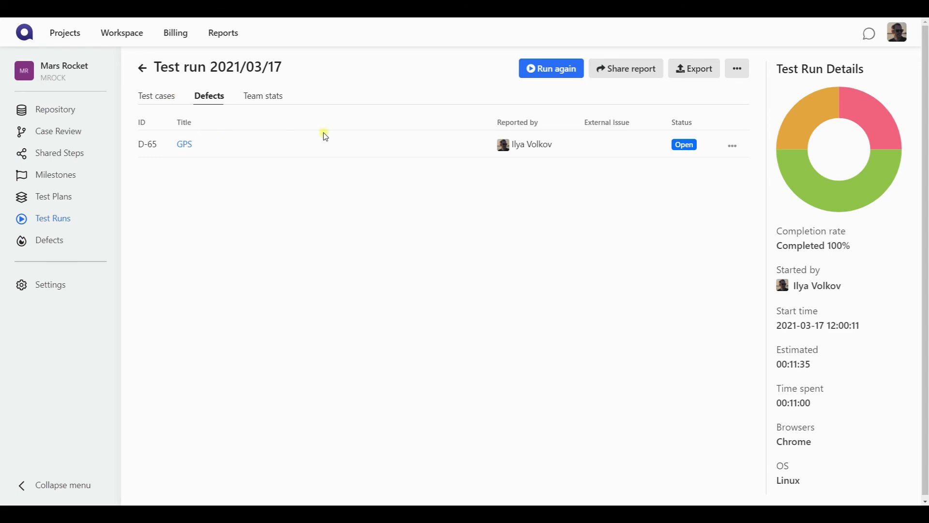
mouse_move(185, 144)
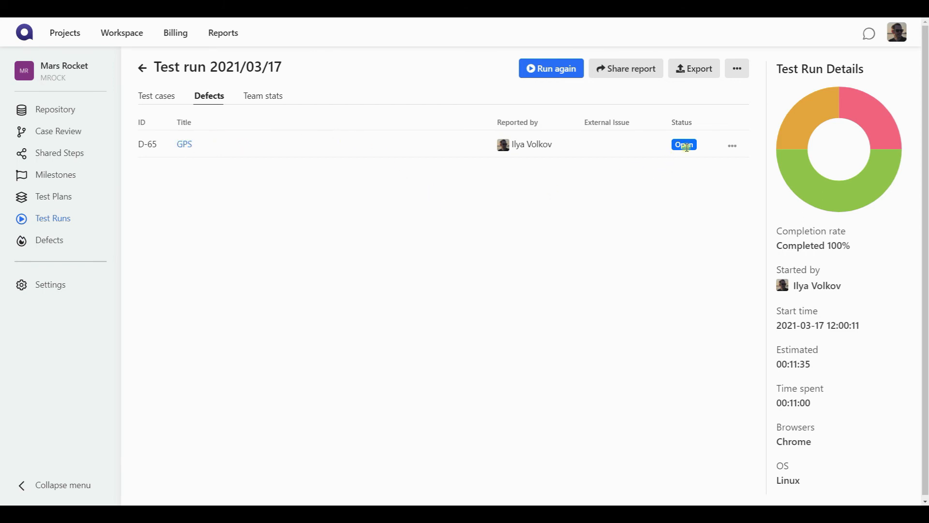
left_click(732, 145)
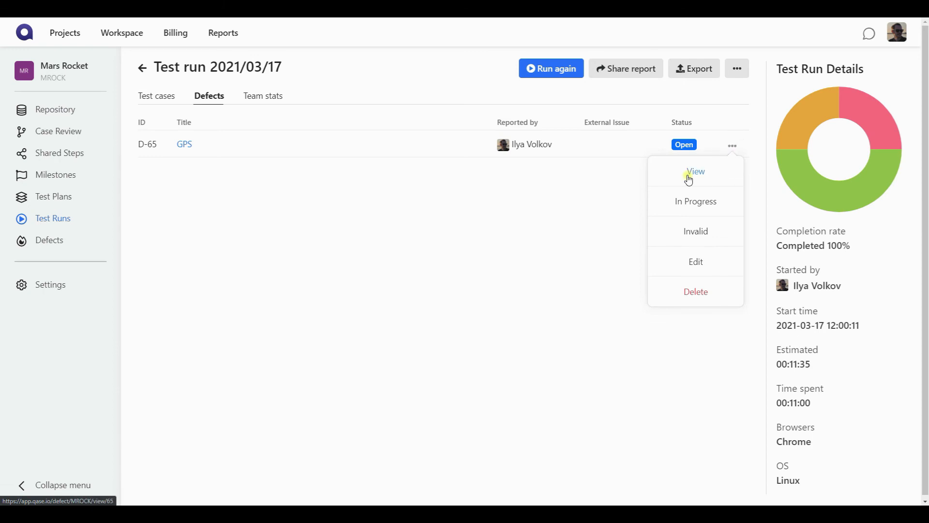
mouse_move(674, 179)
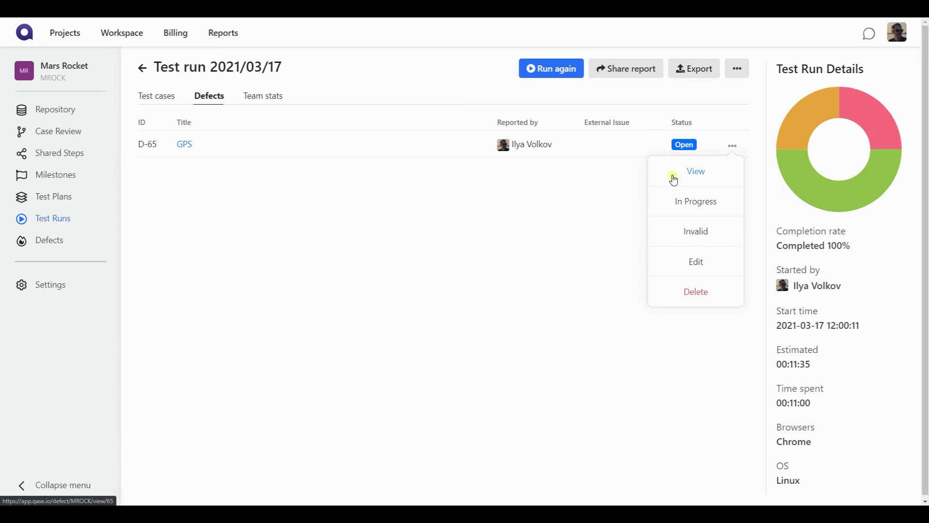
mouse_move(694, 202)
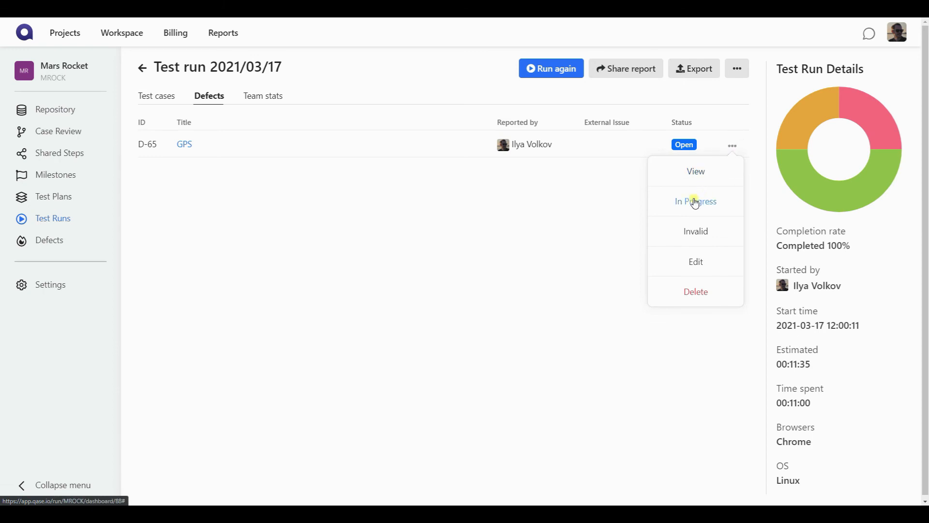
mouse_move(697, 232)
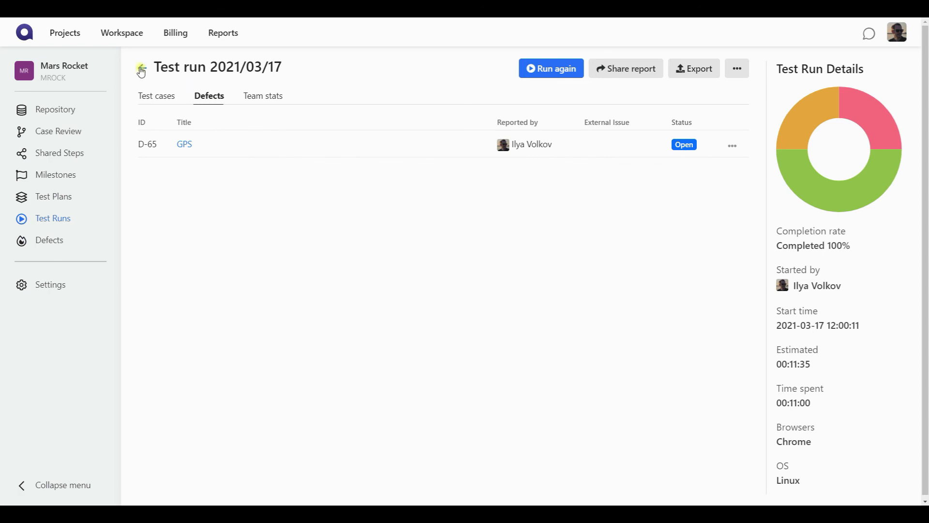
- Filter the Test runs list to Completed status and open Test run 2021/03/17
left_click(141, 70)
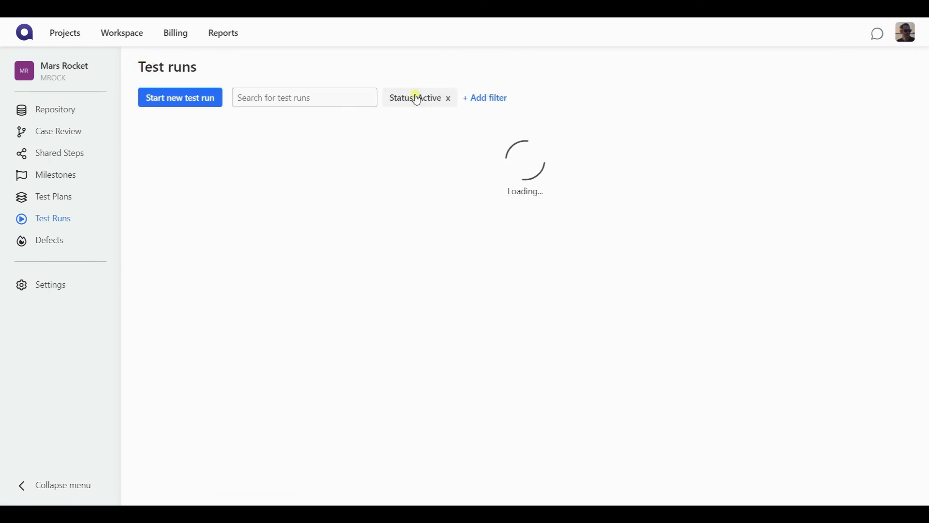
left_click(417, 98)
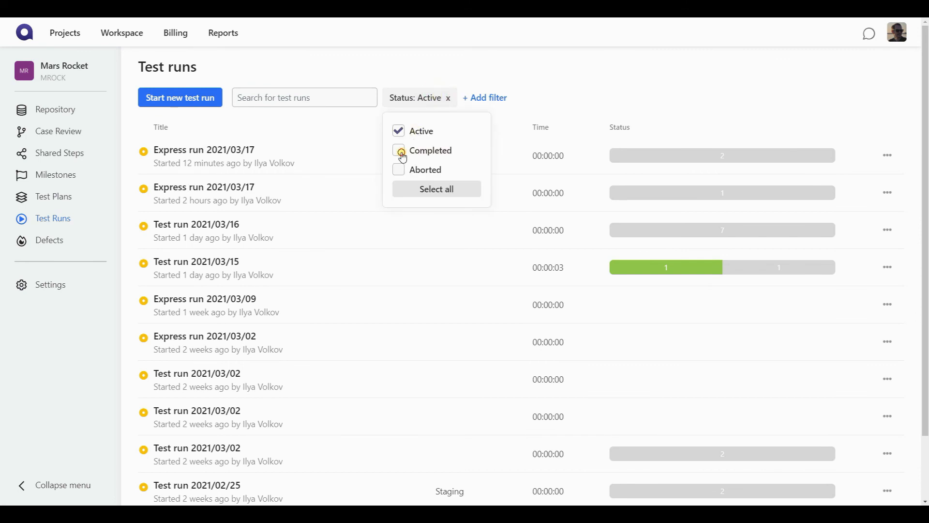
left_click(399, 150)
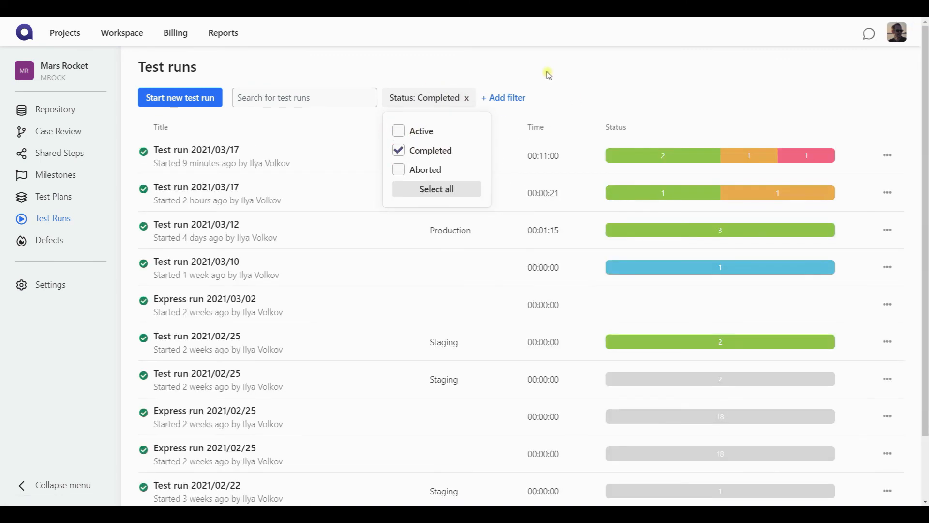
left_click(196, 149)
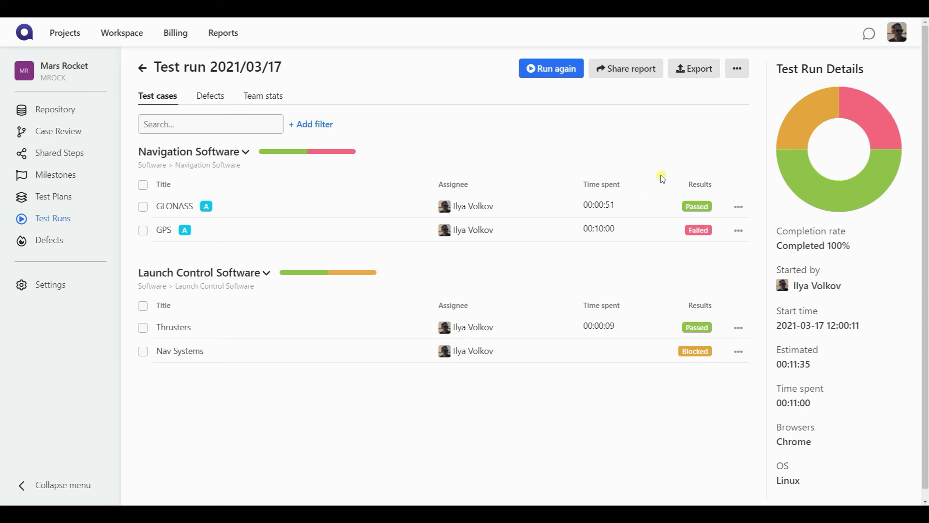
mouse_move(682, 272)
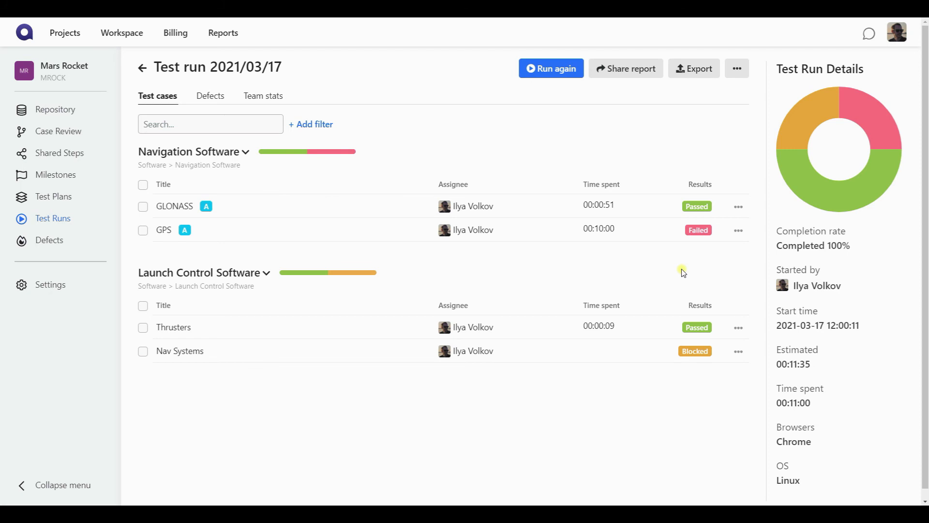
- Send the failed GPS case back for retest from its actions menu
left_click(738, 230)
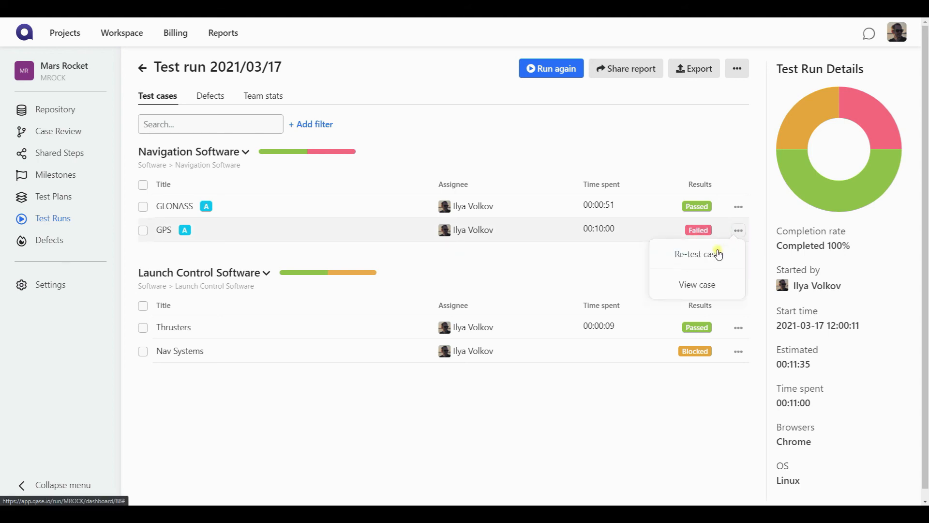
left_click(696, 254)
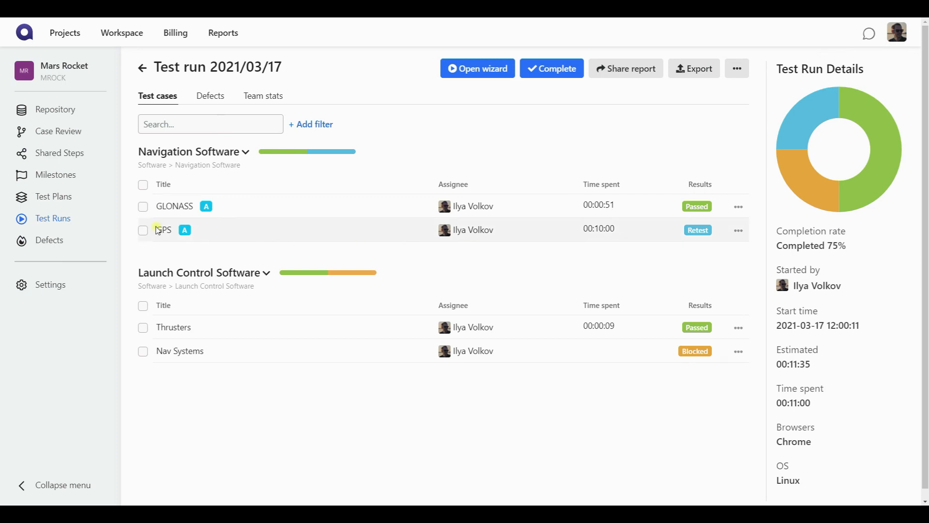
mouse_move(483, 159)
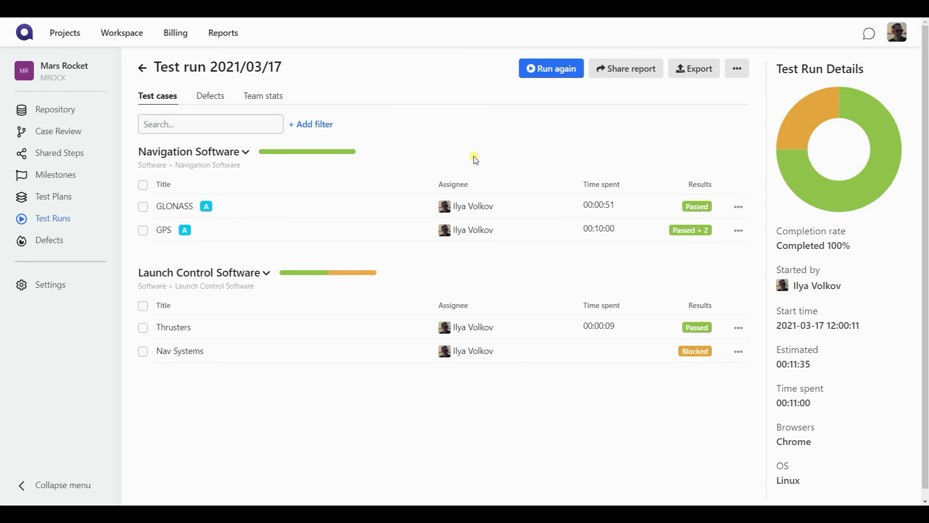
mouse_move(631, 139)
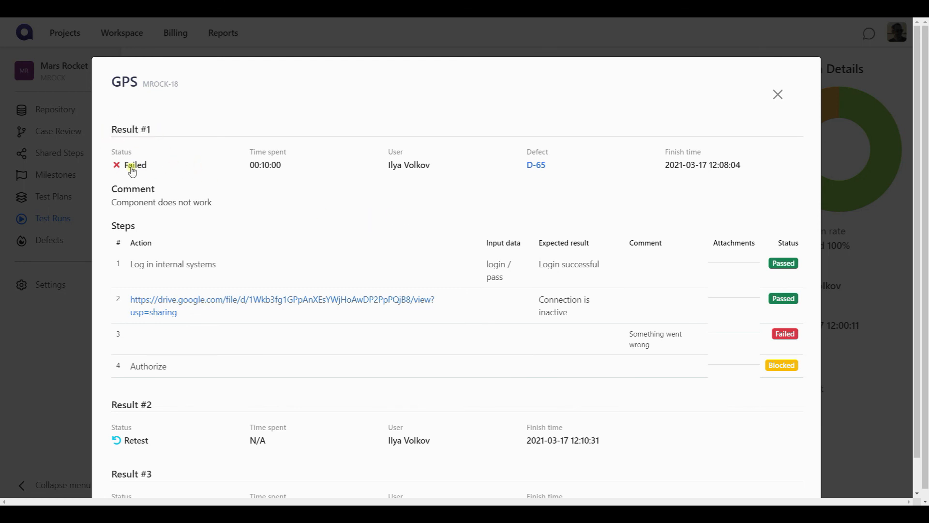
scroll("down", 3)
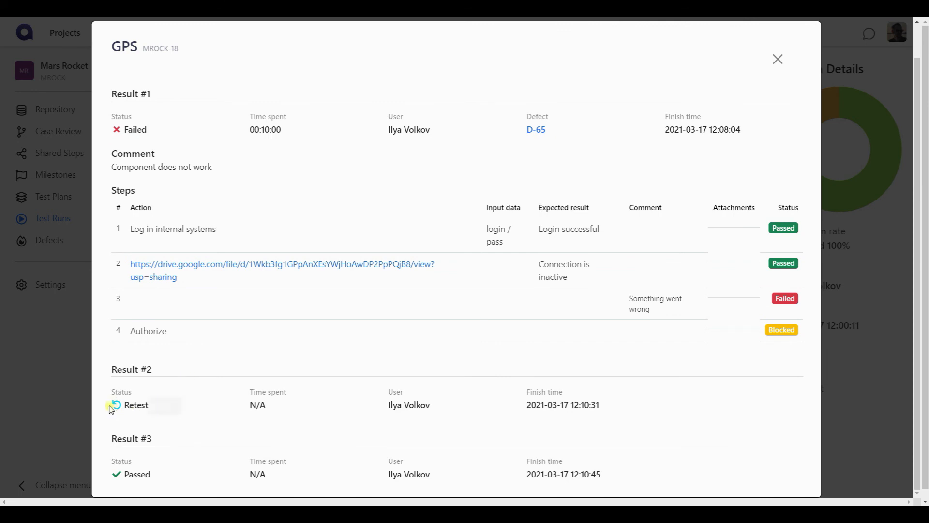
mouse_move(192, 452)
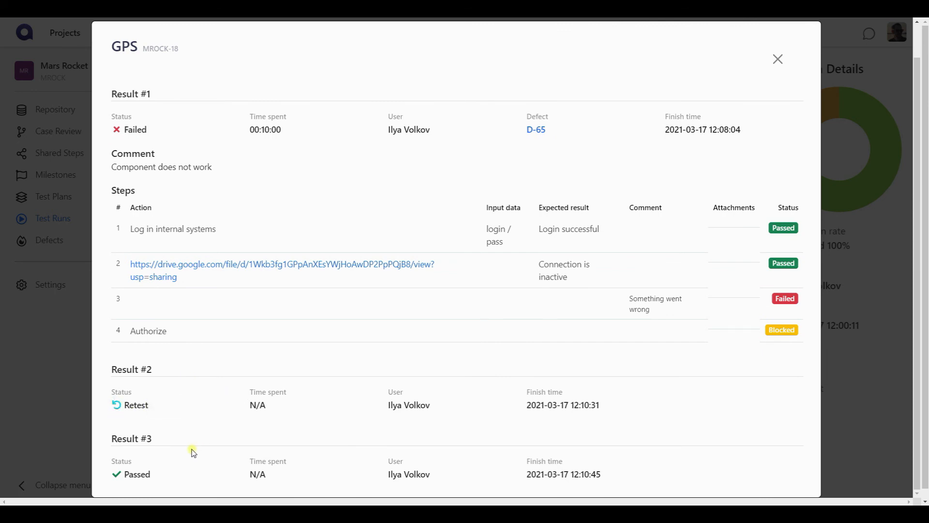
mouse_move(203, 477)
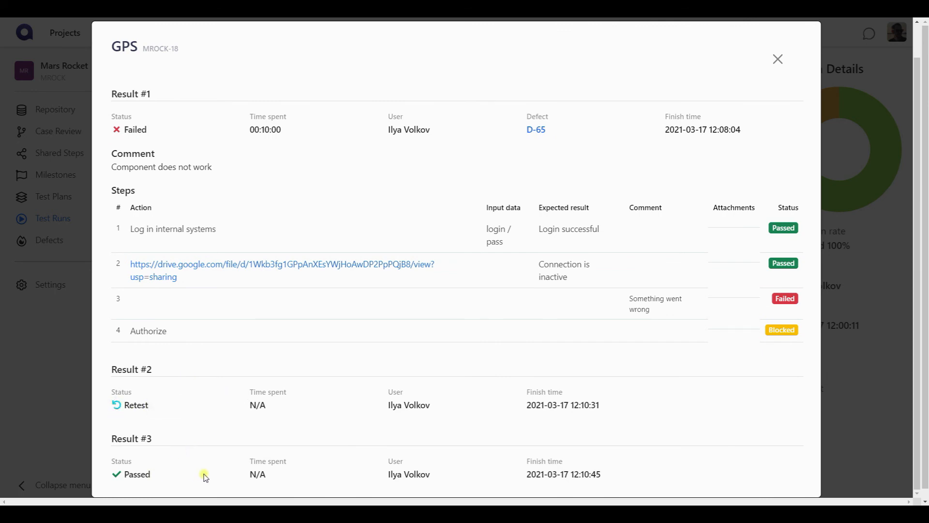
left_click(778, 59)
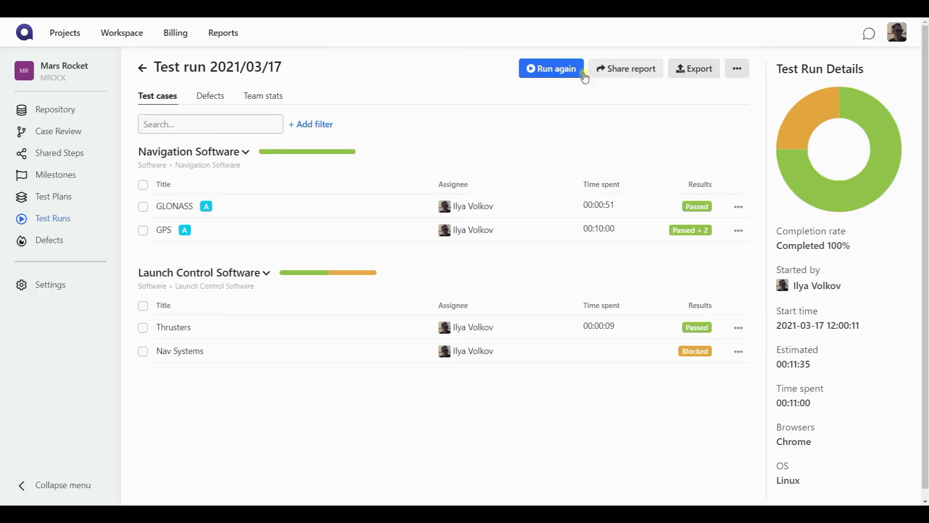
mouse_move(604, 98)
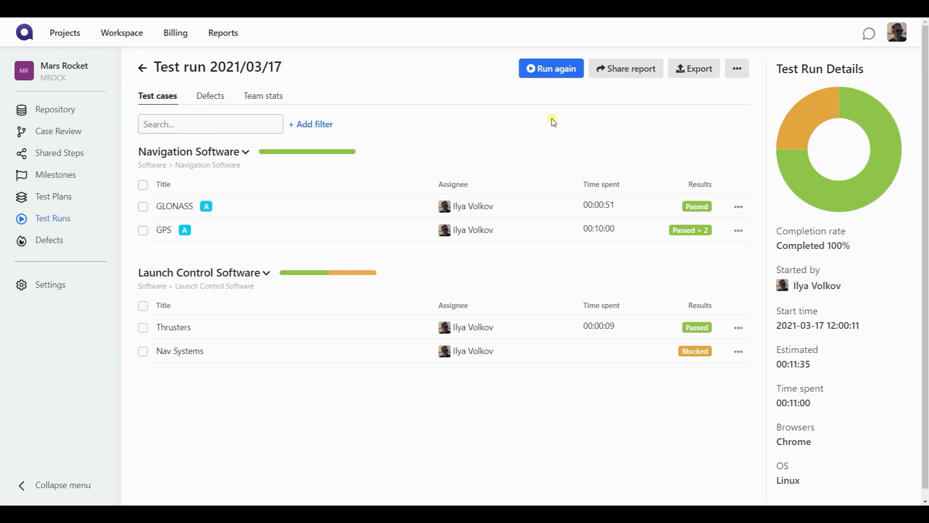
mouse_move(506, 129)
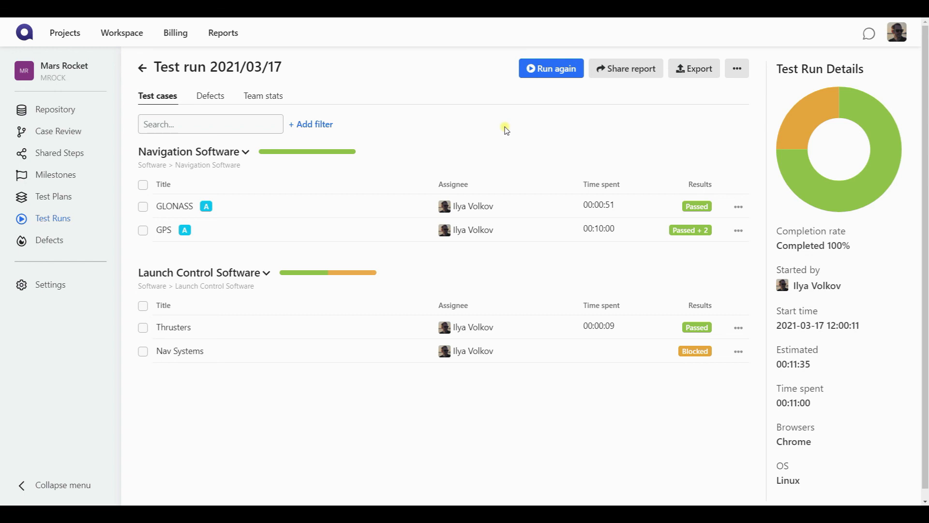
- Enable the public link in Share report settings and close the dialog
left_click(625, 68)
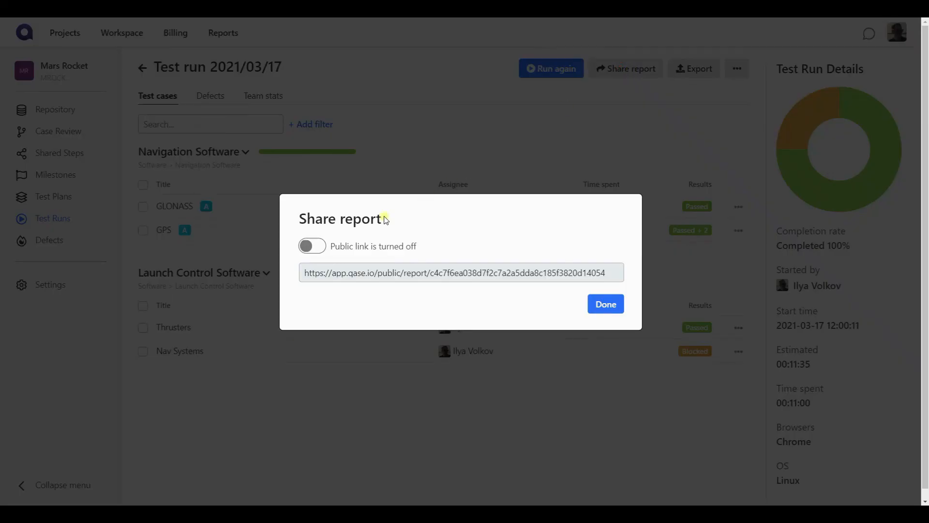
left_click(311, 246)
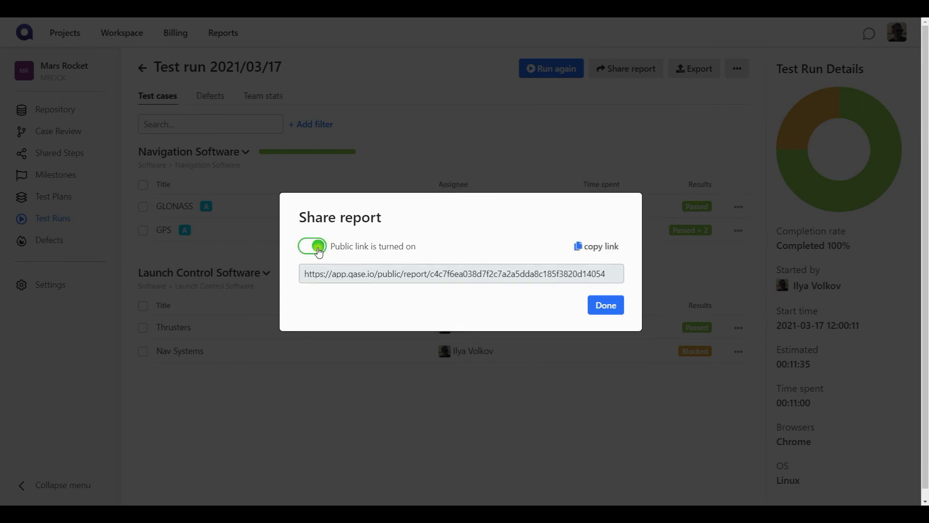
mouse_move(398, 238)
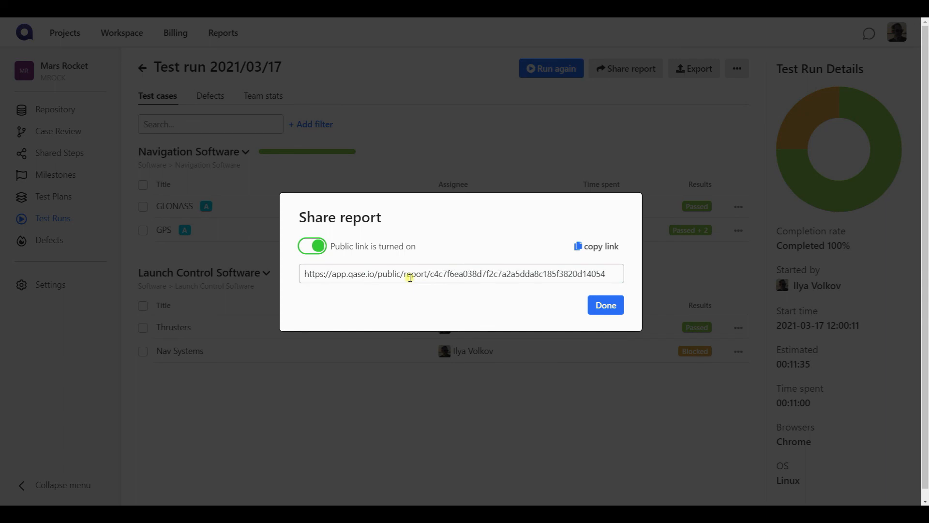
mouse_move(605, 305)
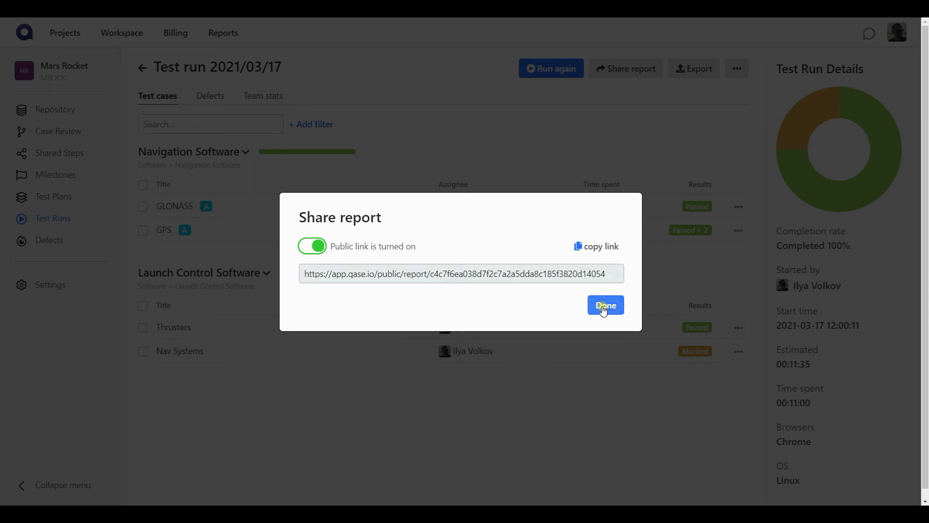
left_click(605, 308)
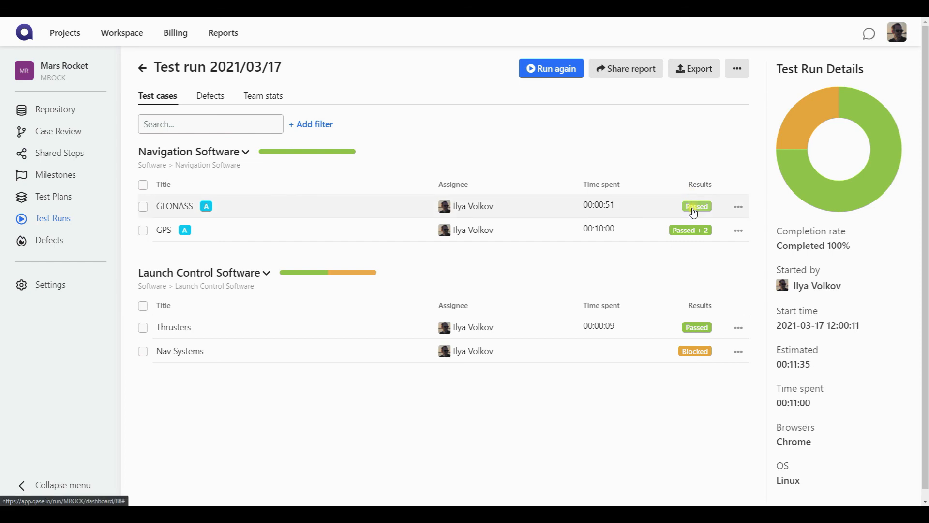
mouse_move(444, 162)
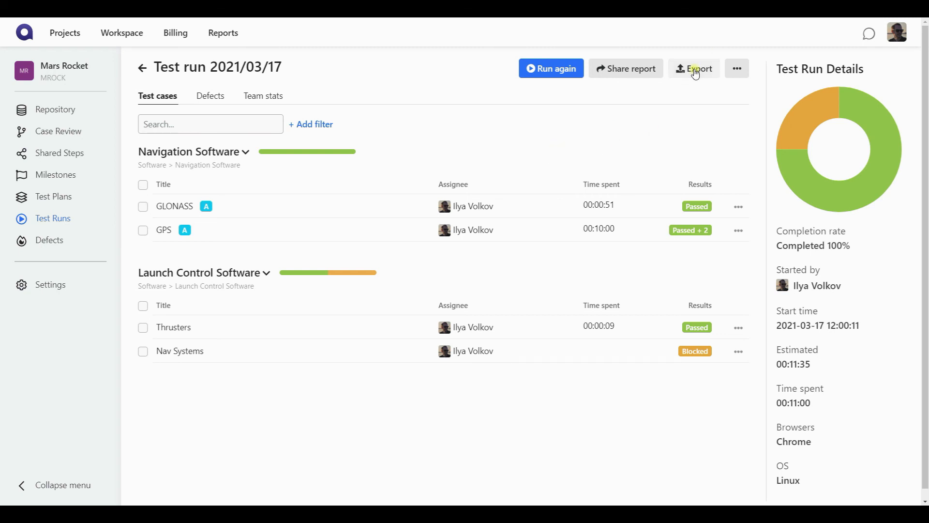
mouse_move(674, 130)
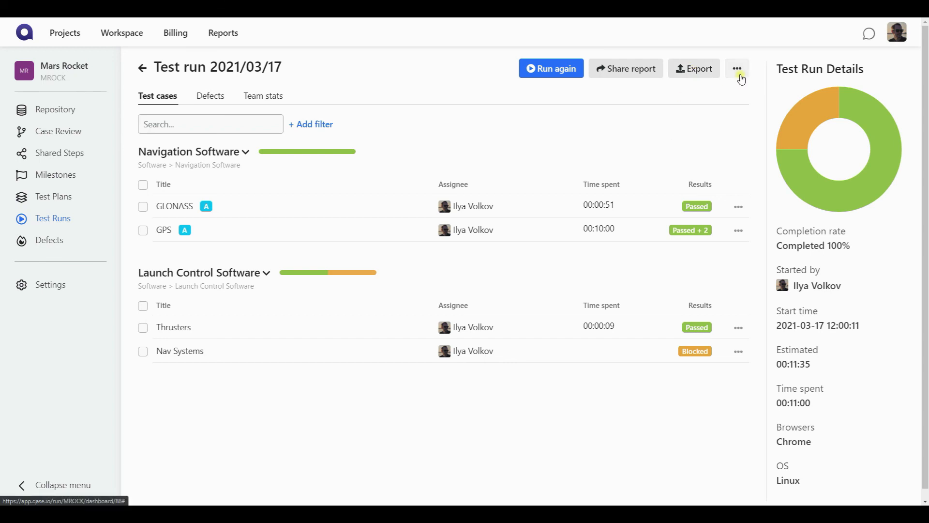
left_click(737, 68)
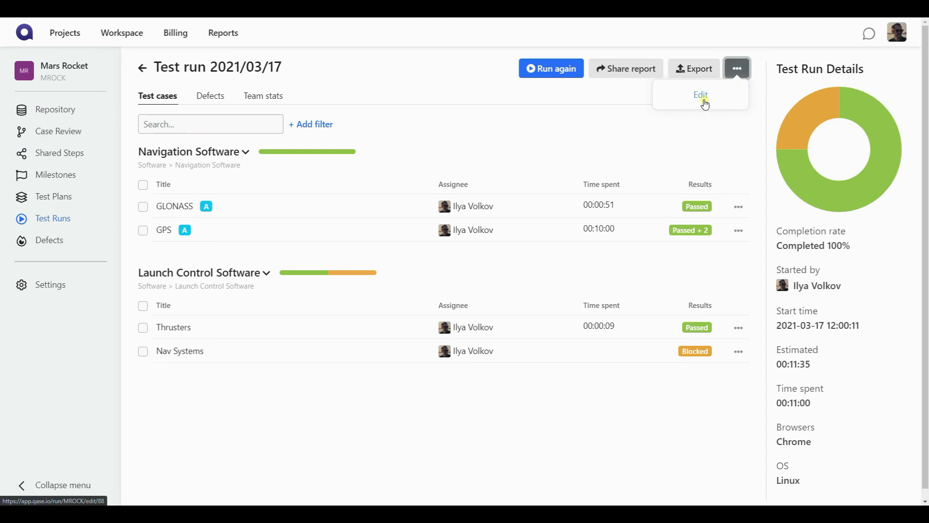
mouse_move(704, 103)
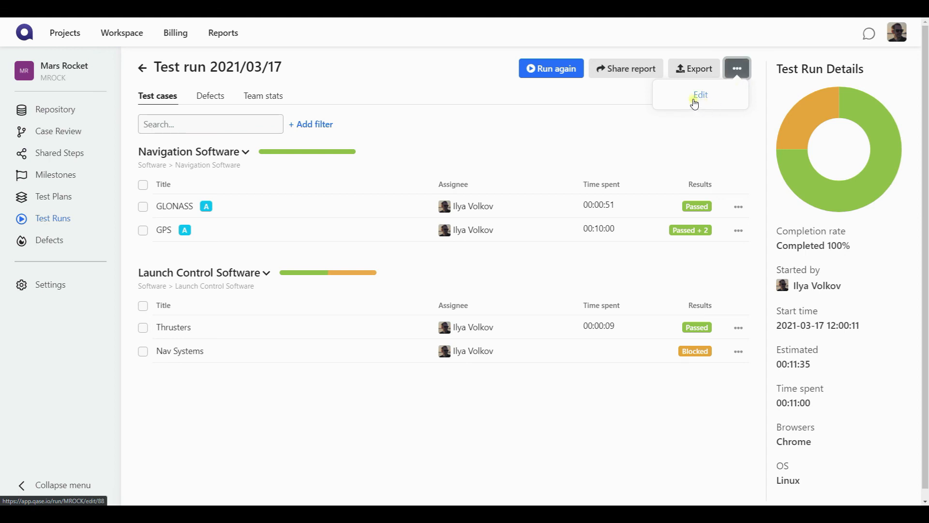
left_click(494, 142)
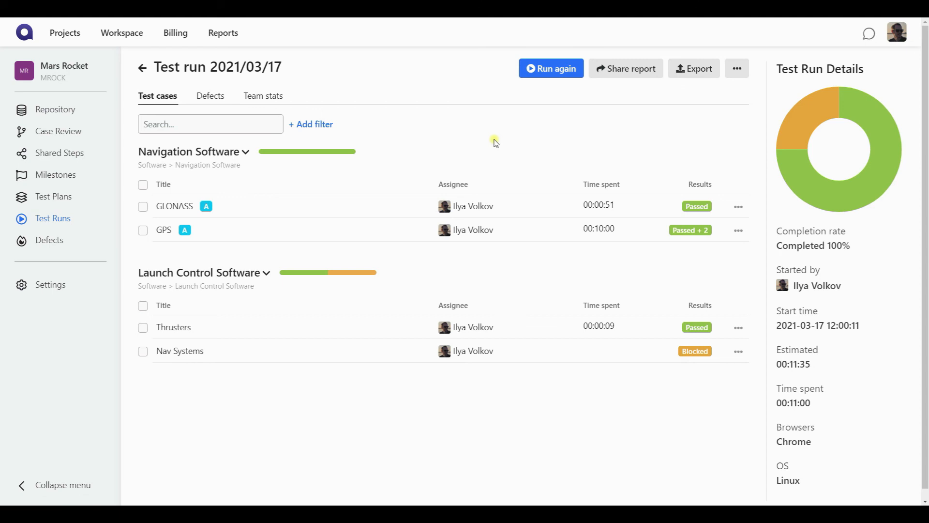
mouse_move(409, 139)
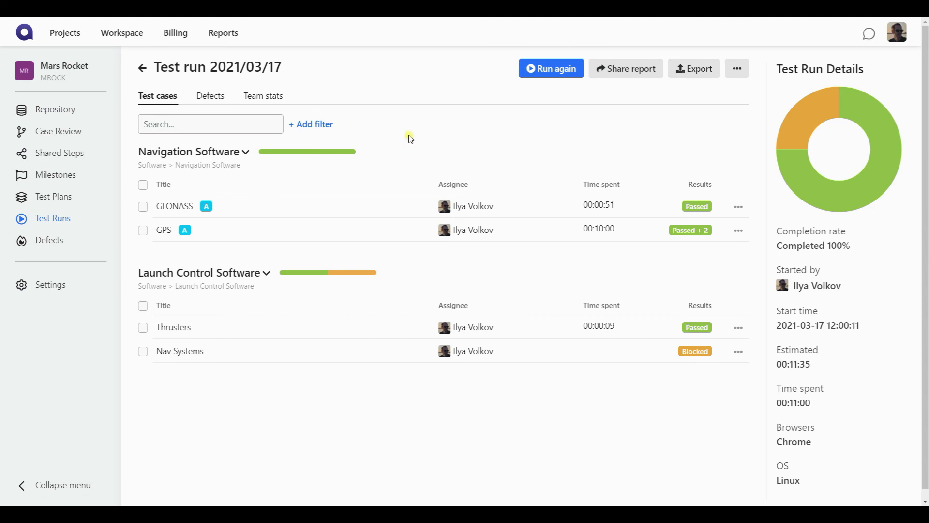